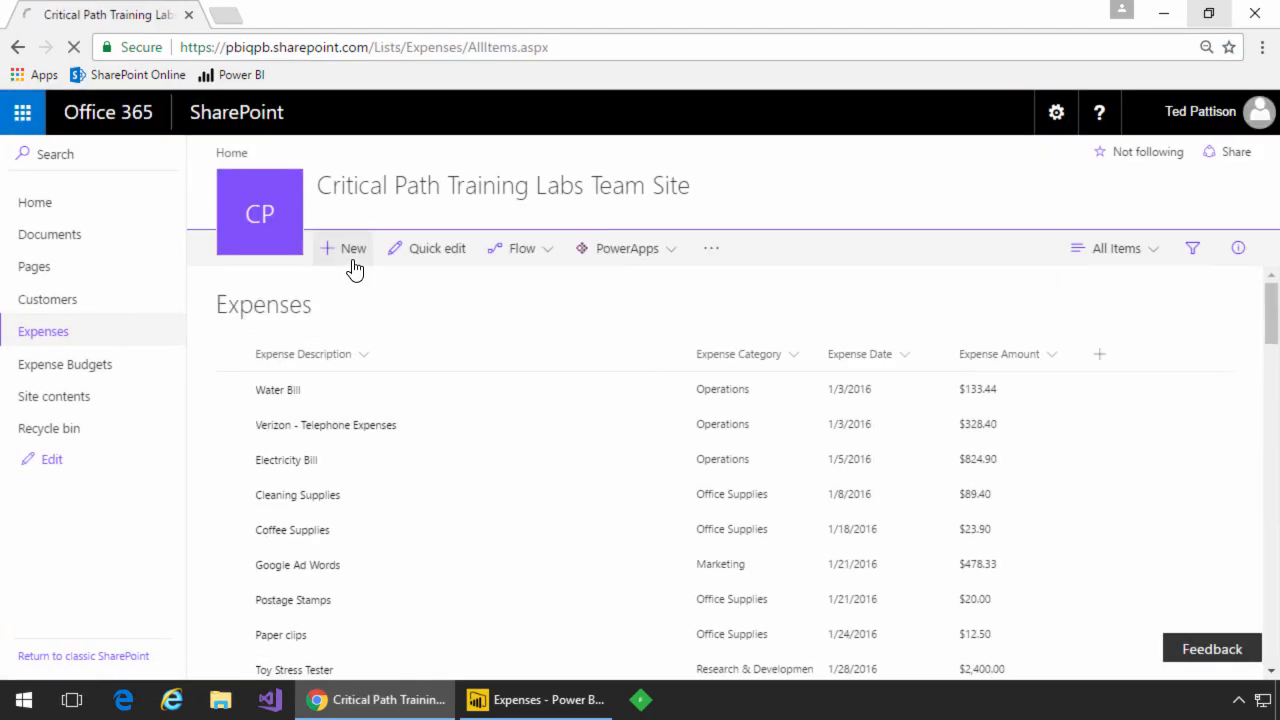
# Step: Review the Water Bill expense and its category choices without saving
pyautogui.click(231, 389)
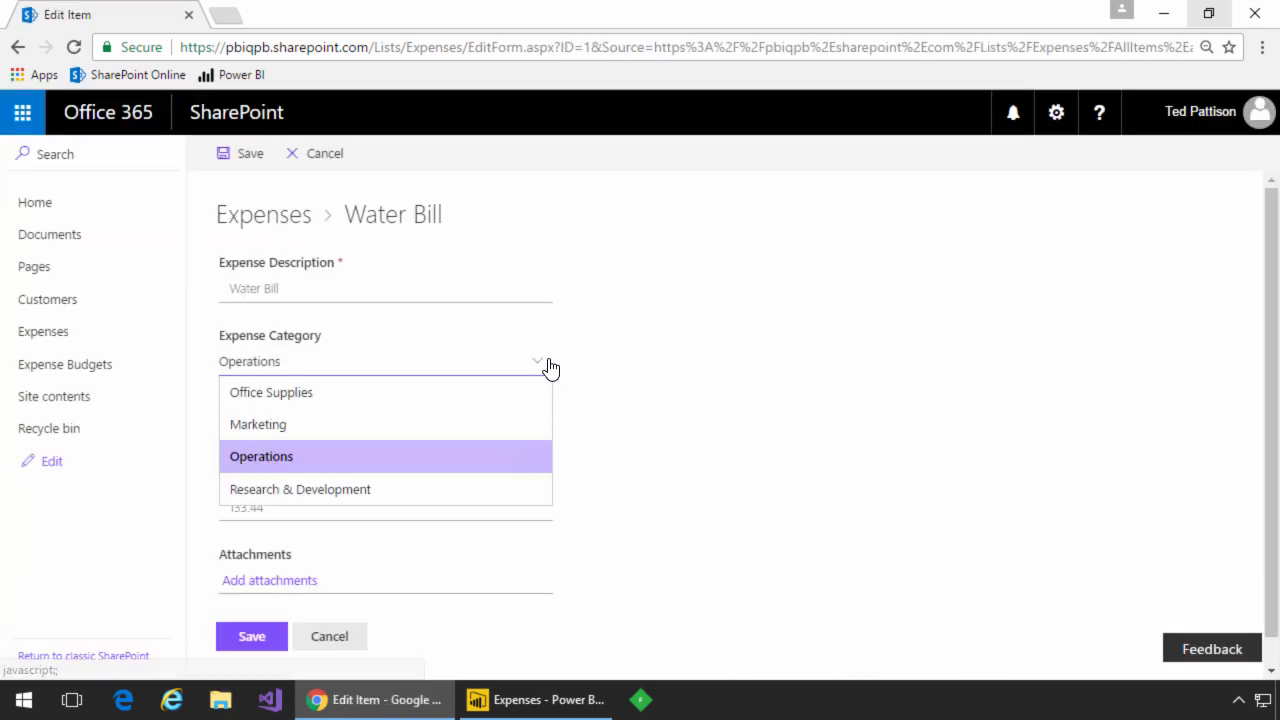
pyautogui.click(261, 456)
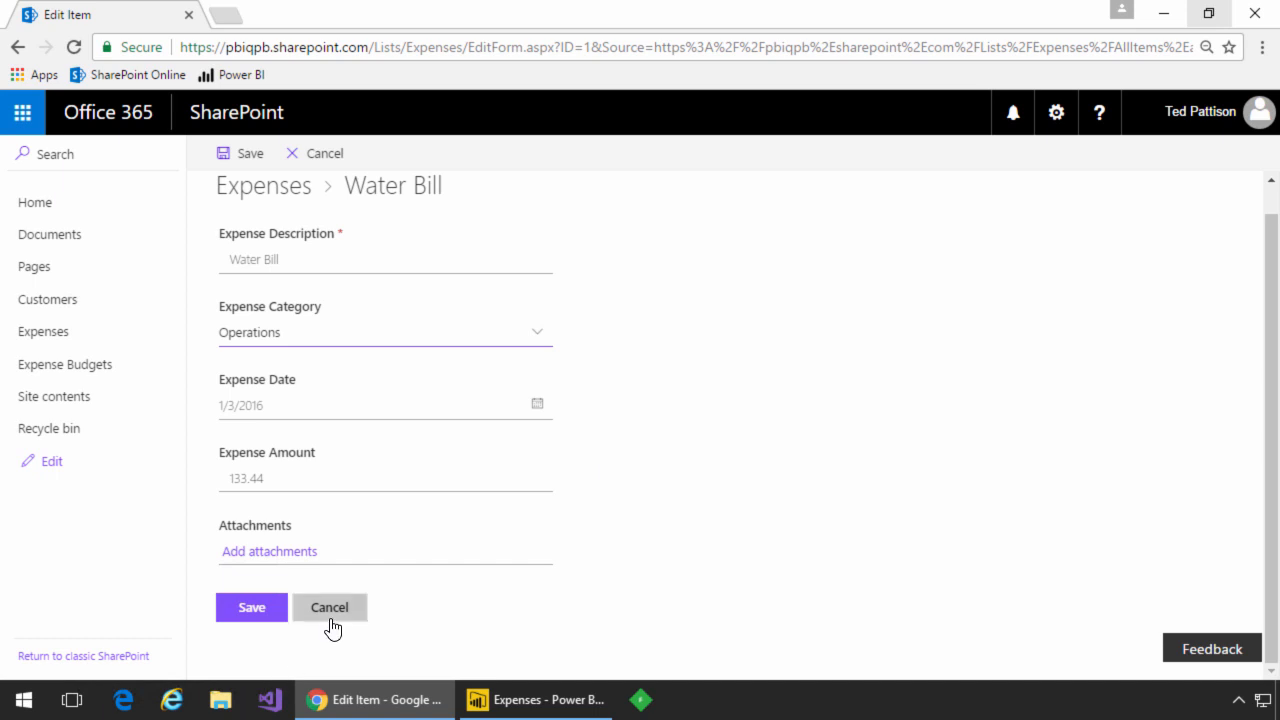
pyautogui.click(329, 607)
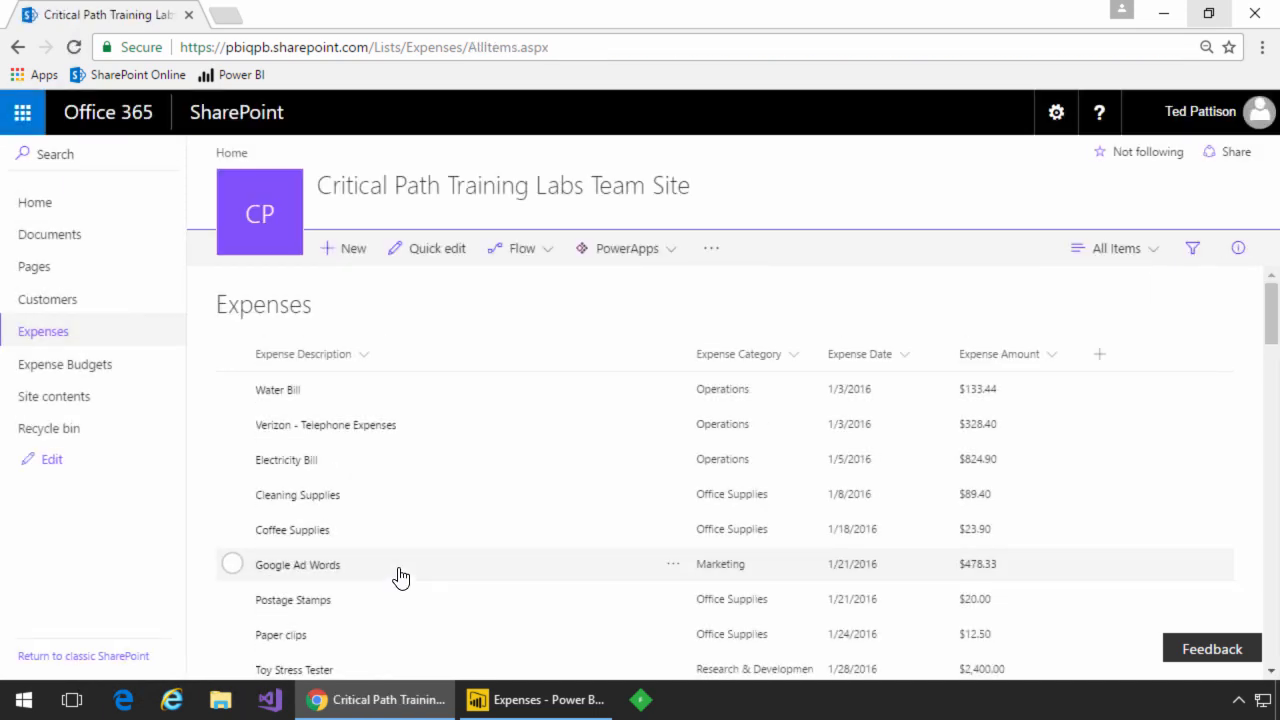
# Step: In Expense Budgets, review the Q1 2016 Office Supplies budget without saving
pyautogui.click(65, 364)
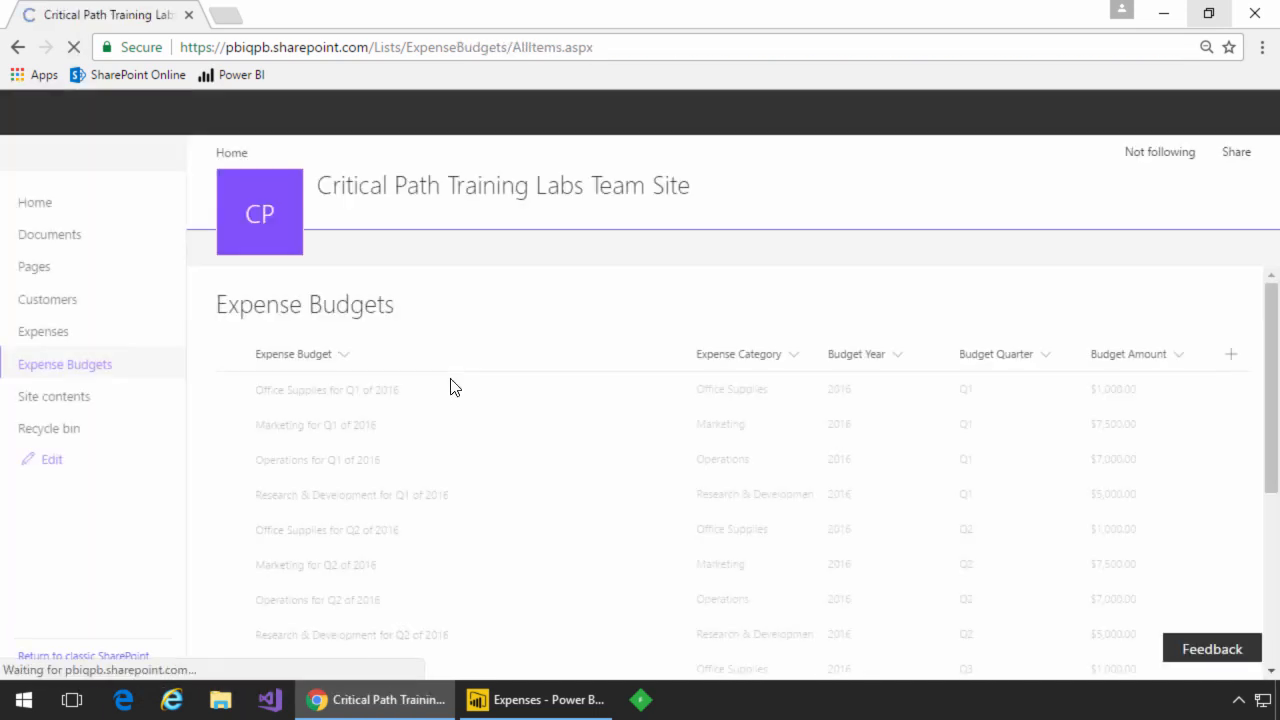
pyautogui.click(240, 389)
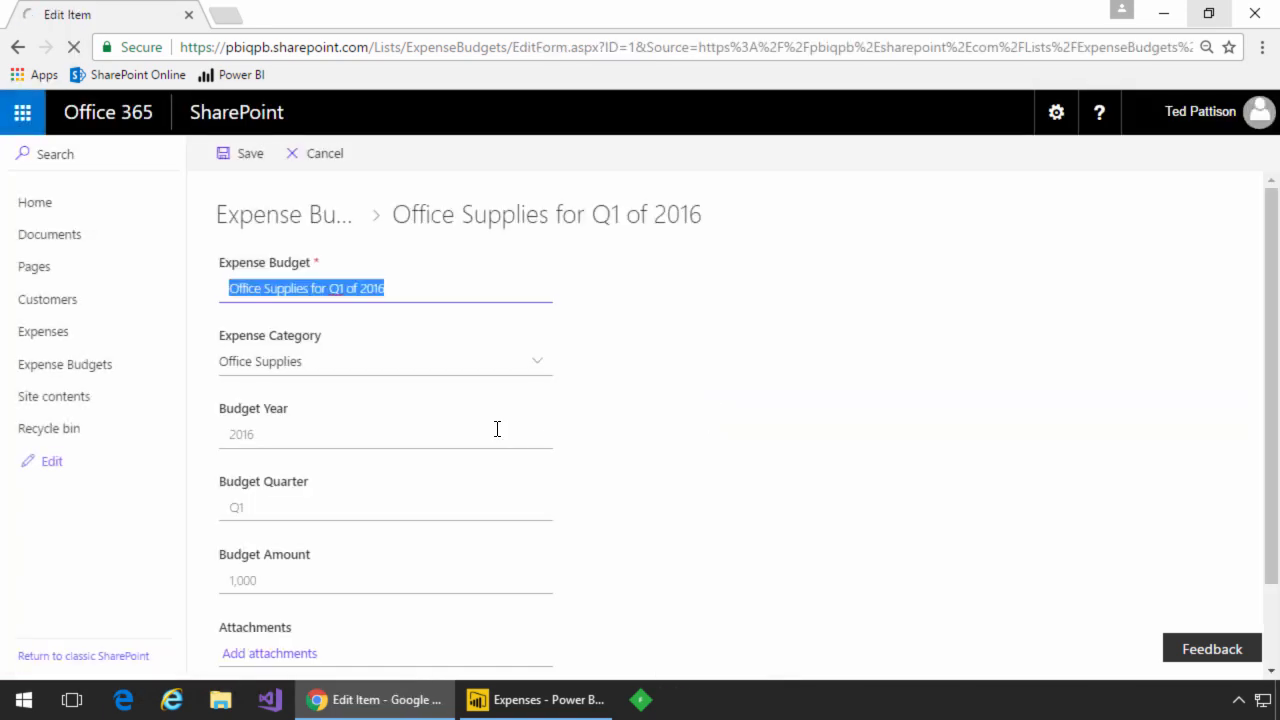
pyautogui.scroll(-3)
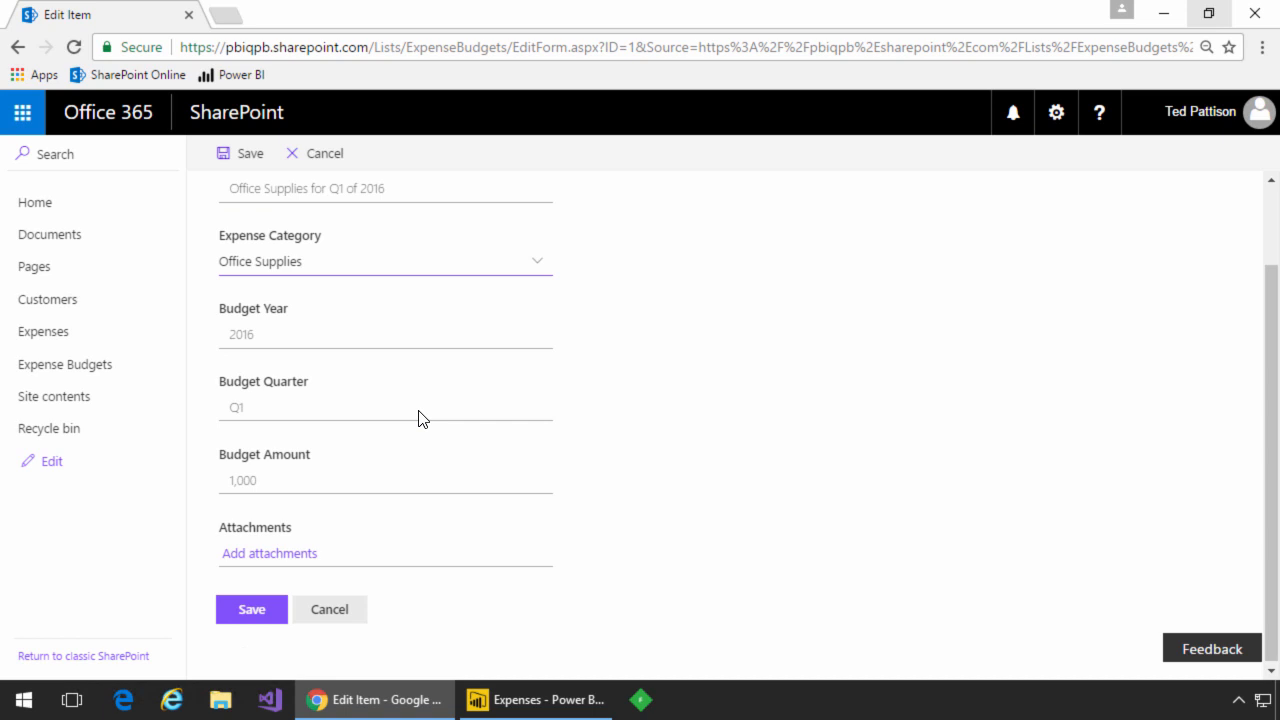
pyautogui.click(535, 699)
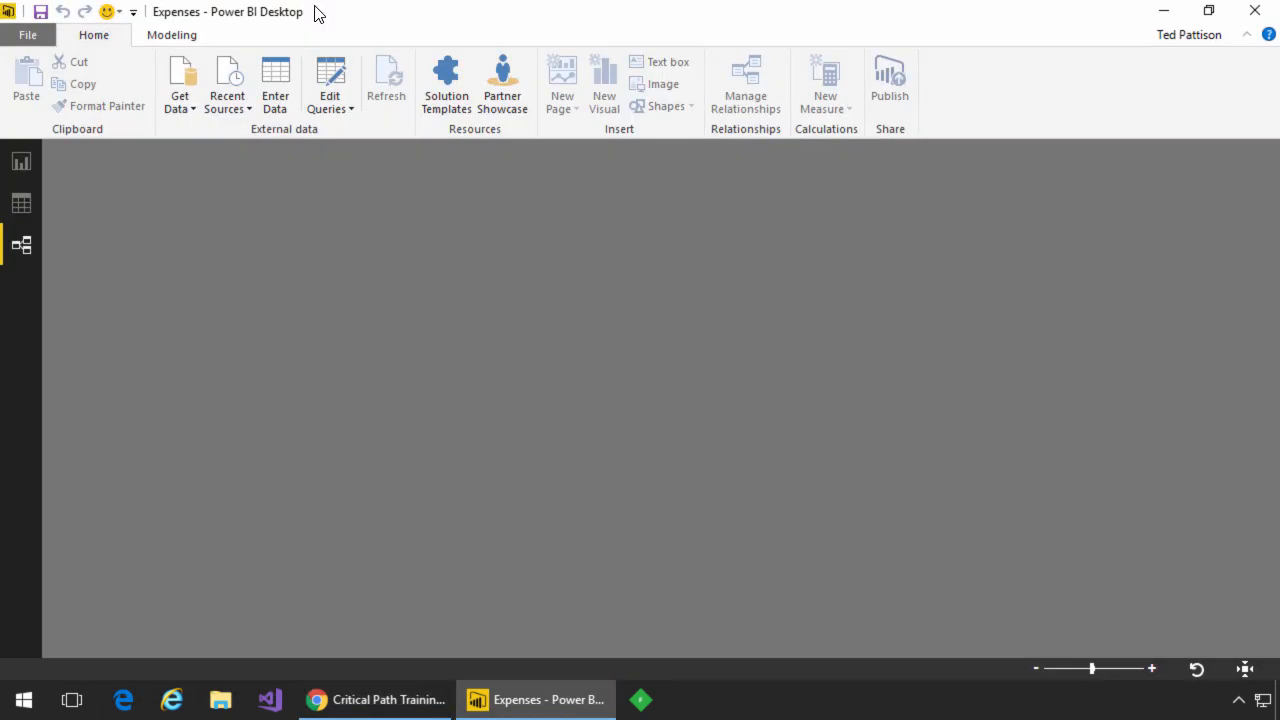
pyautogui.moveTo(775, 391)
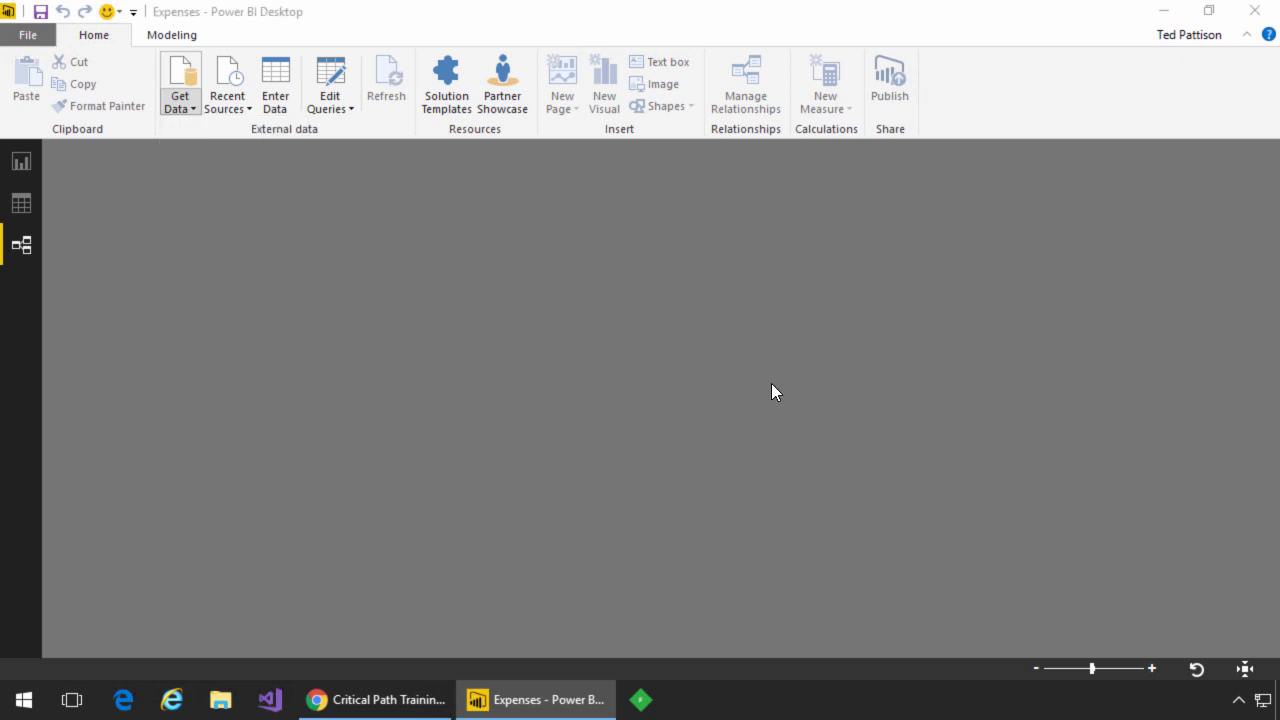
# Step: Connect to the SharePoint Online List site with an organizational account and edit the Expenses list
pyautogui.click(179, 85)
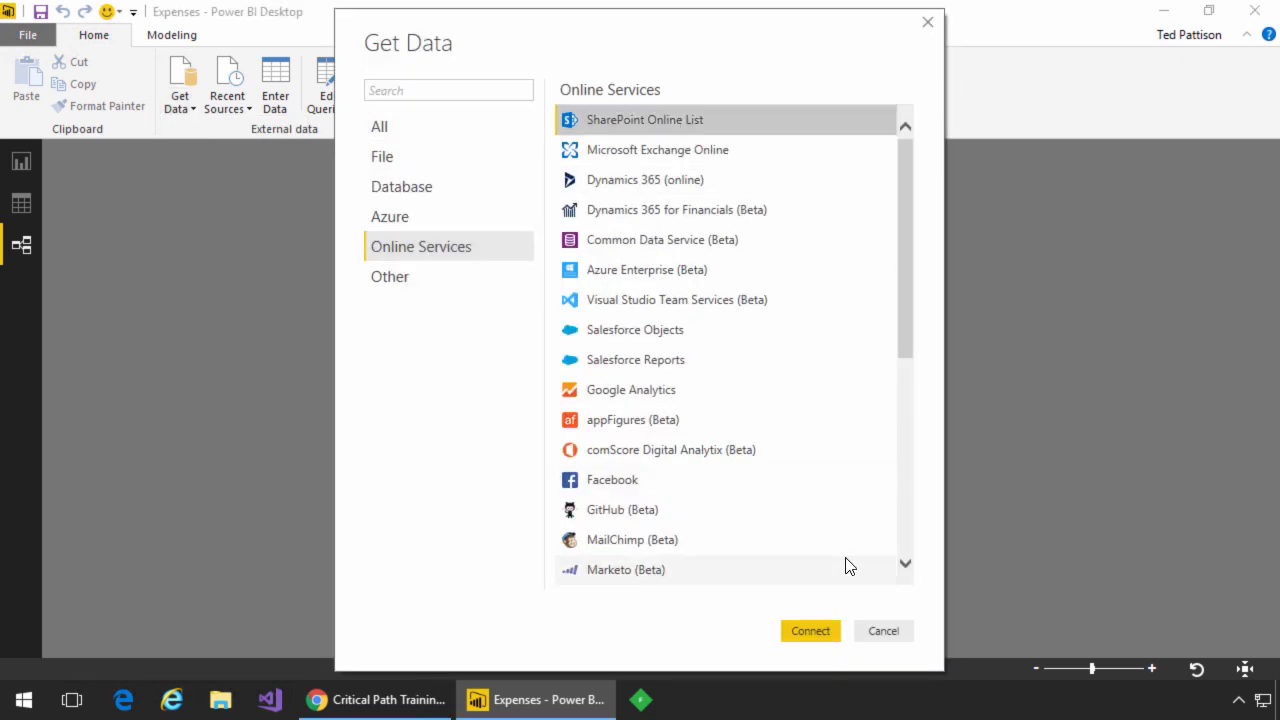
pyautogui.click(810, 631)
pyautogui.write('https://pbiqpb.sharepoint.com')
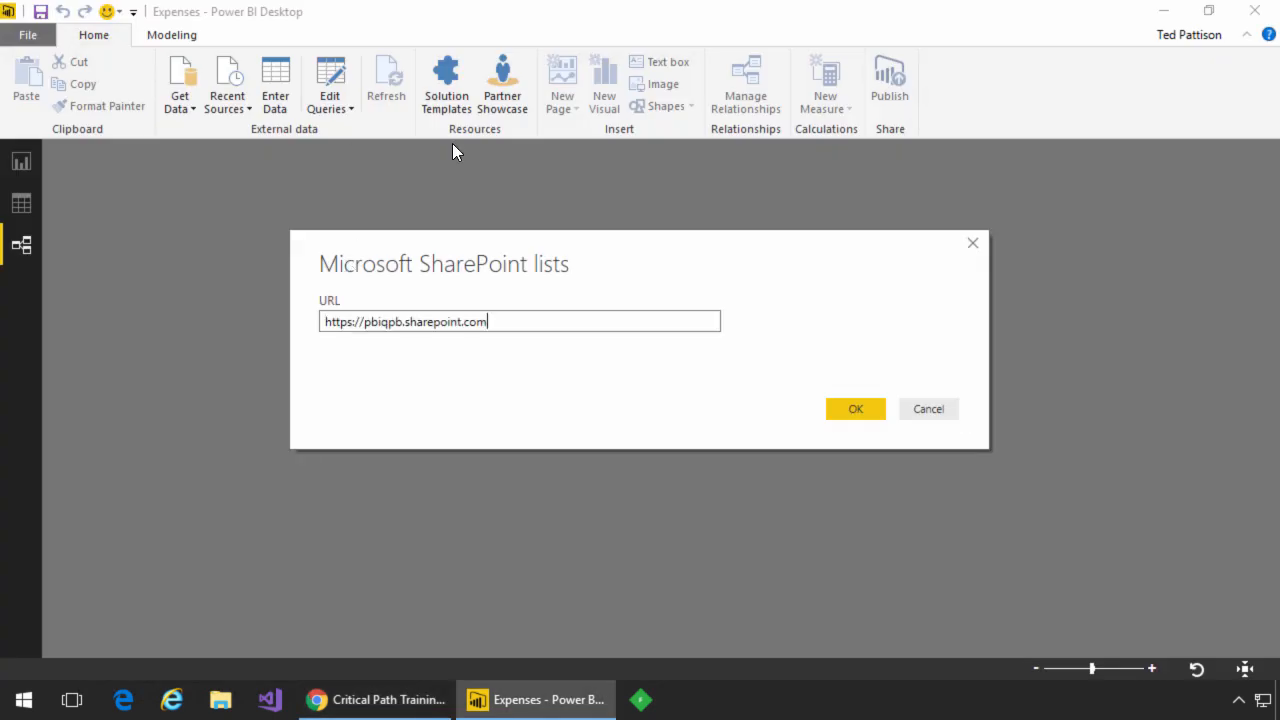
pyautogui.click(855, 408)
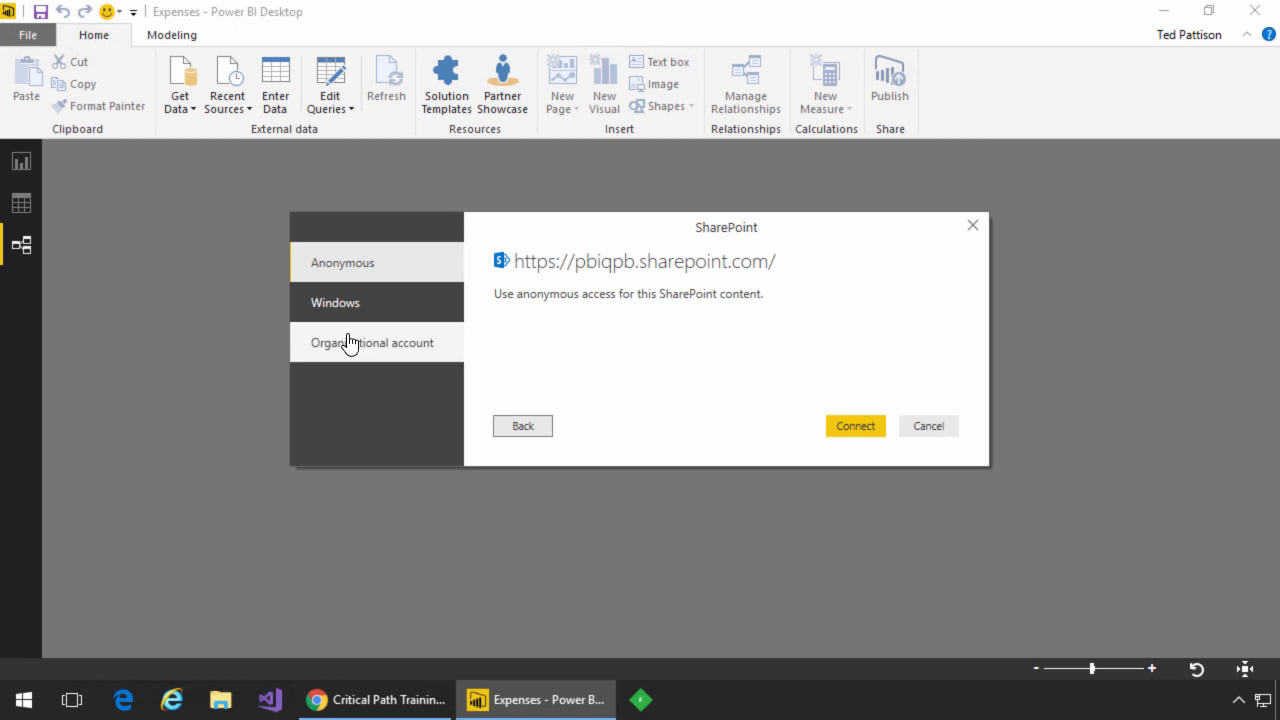
pyautogui.click(371, 342)
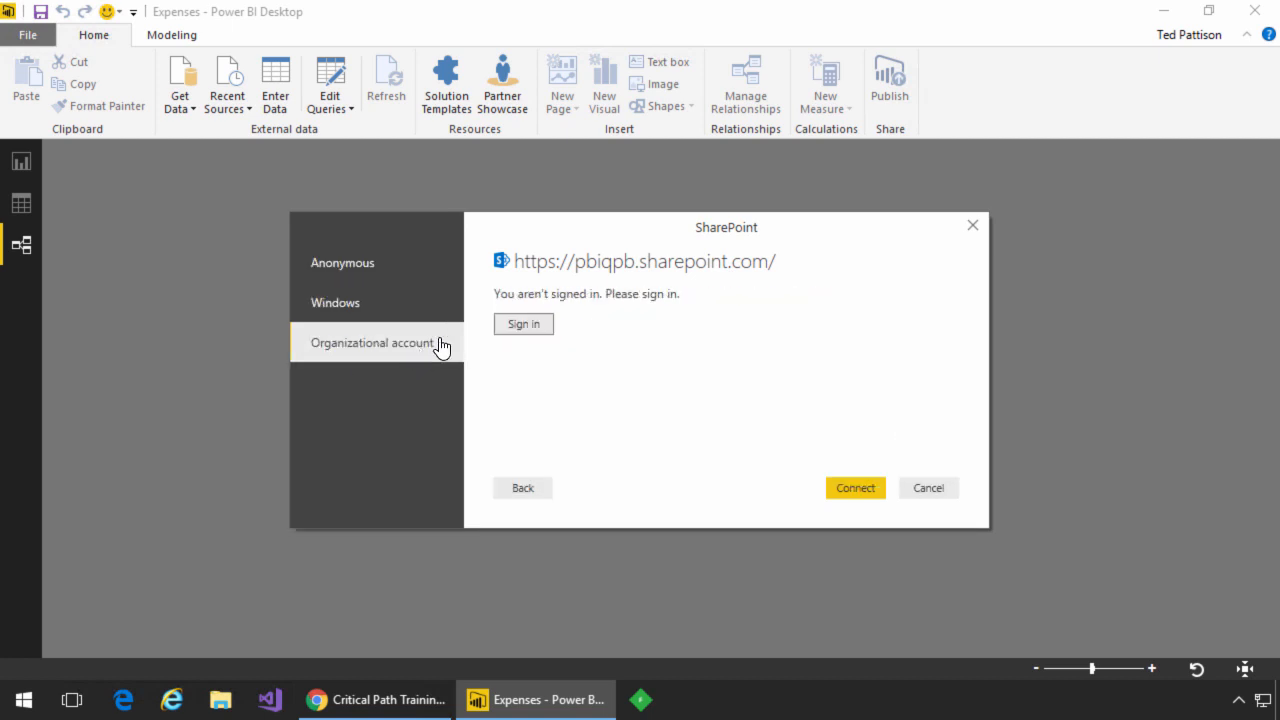
pyautogui.click(523, 323)
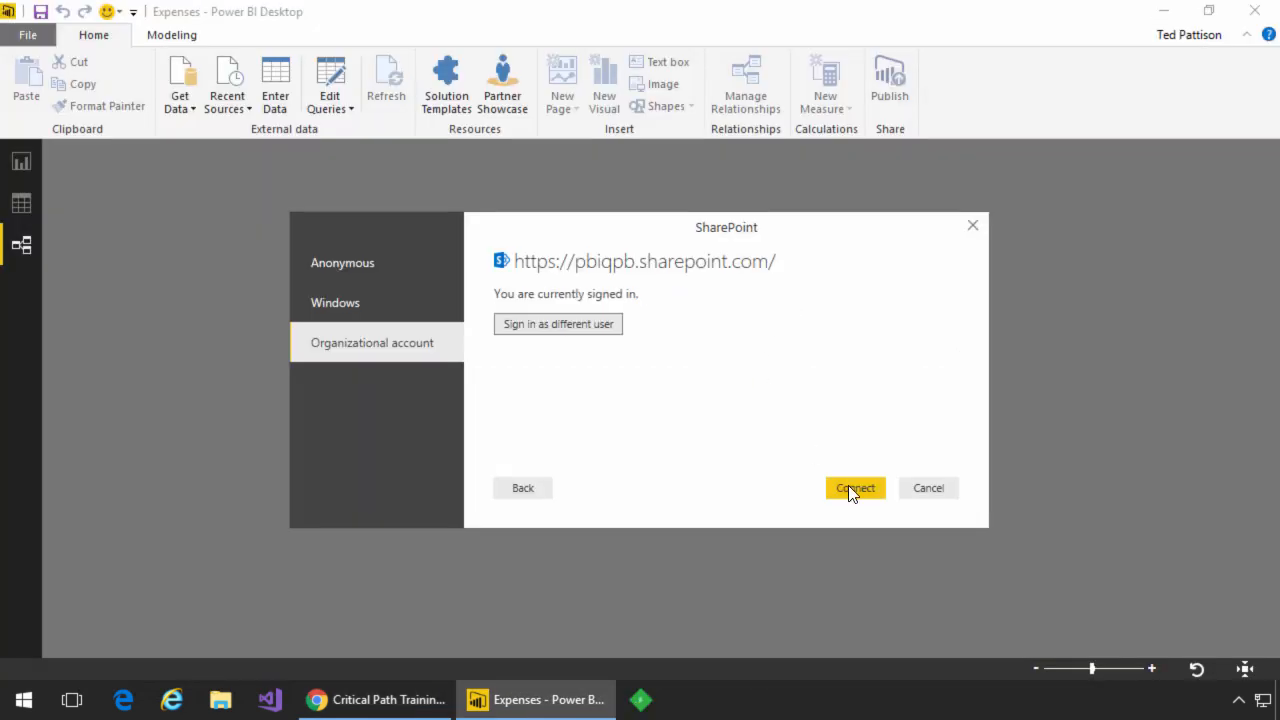
pyautogui.click(855, 488)
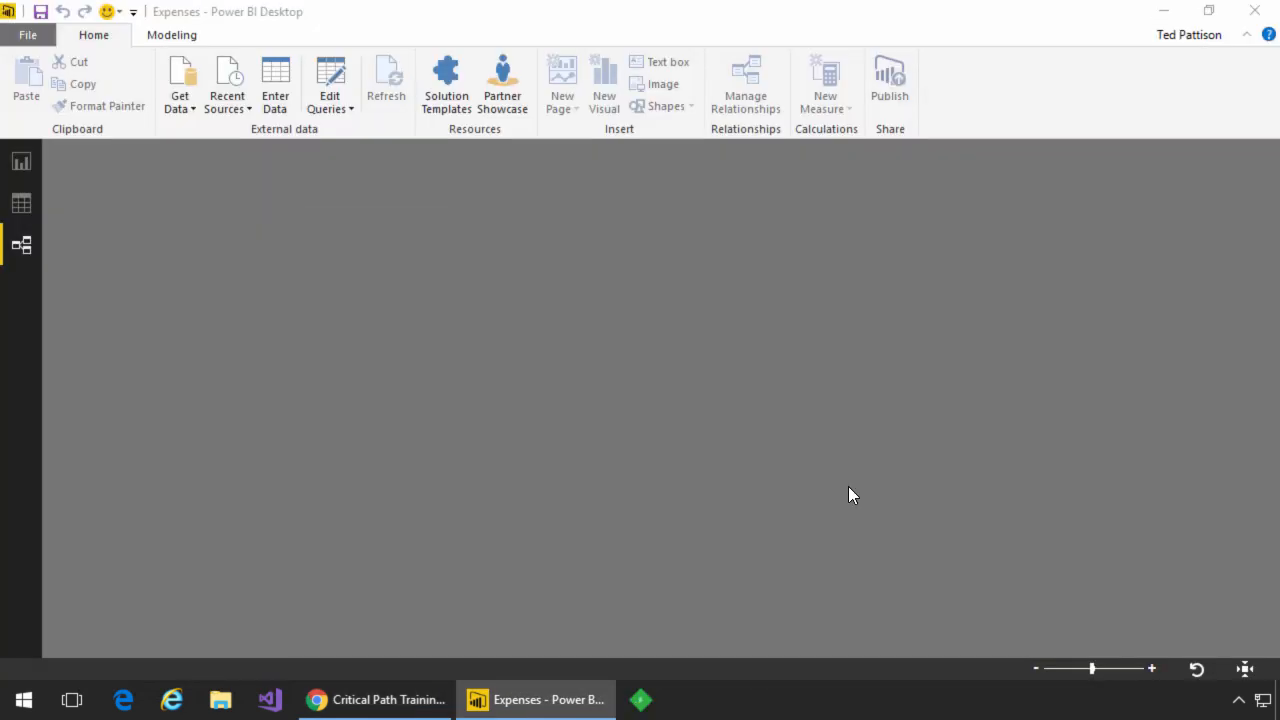
pyautogui.click(179, 85)
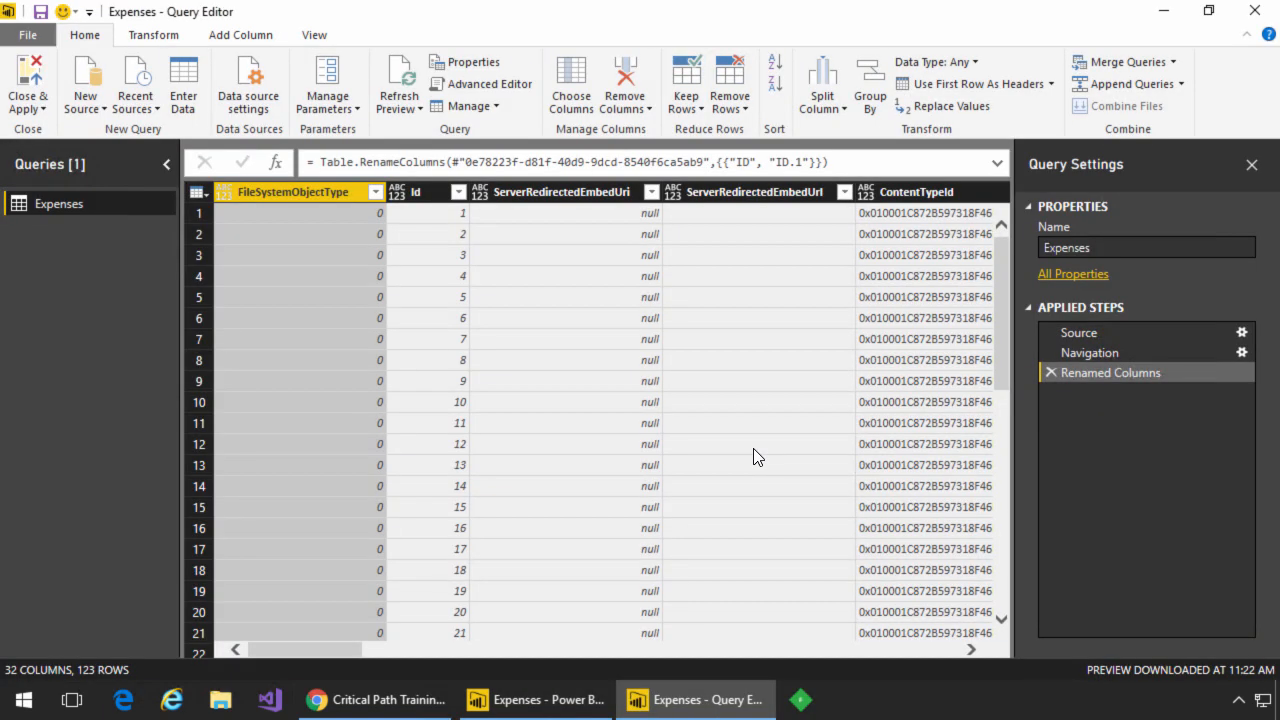
pyautogui.moveTo(625, 85)
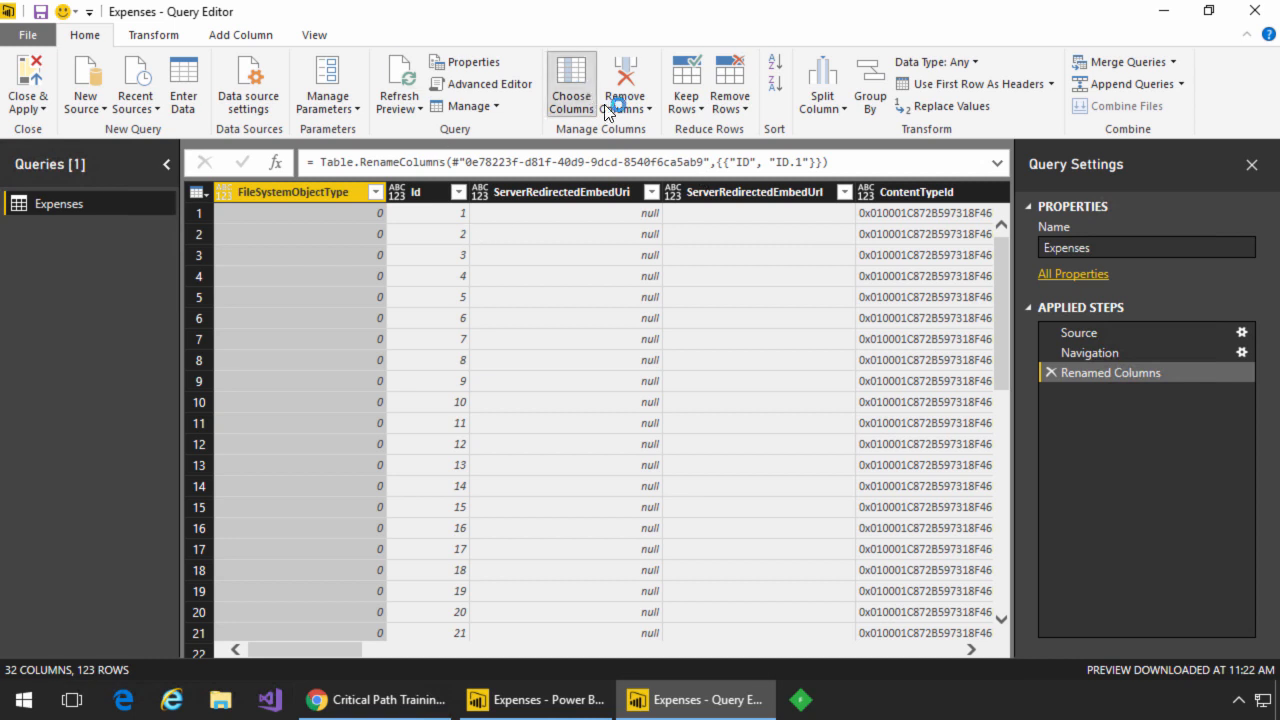
# Step: Keep Id, Title, ExpenseCategory, ExpenseDate and ExpenseAmount, dropping ID.1
pyautogui.click(571, 83)
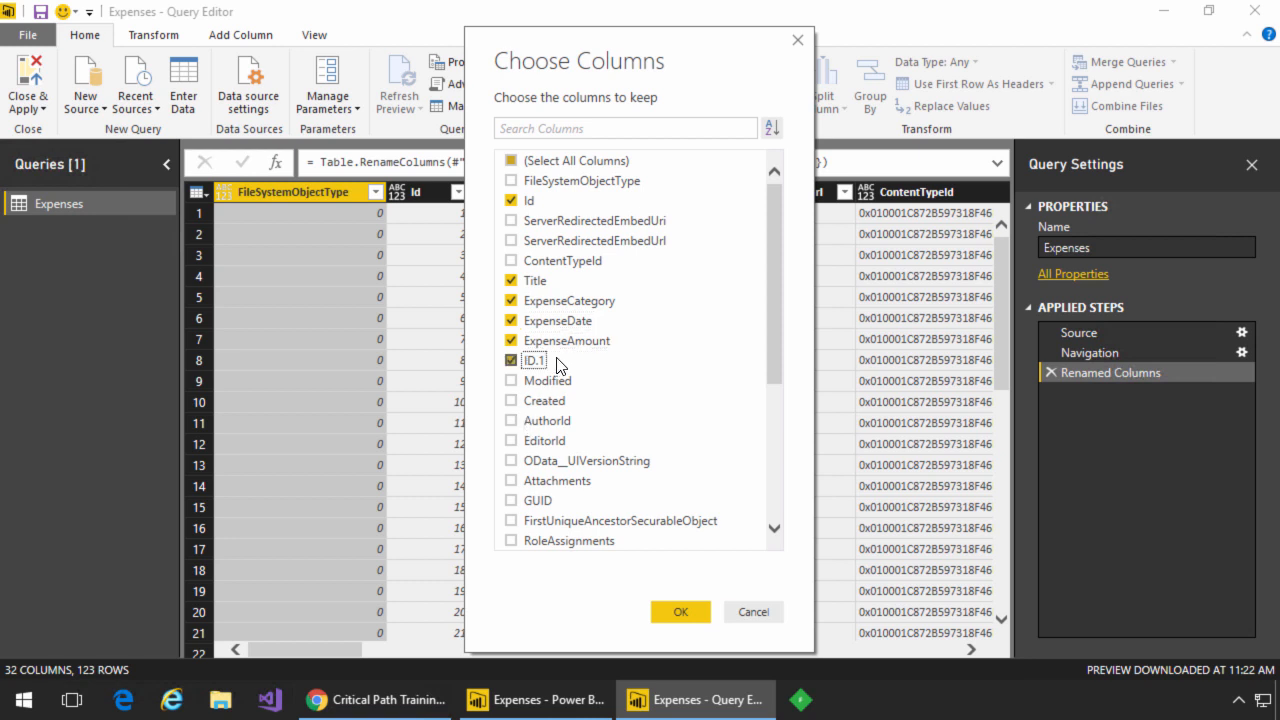
pyautogui.click(680, 611)
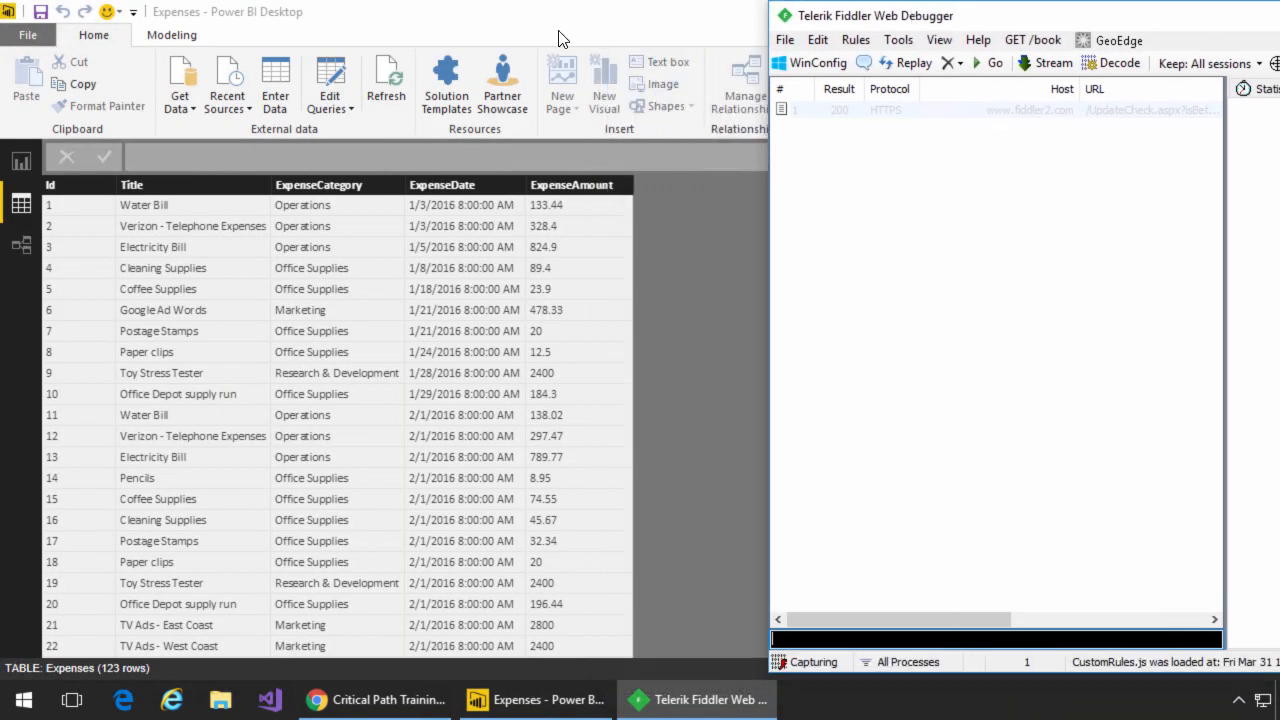
# Step: Inspect the /_api/Web/Lists Items request's JSON response in Fiddler, then return to Query Editor
pyautogui.click(386, 80)
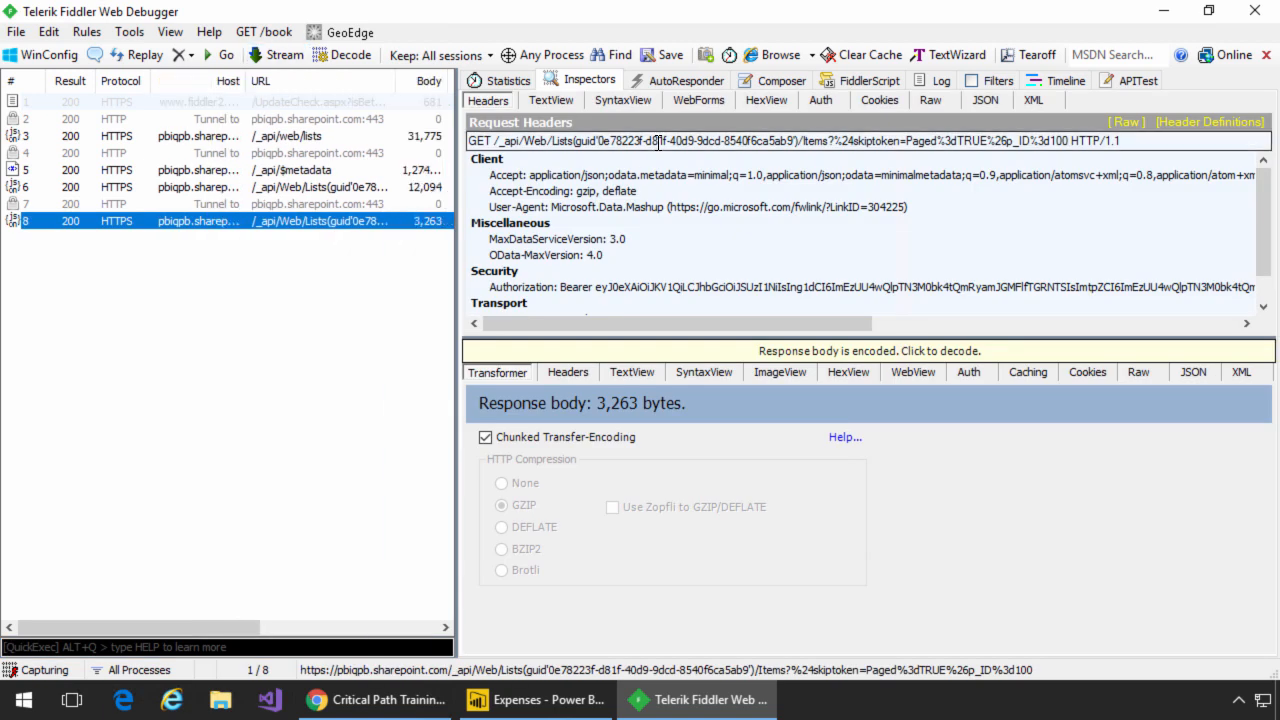
pyautogui.click(1192, 372)
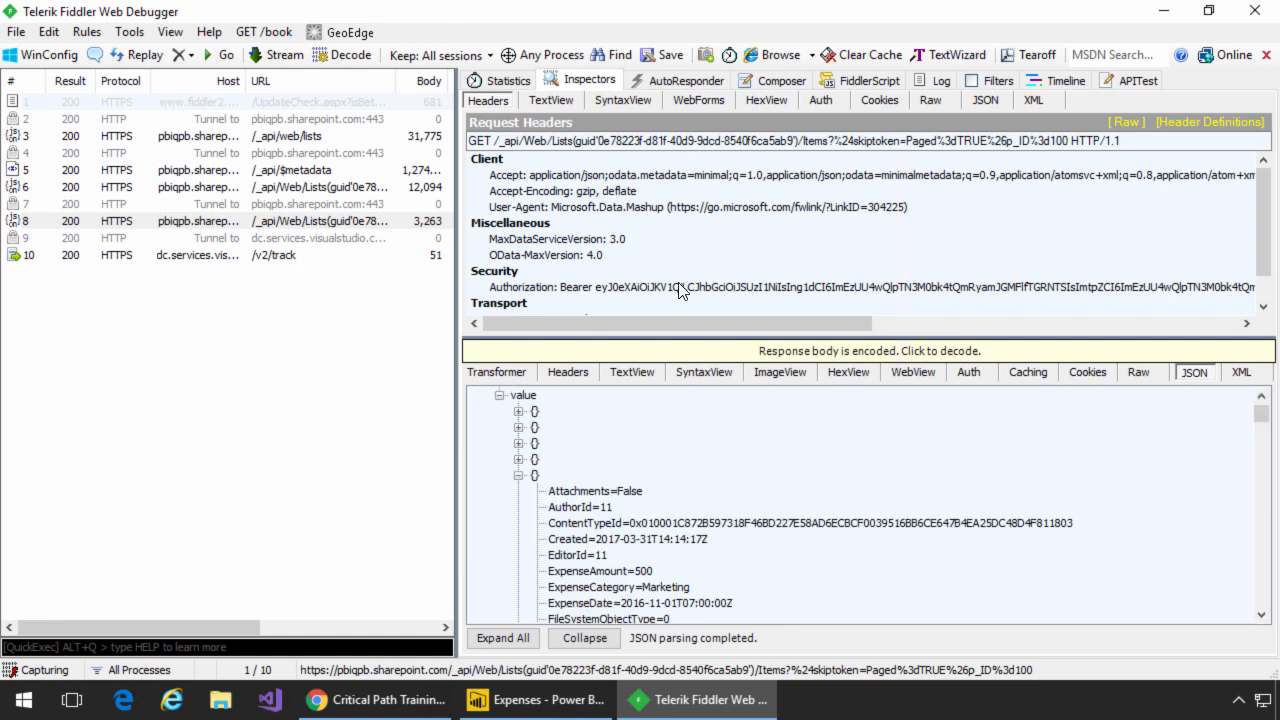
pyautogui.moveTo(688, 244)
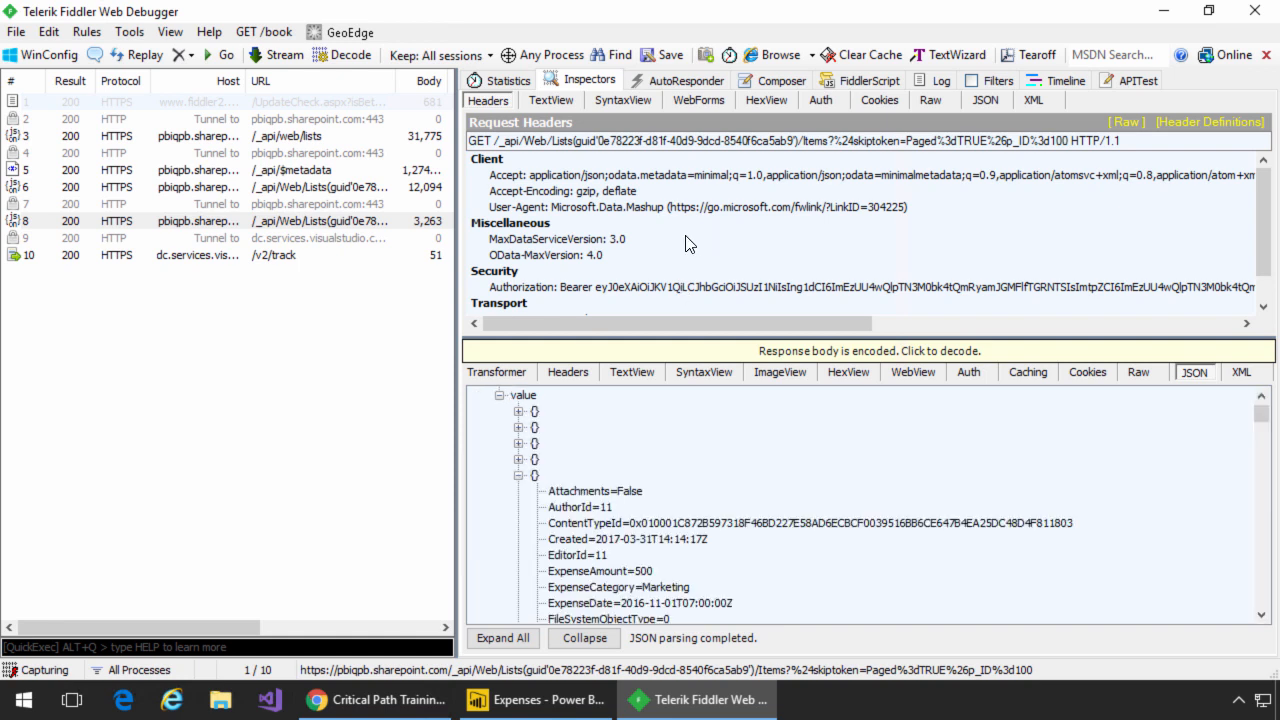
pyautogui.click(537, 699)
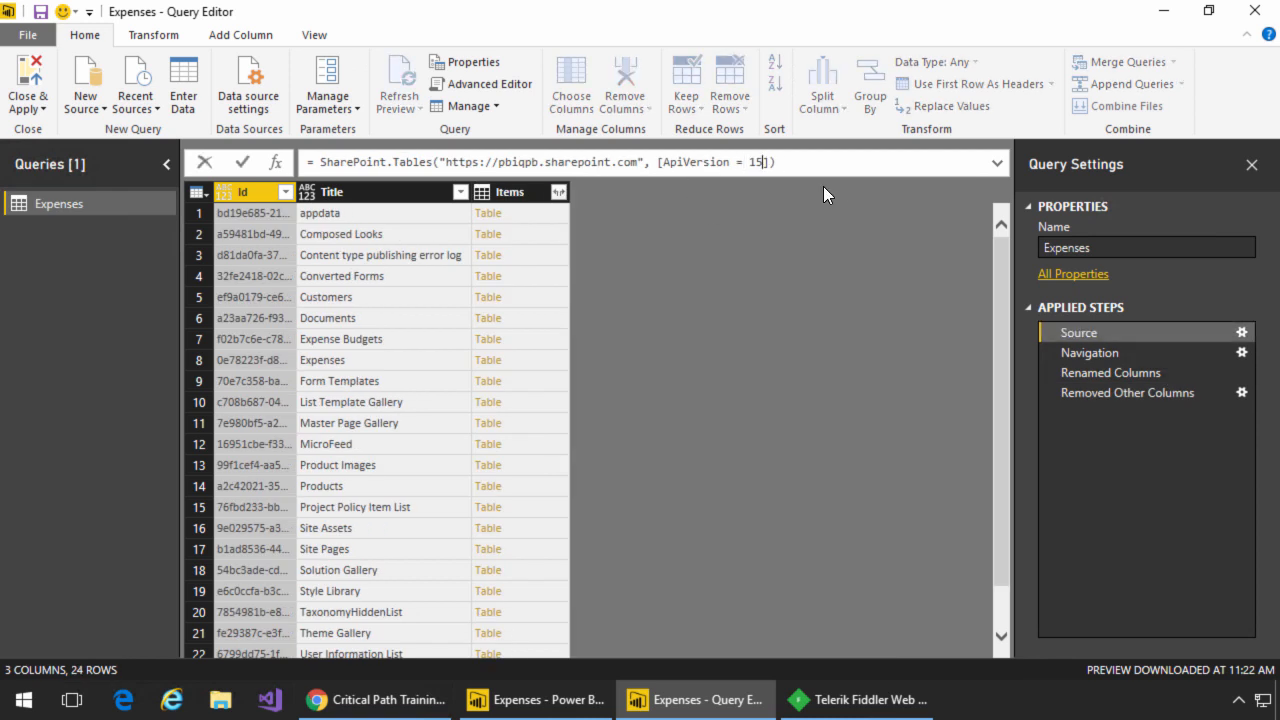
# Step: Use SharePoint API version 14, re-navigate to Expenses, and delete the Renamed Columns step onward
pyautogui.write('14')
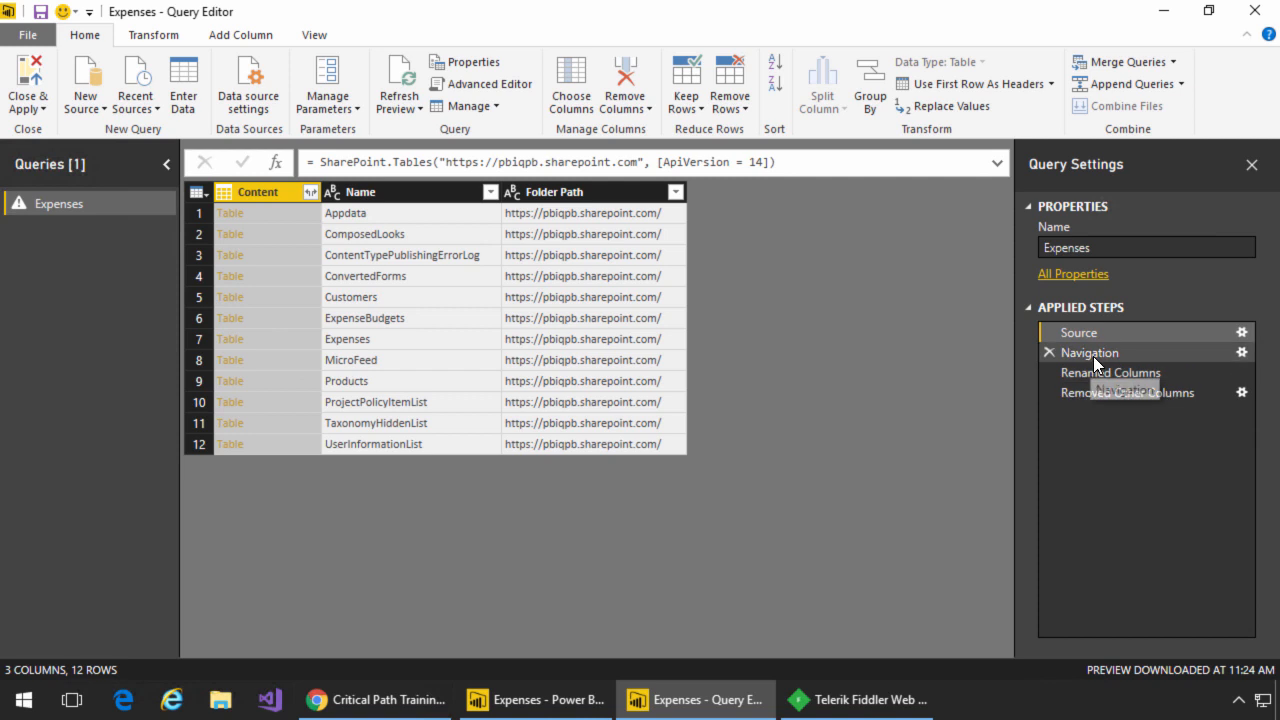
pyautogui.click(1110, 372)
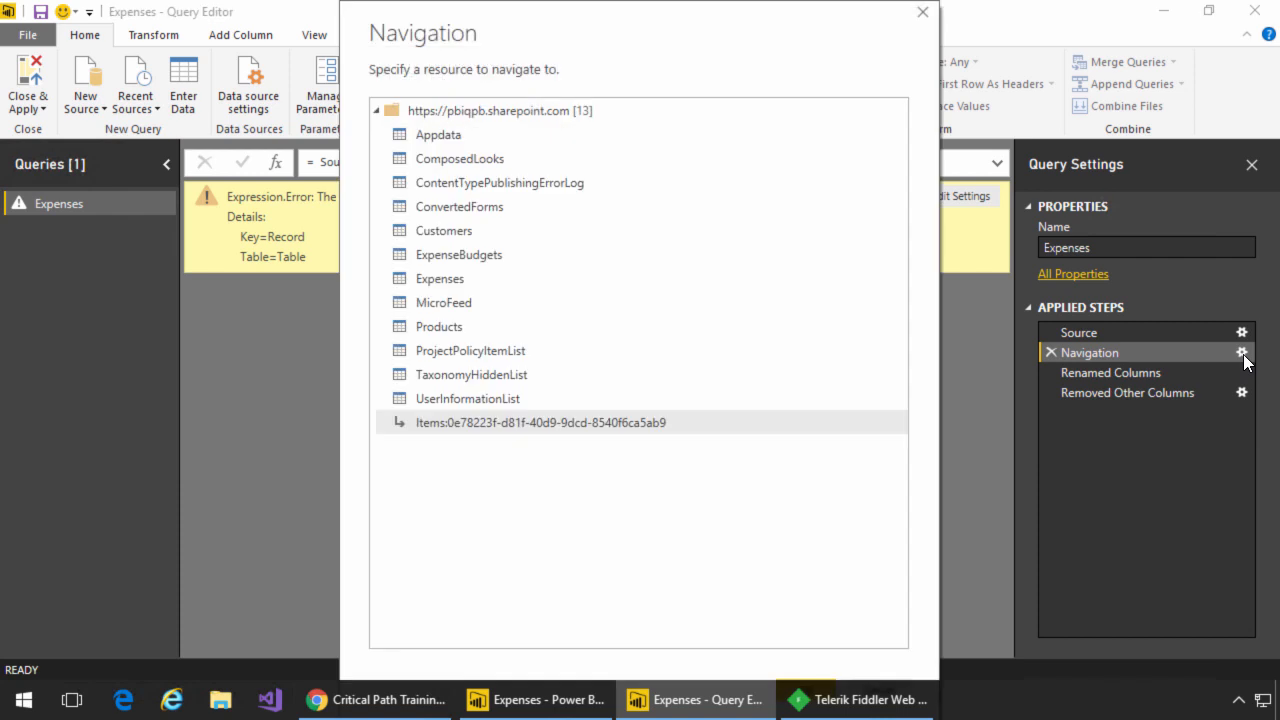
pyautogui.click(440, 278)
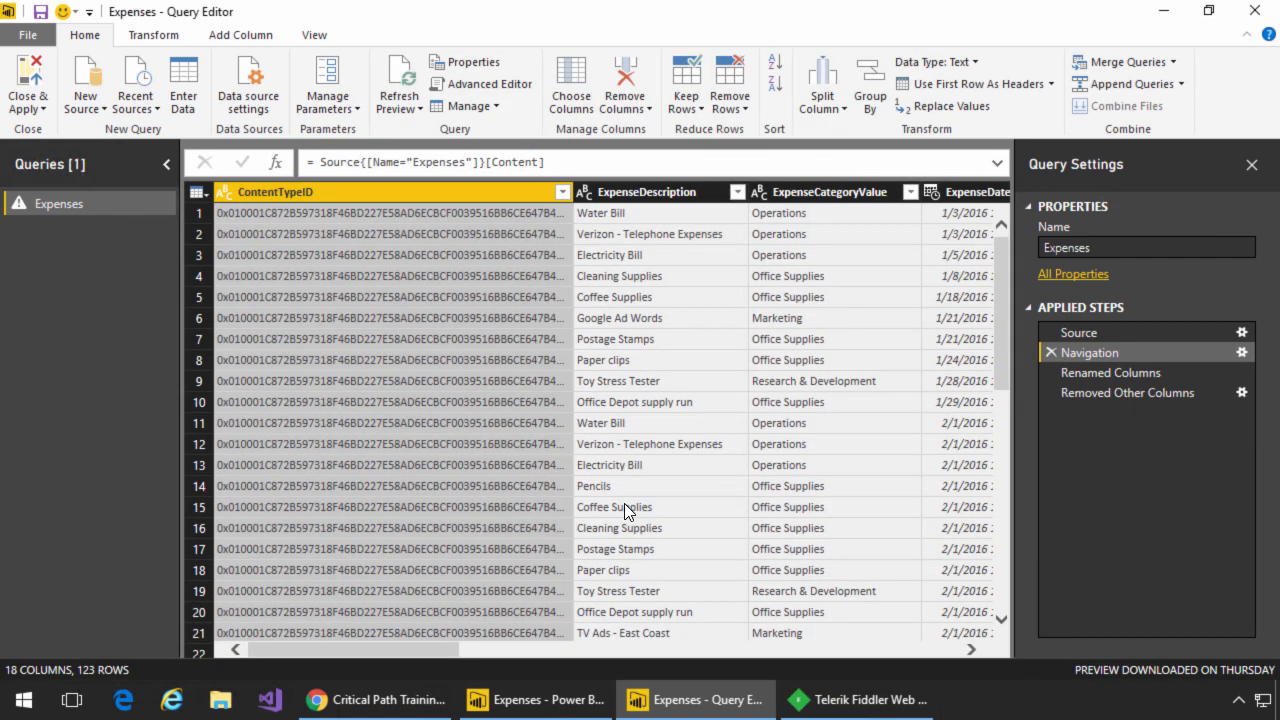
pyautogui.click(1110, 372)
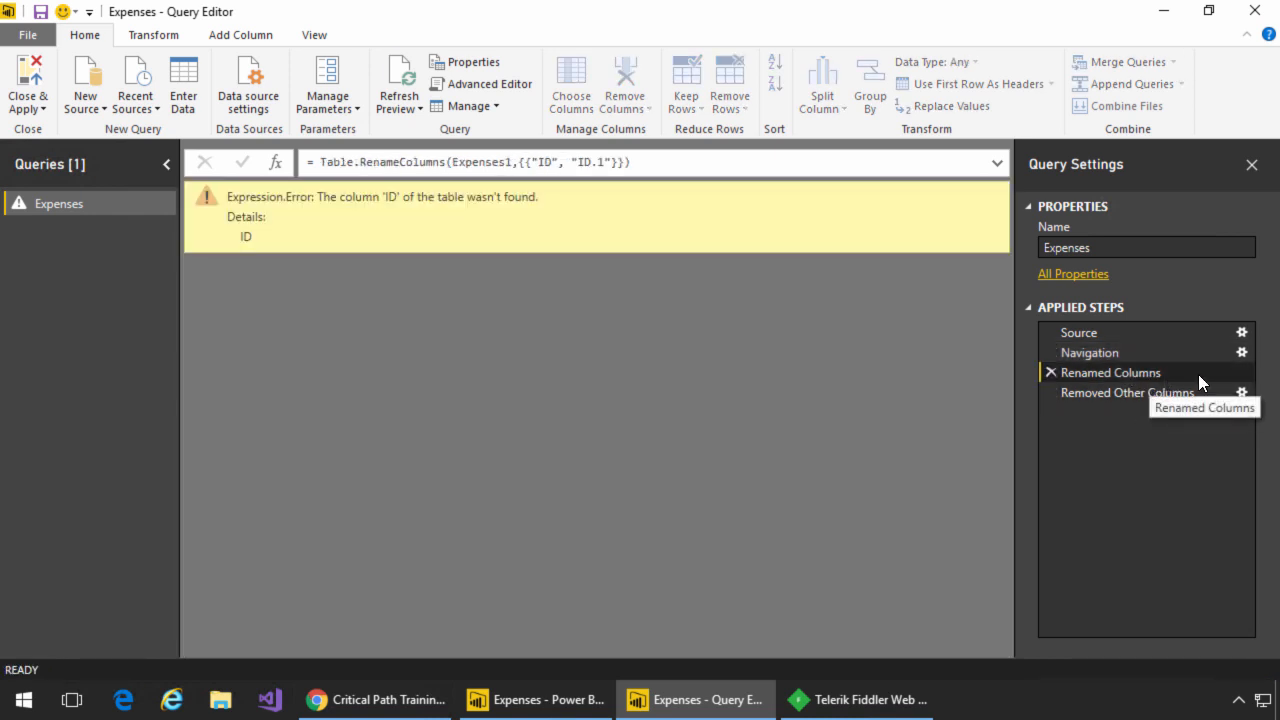
pyautogui.rightClick(1109, 372)
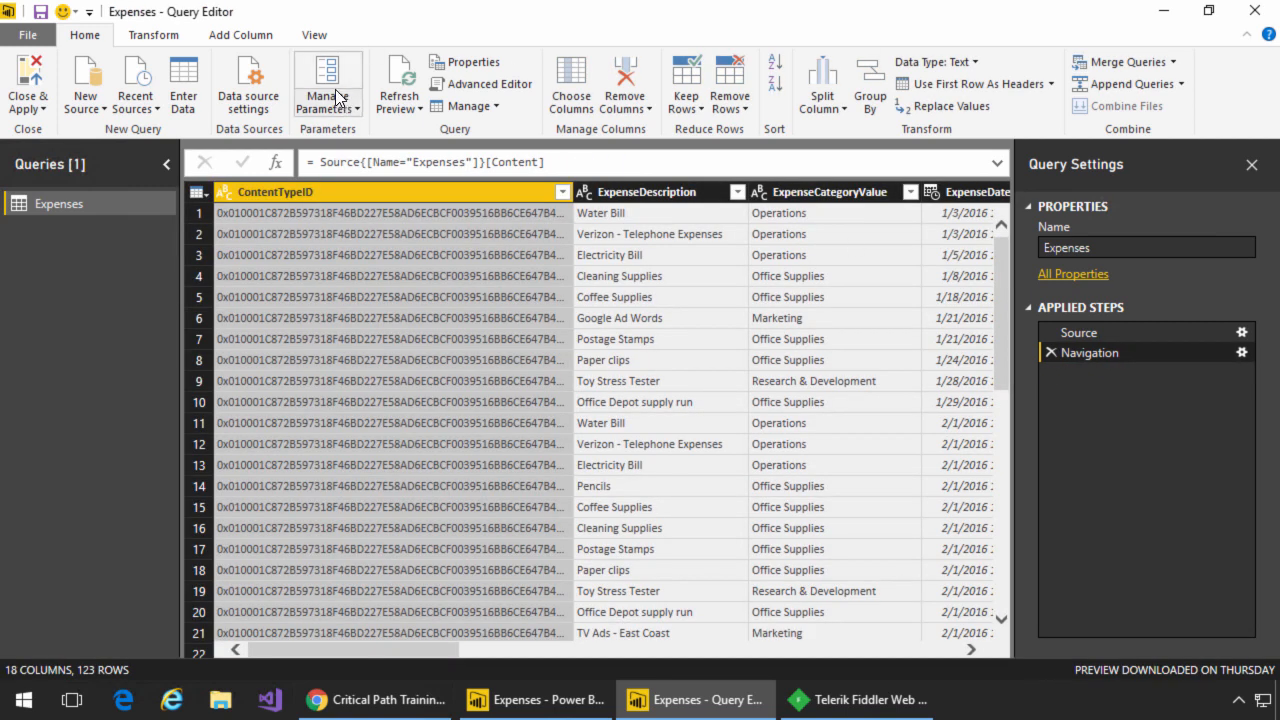
# Step: Keep ExpenseDescription, ExpenseCategoryValue, ExpenseDate, ExpenseAmount and Id in Expenses
pyautogui.click(570, 83)
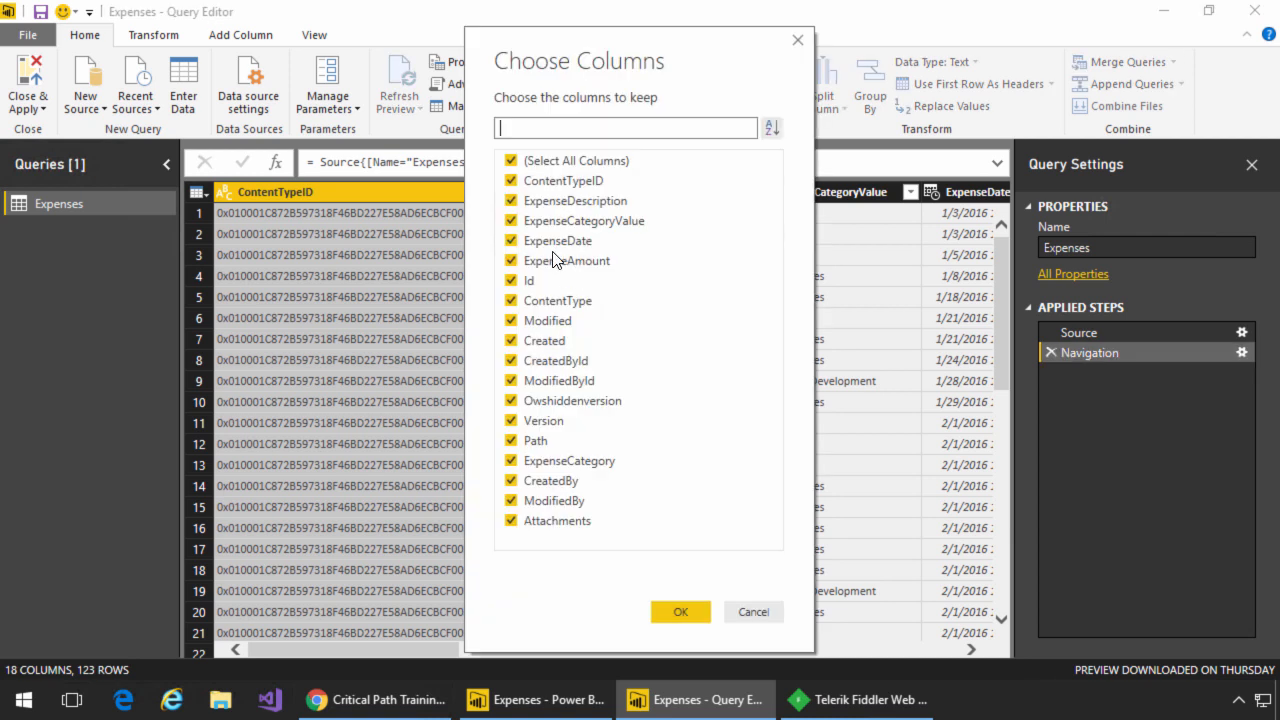
pyautogui.click(511, 160)
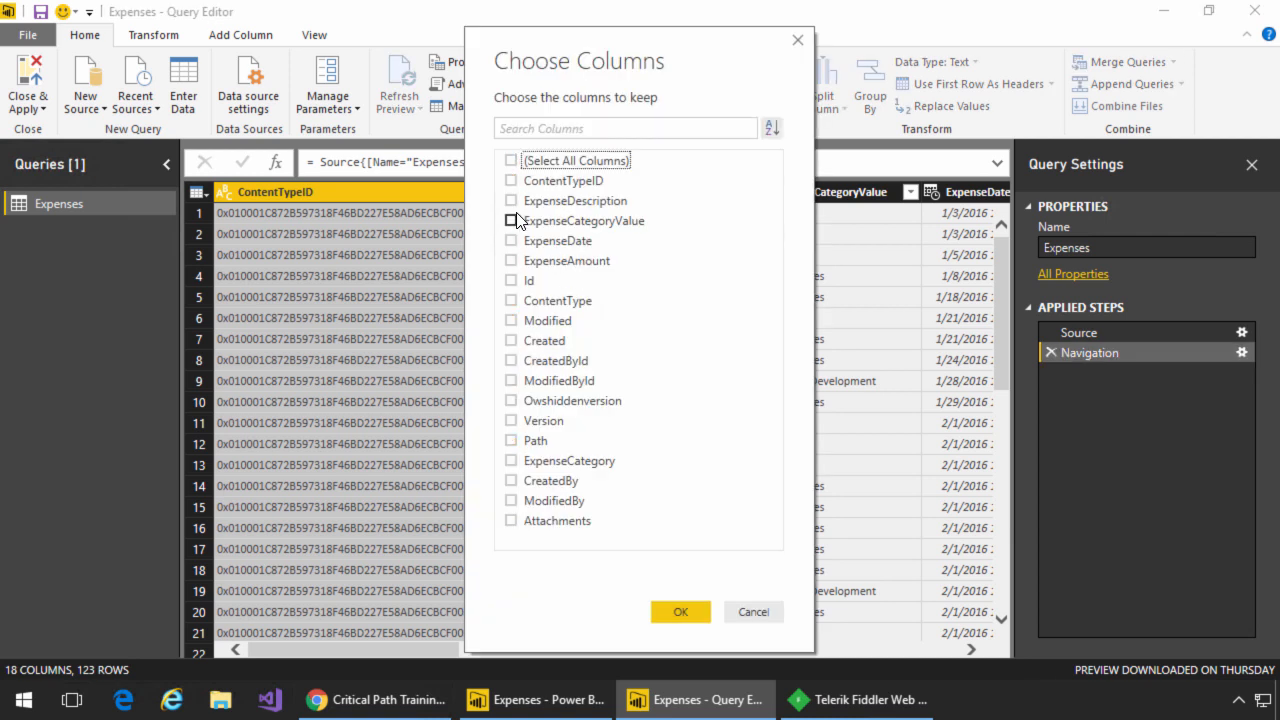
pyautogui.click(511, 220)
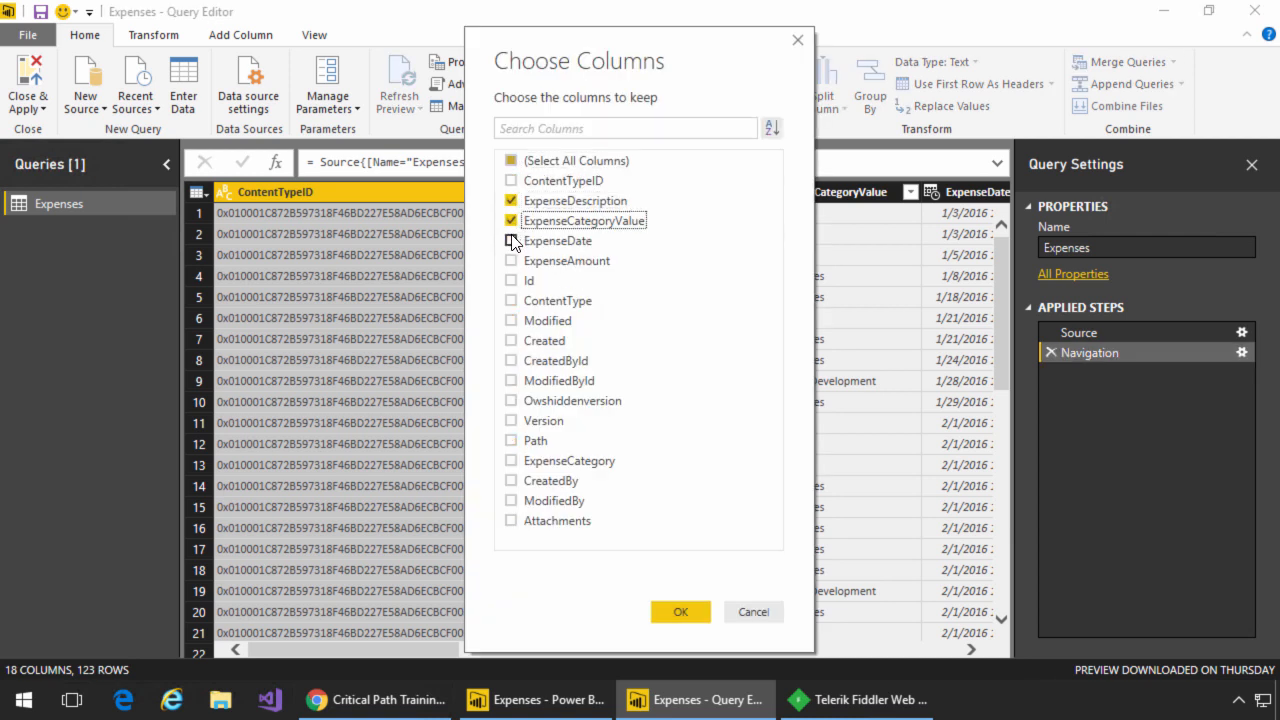
pyautogui.click(511, 240)
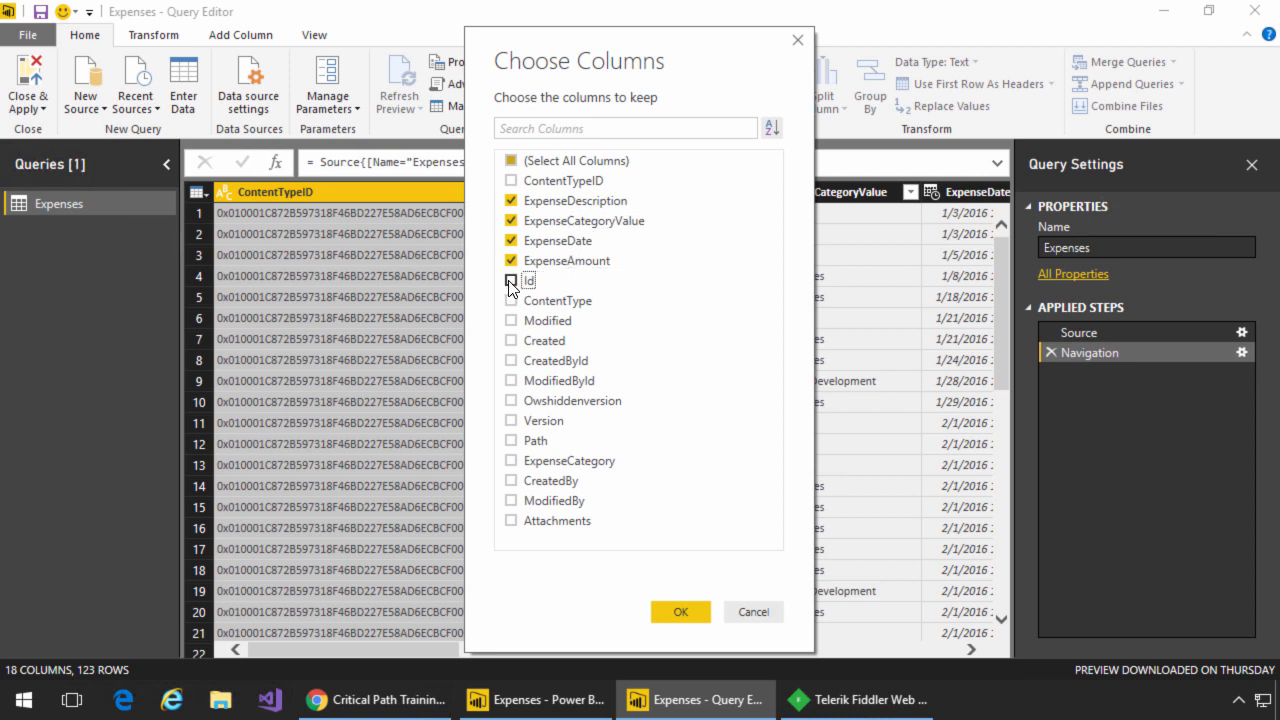
pyautogui.click(511, 280)
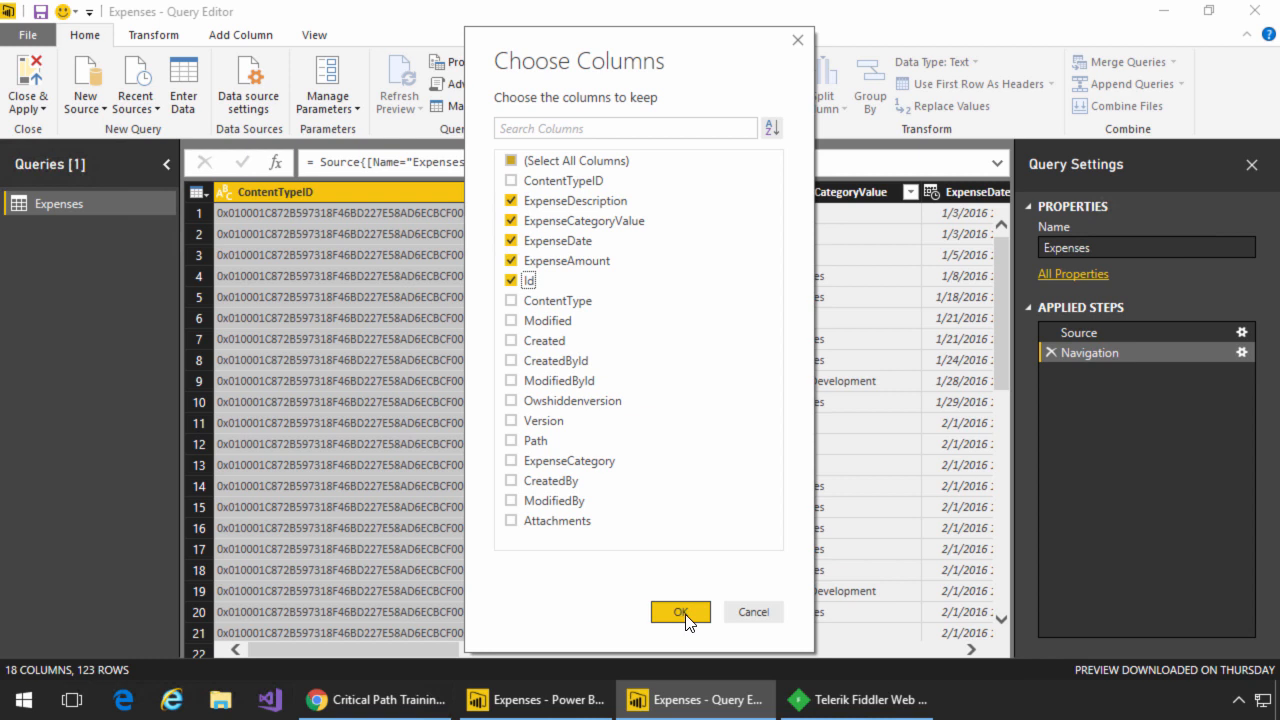
pyautogui.click(680, 611)
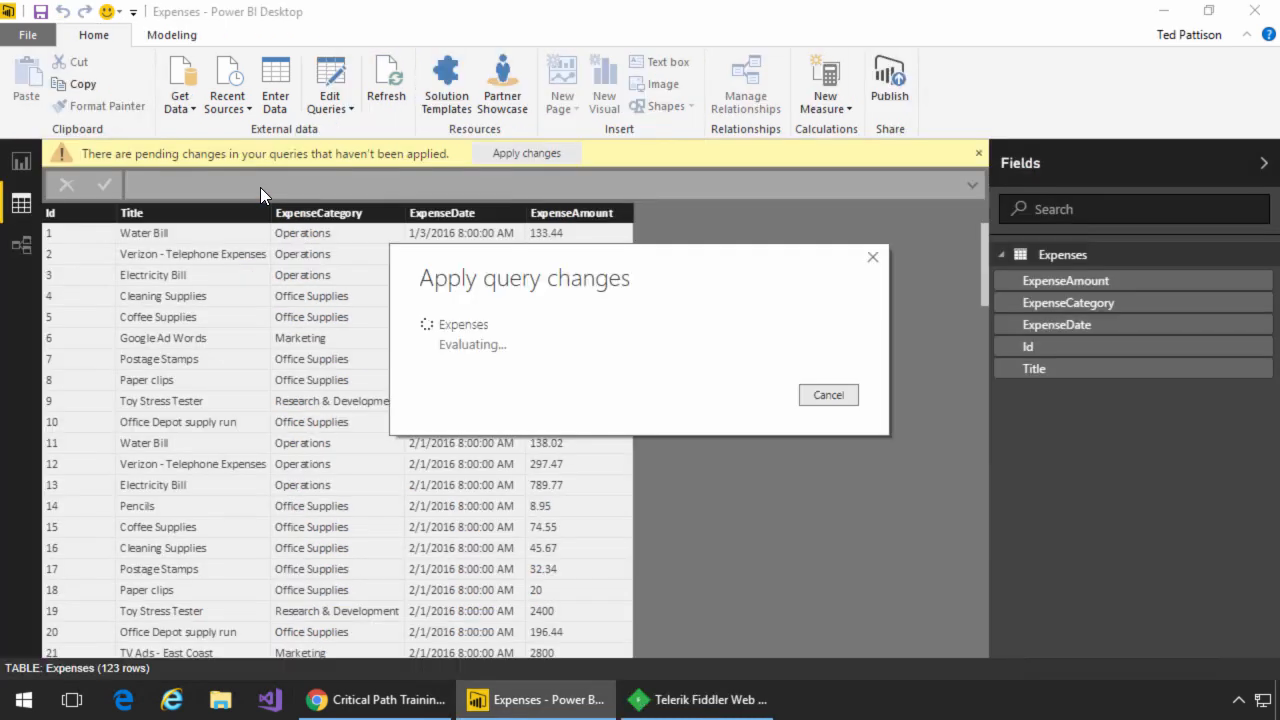
# Step: Inspect the ListData.svc/Expenses request's JSON response in Fiddler, then return to Power BI
pyautogui.click(526, 153)
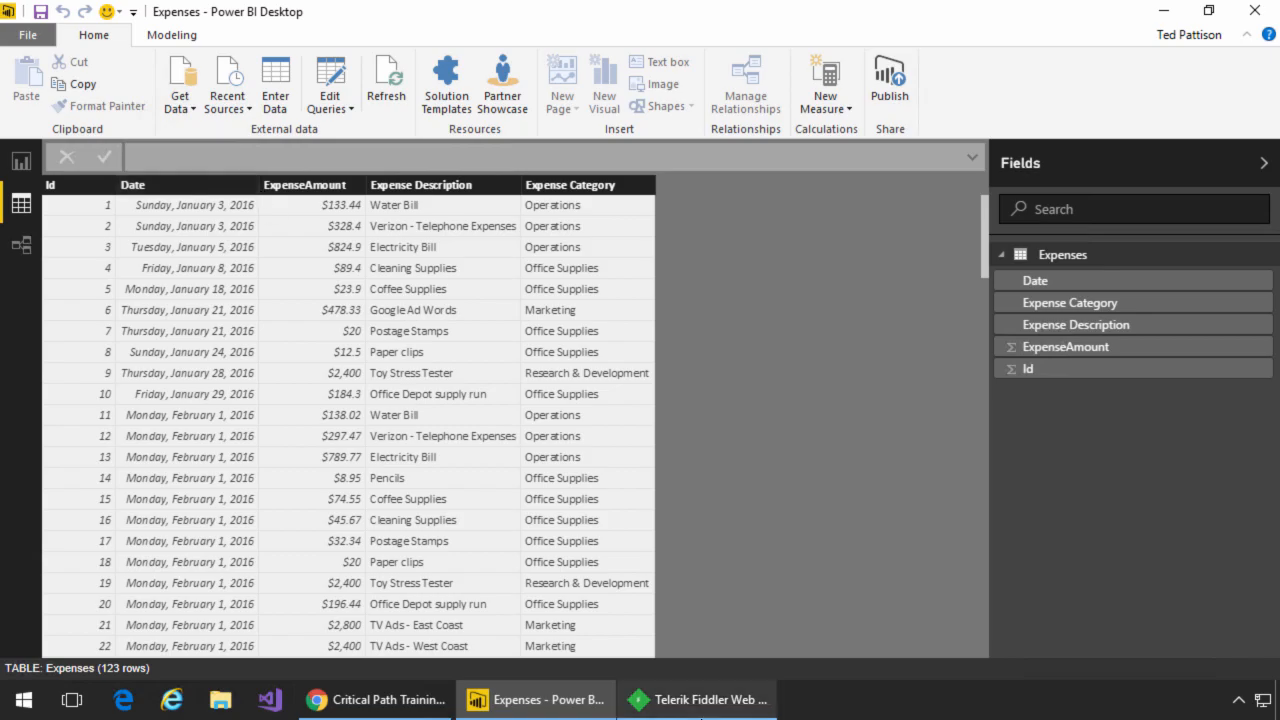
pyautogui.click(697, 699)
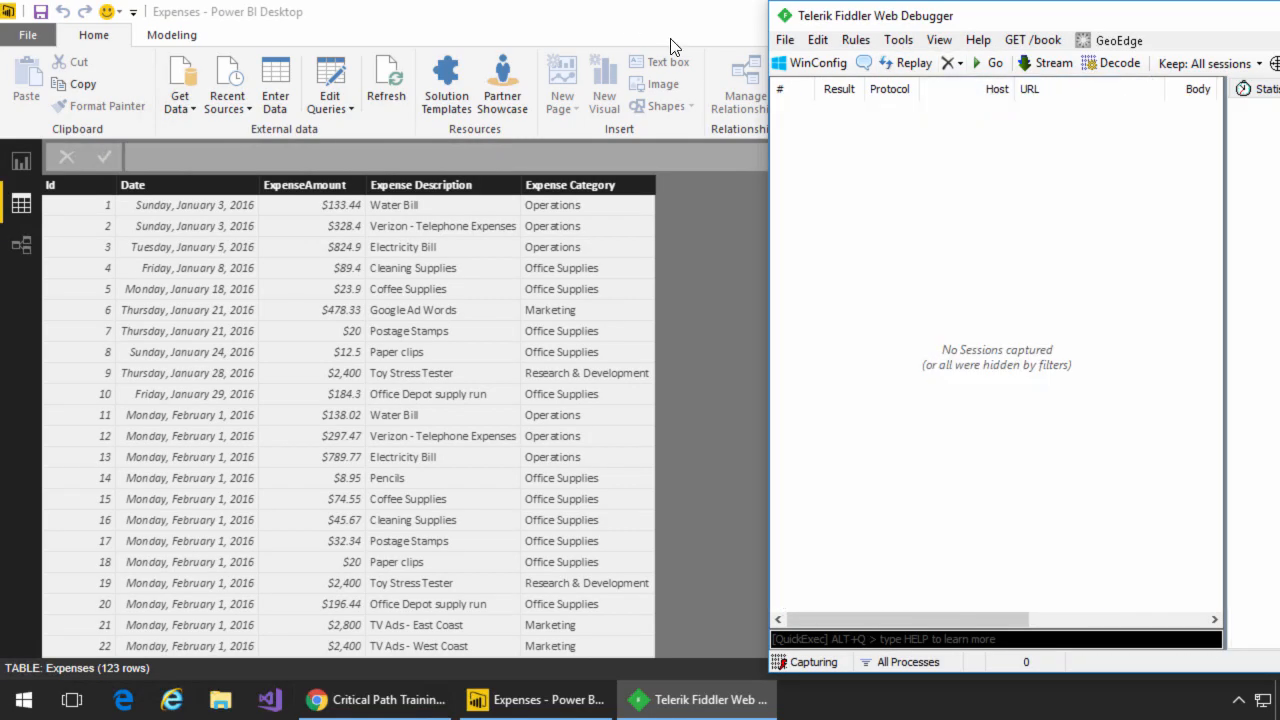
pyautogui.click(386, 85)
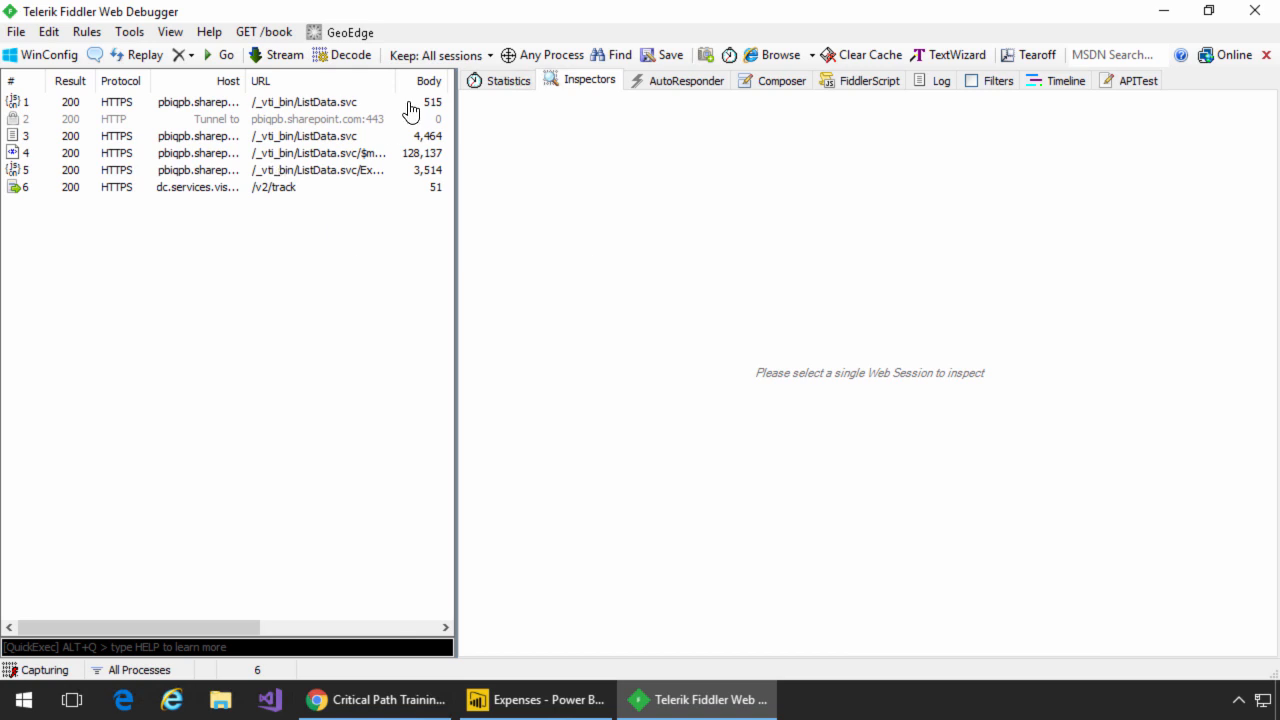
pyautogui.moveTo(456, 192)
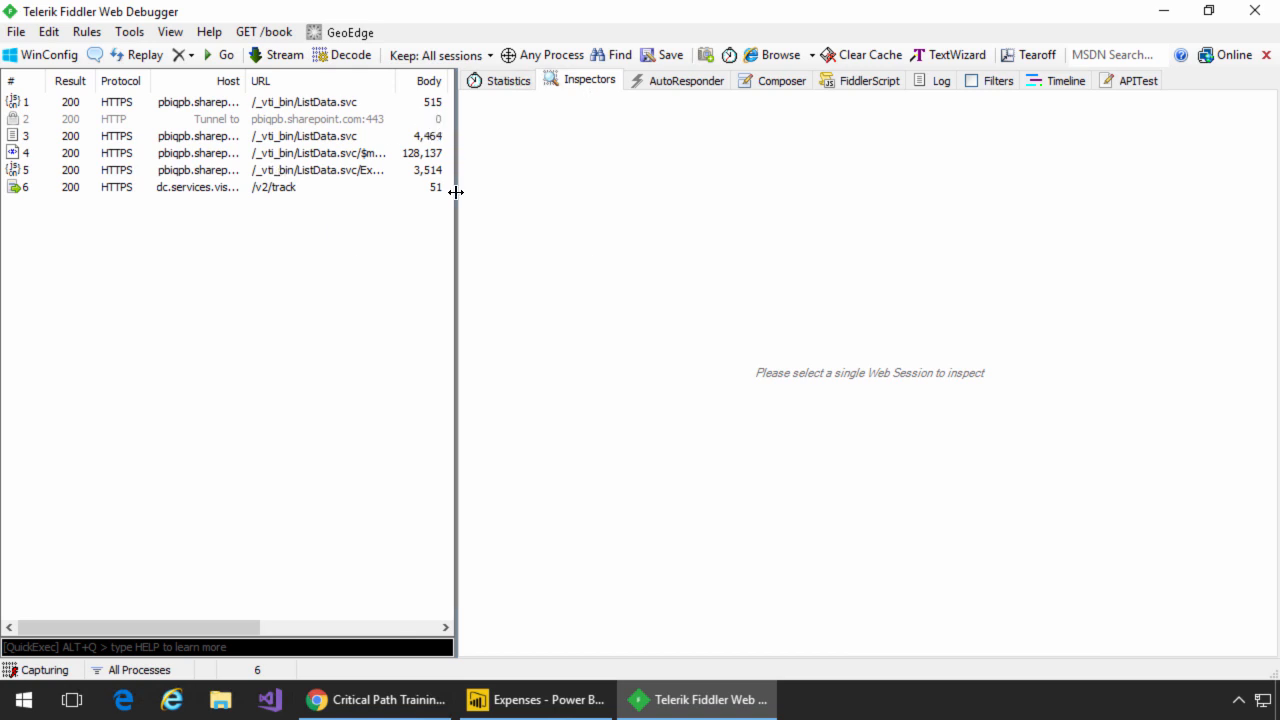
pyautogui.moveTo(455, 191); pyautogui.dragTo(720, 191)
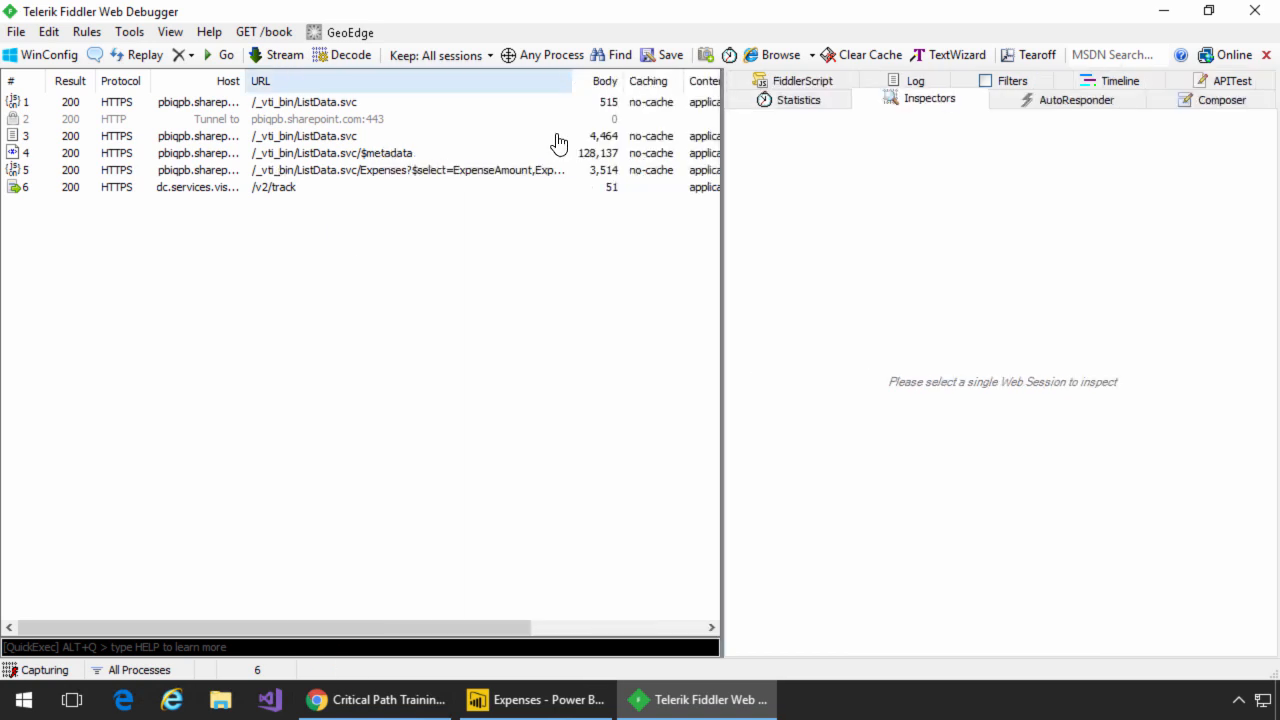
pyautogui.click(400, 169)
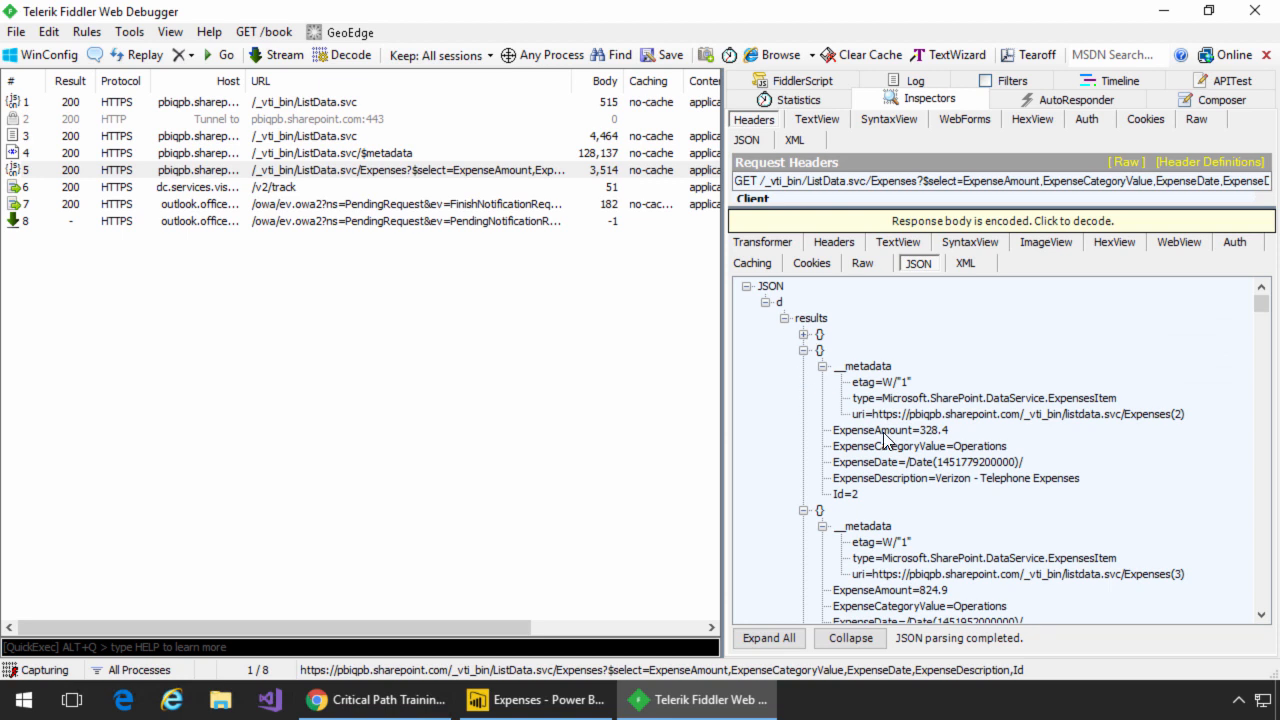
pyautogui.click(805, 349)
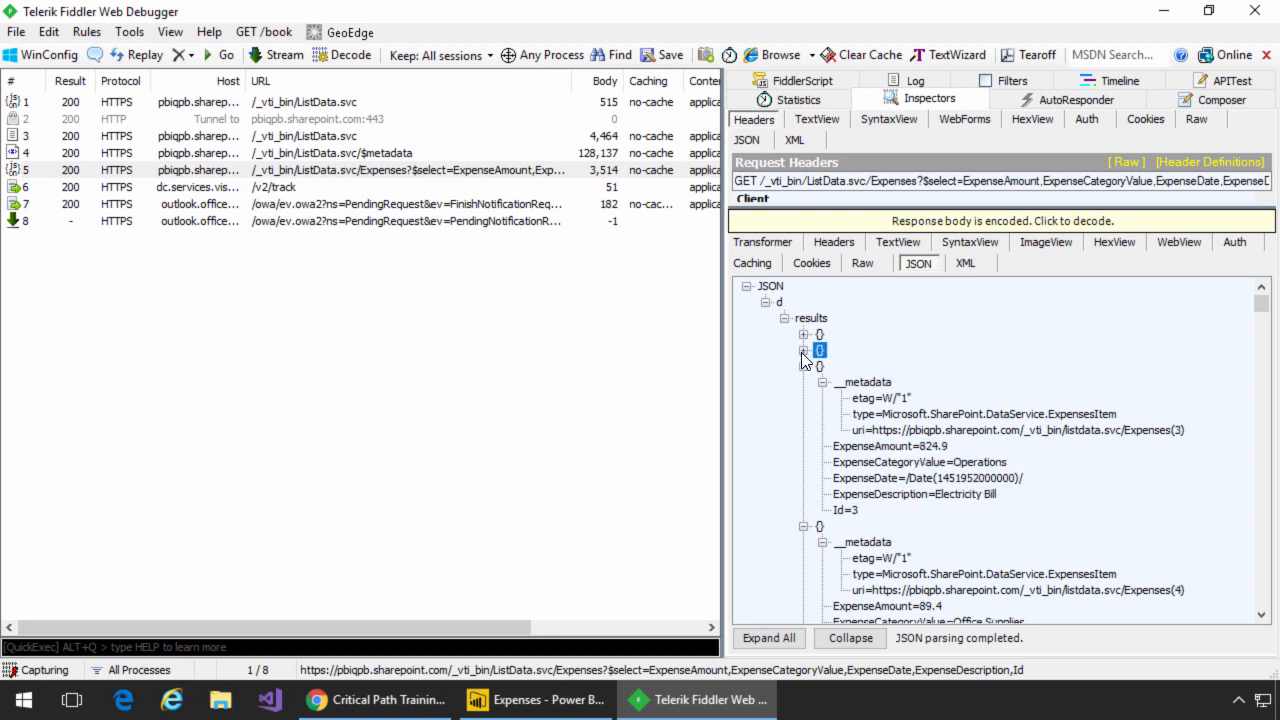
pyautogui.click(227, 83)
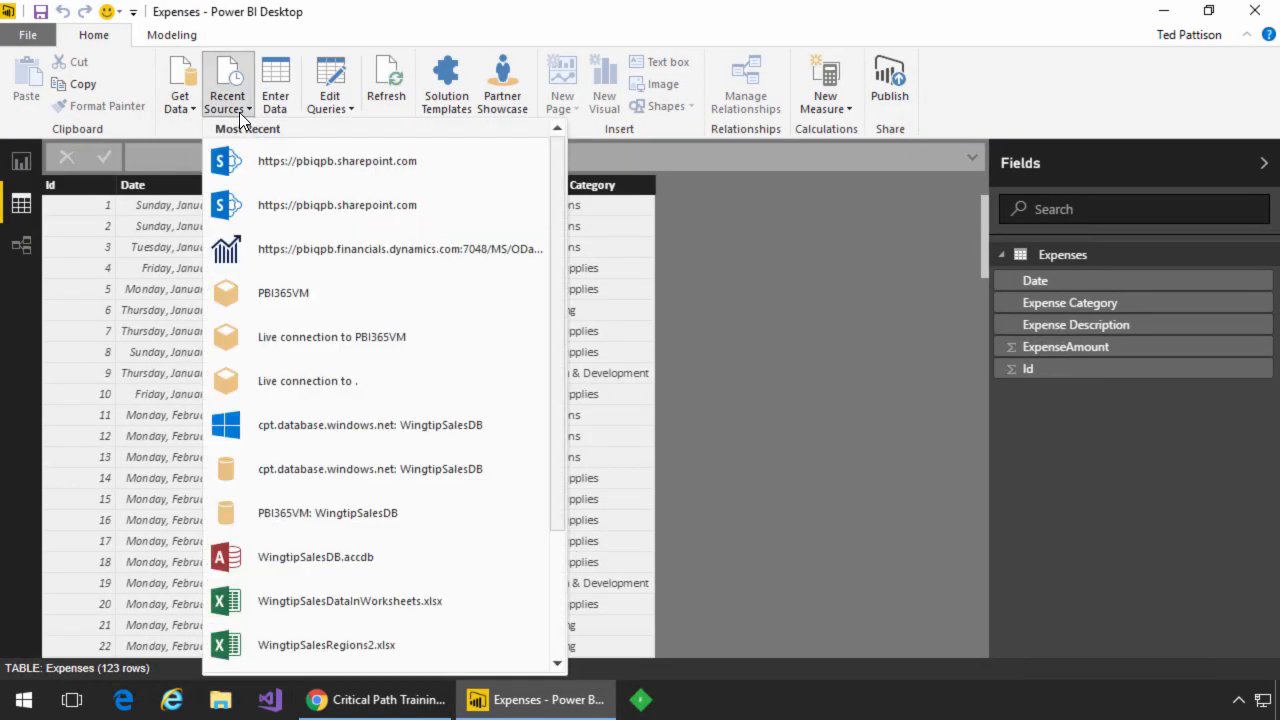
# Step: Import Expense Budgets with five renamed columns and currency Budget Amount, and apply
pyautogui.click(337, 160)
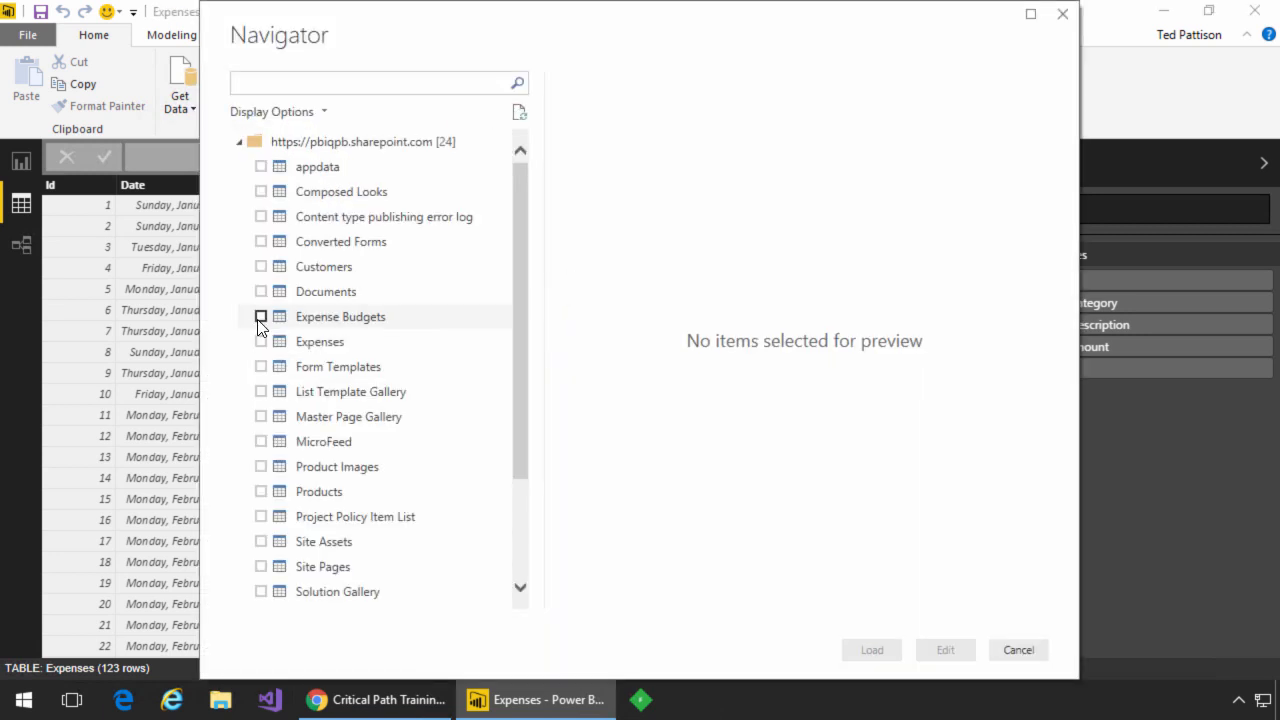
pyautogui.click(944, 649)
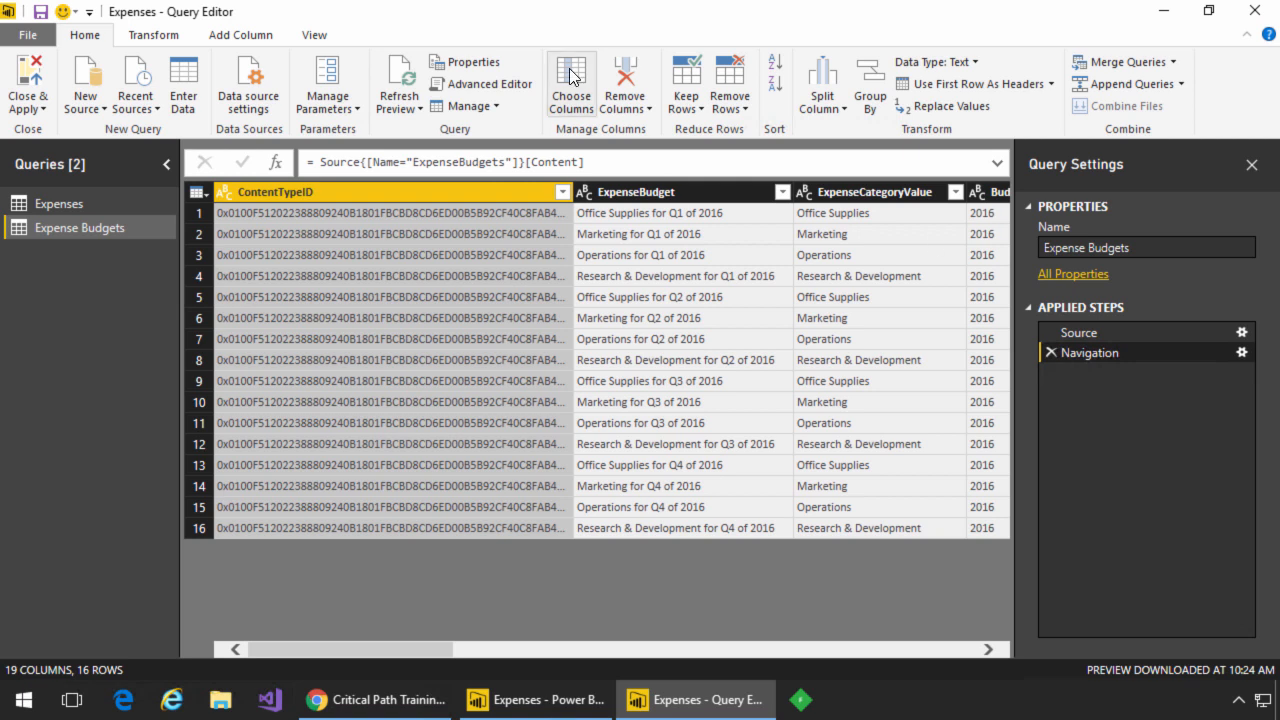
pyautogui.click(570, 84)
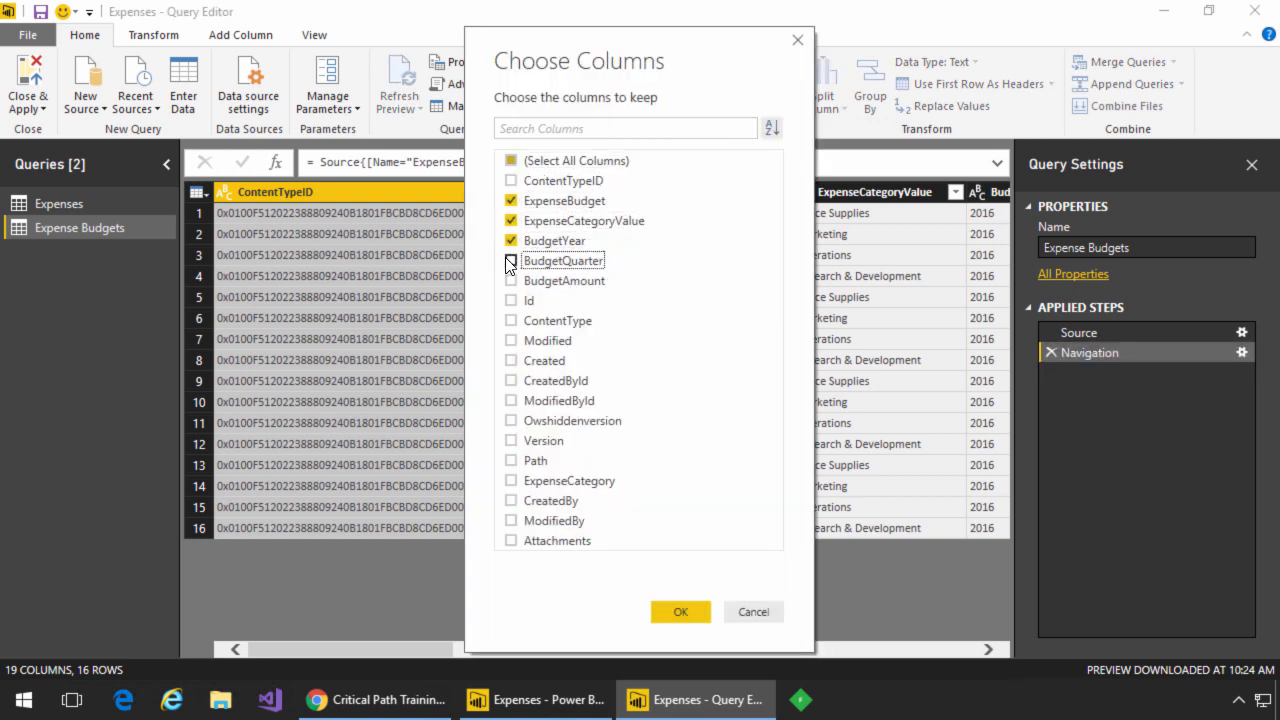
pyautogui.click(680, 611)
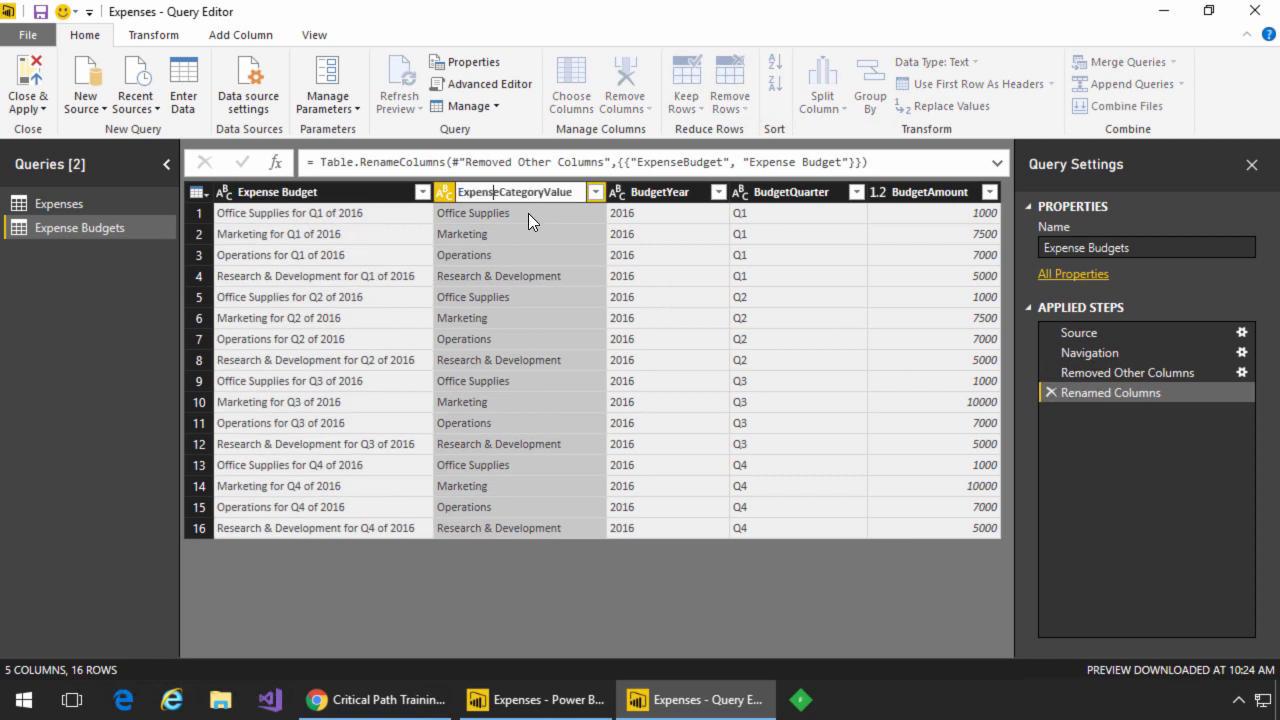
pyautogui.doubleClick(655, 191)
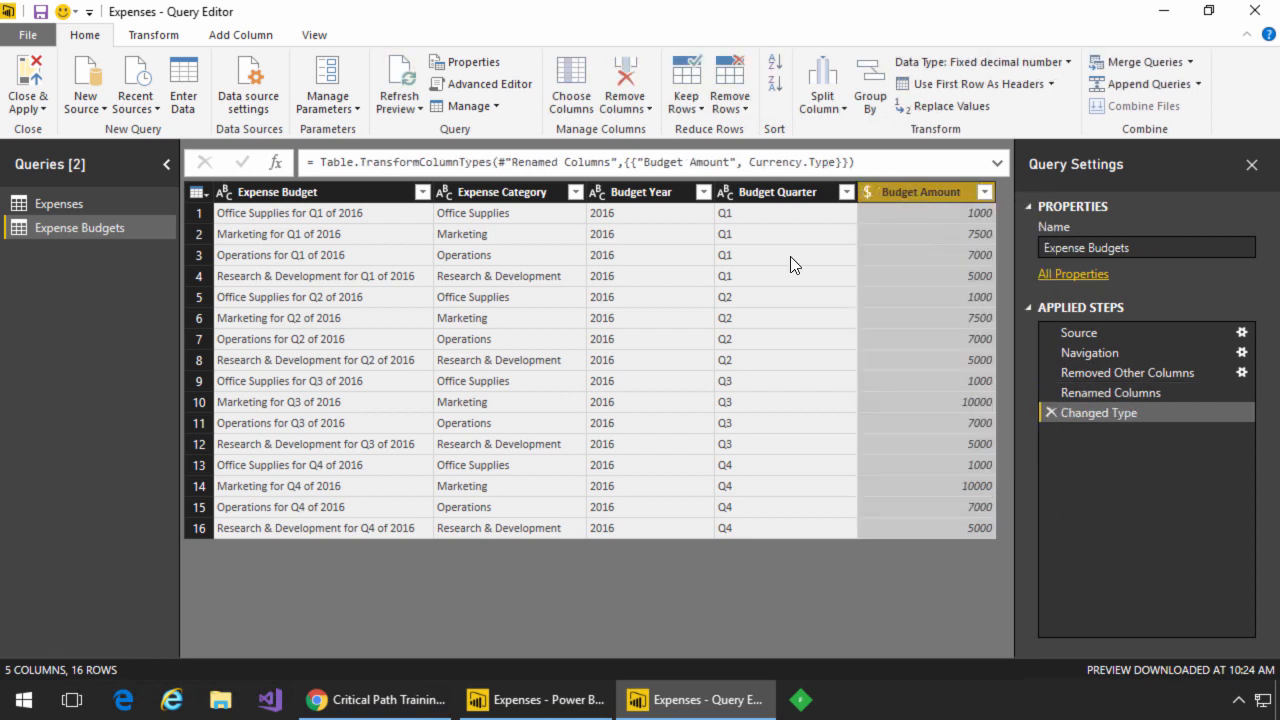
pyautogui.click(640, 191)
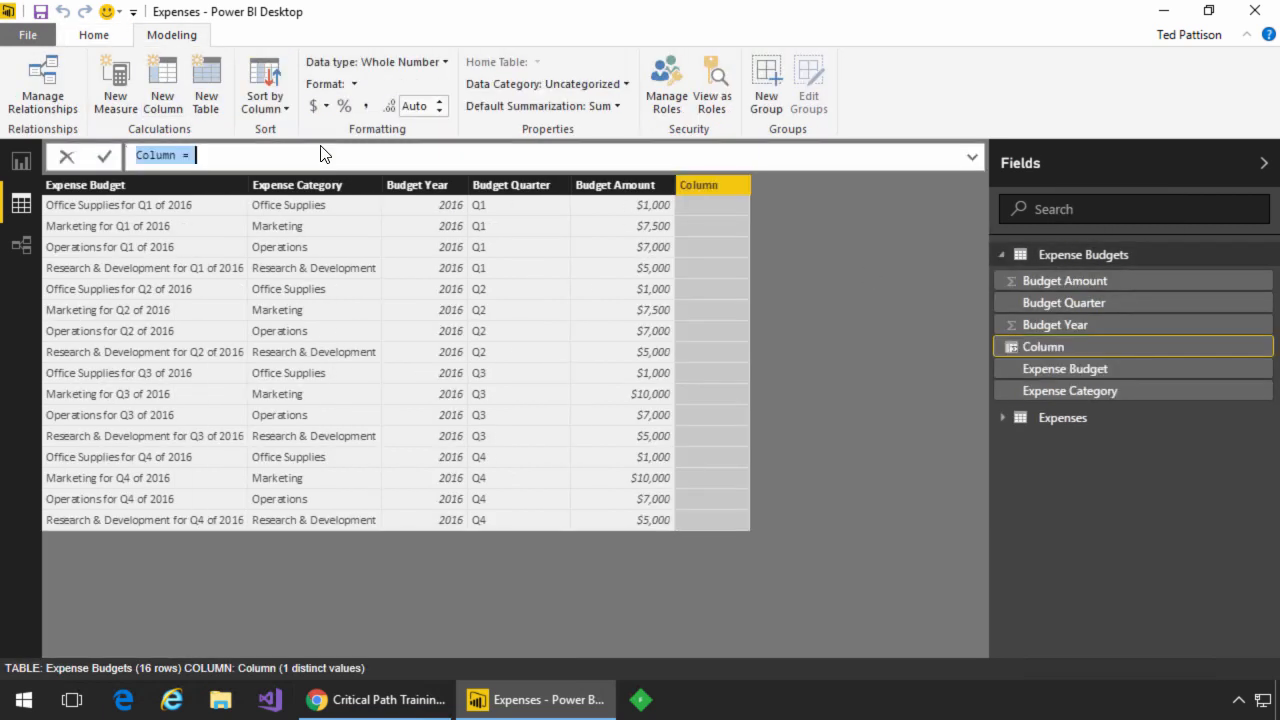
# Step: Create the Budget Period calculated column from year and quarter, plus Budget Key
pyautogui.write('Budget Period = \'Expense Budgets\'[Budget Year] & " - " & \'Expense Budgets\'[Budget Quarter')
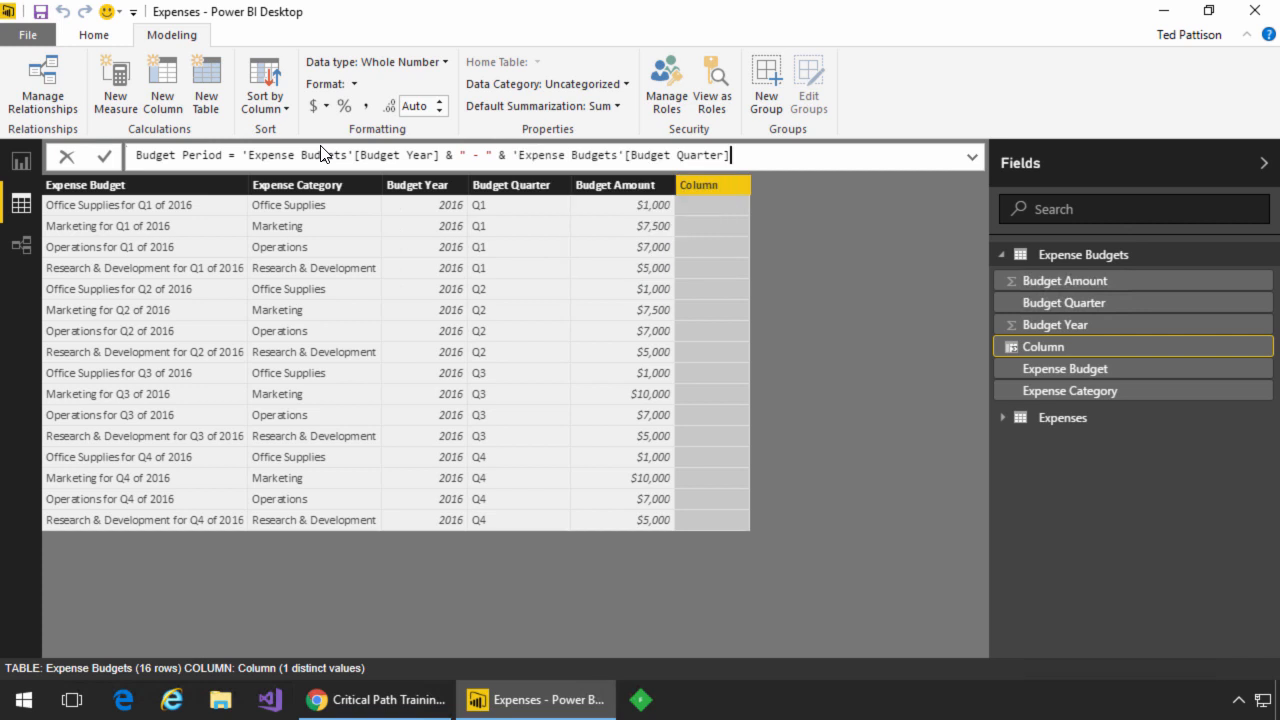
pyautogui.click(103, 155)
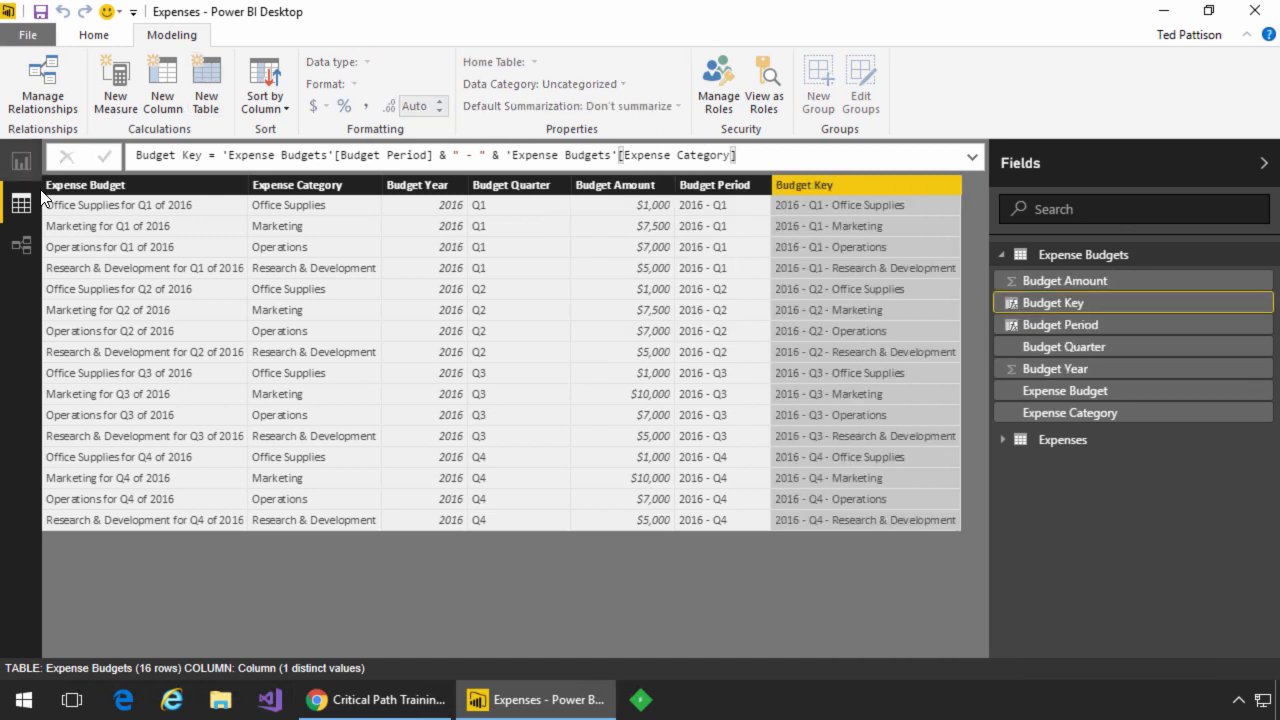
# Step: Add an Expenses Budget Key column formatted like 2016 - Q1 - Operations
pyautogui.click(1062, 278)
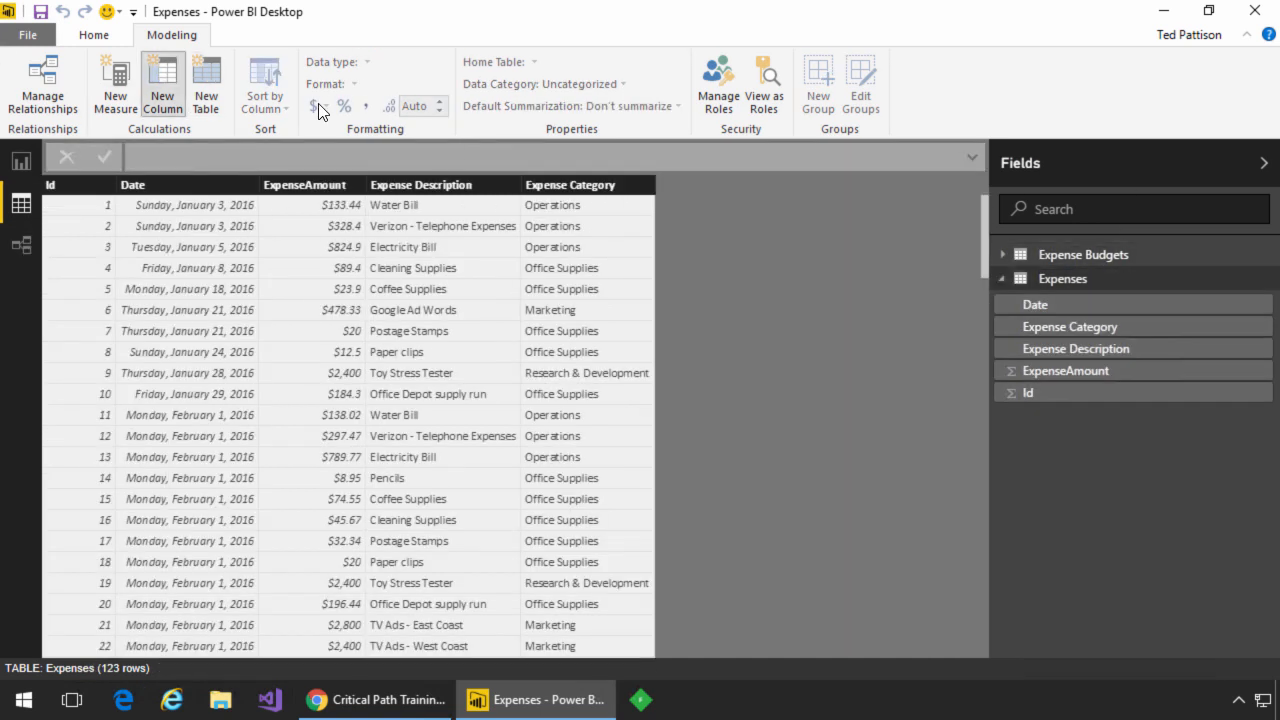
pyautogui.click(162, 83)
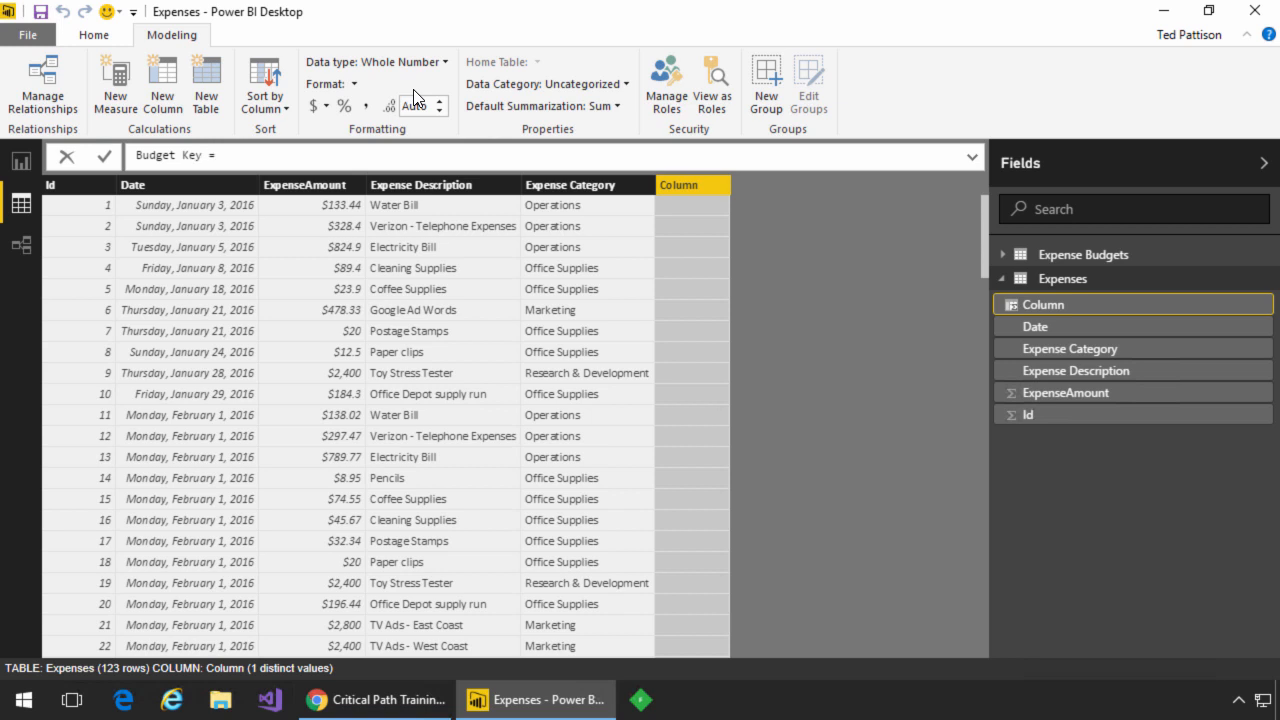
pyautogui.write('YEAR(')
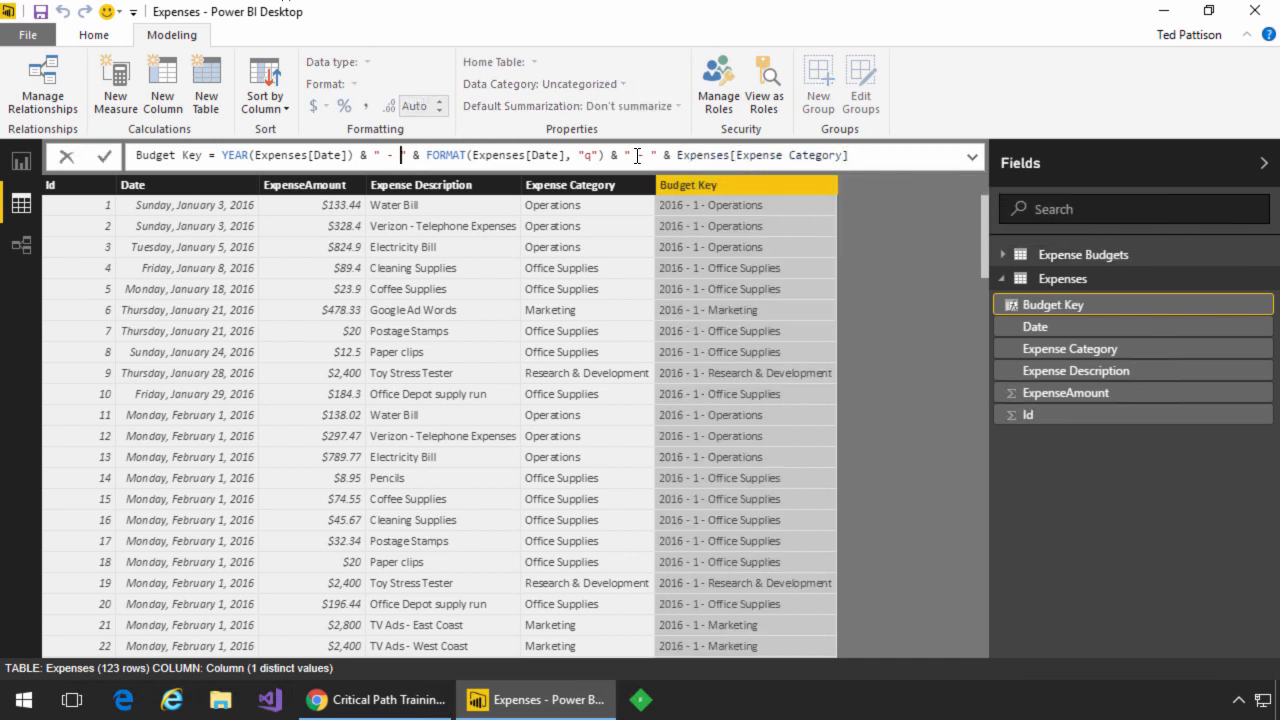
pyautogui.click(1053, 302)
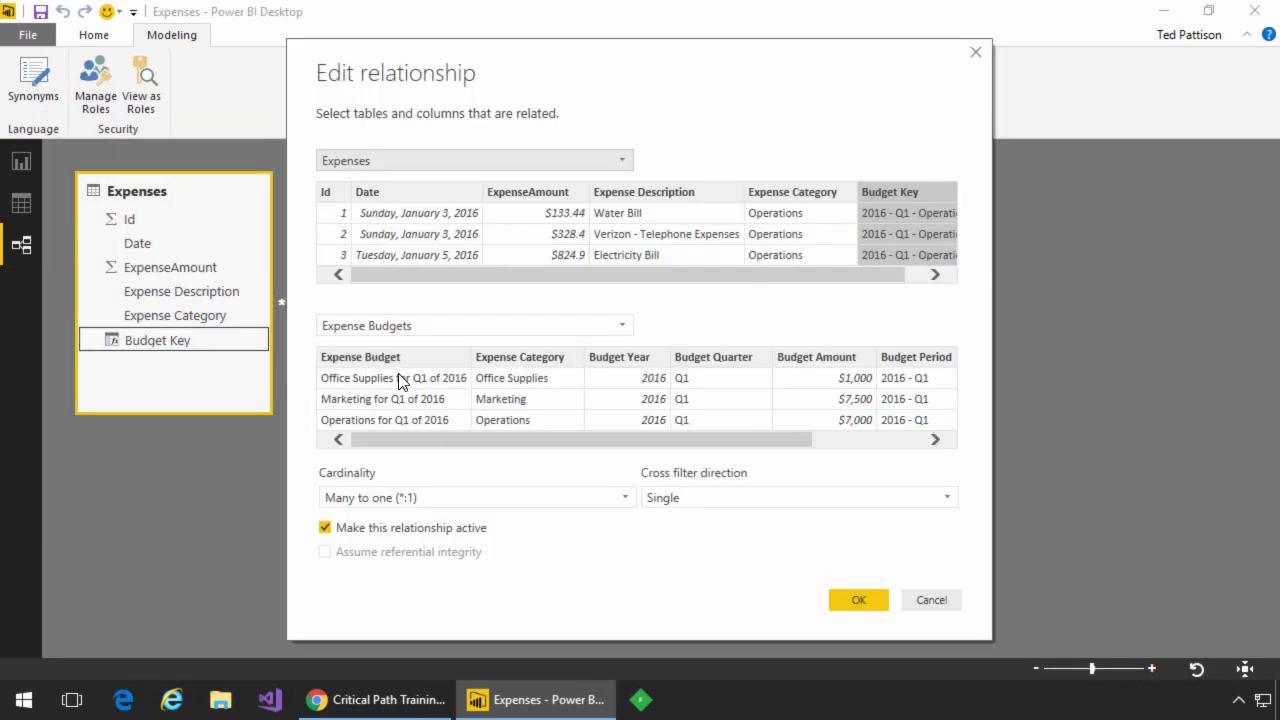
# Step: Add a dark-styled matrix with Budget Period and Expense Category rows, viewed at actual size
pyautogui.click(858, 599)
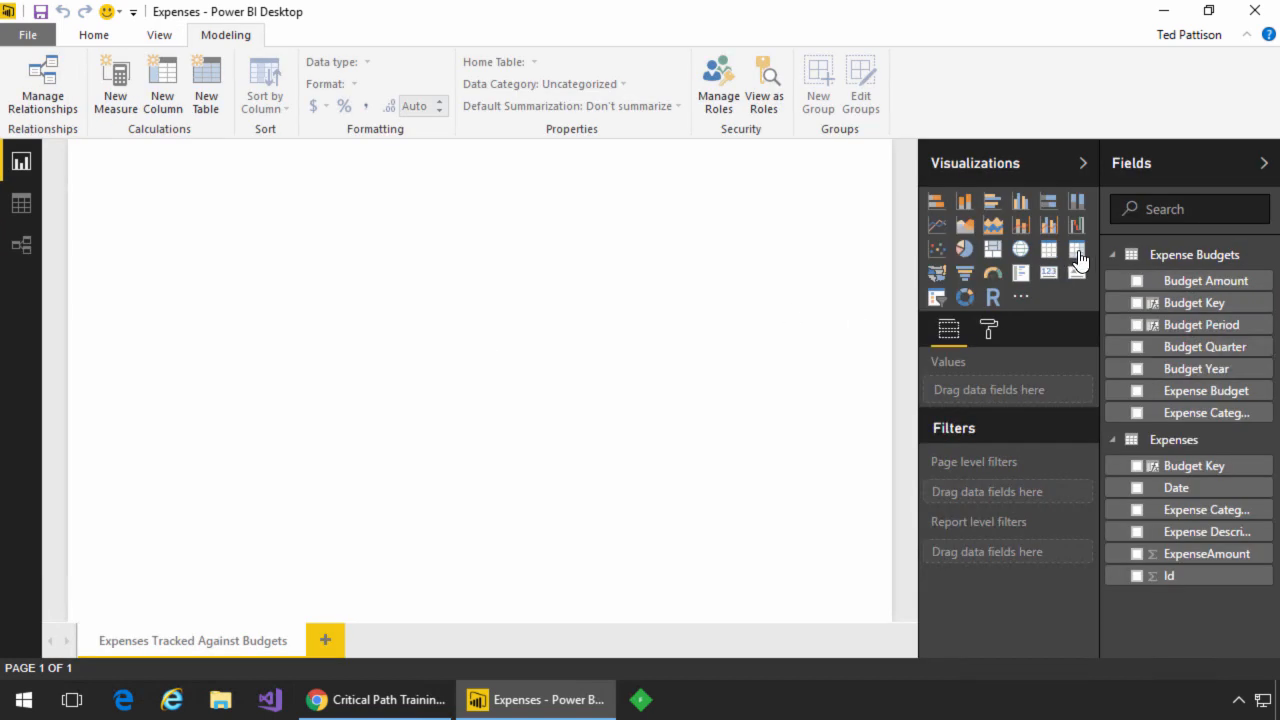
pyautogui.click(1077, 249)
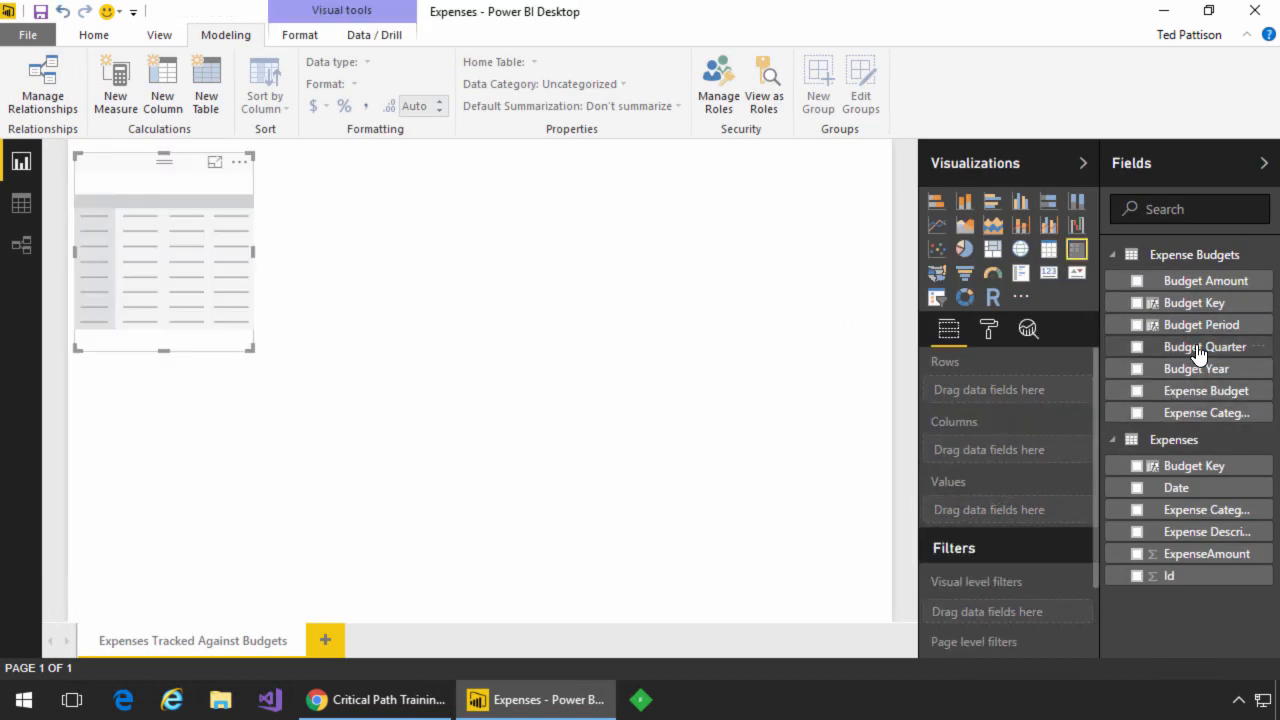
pyautogui.click(1137, 324)
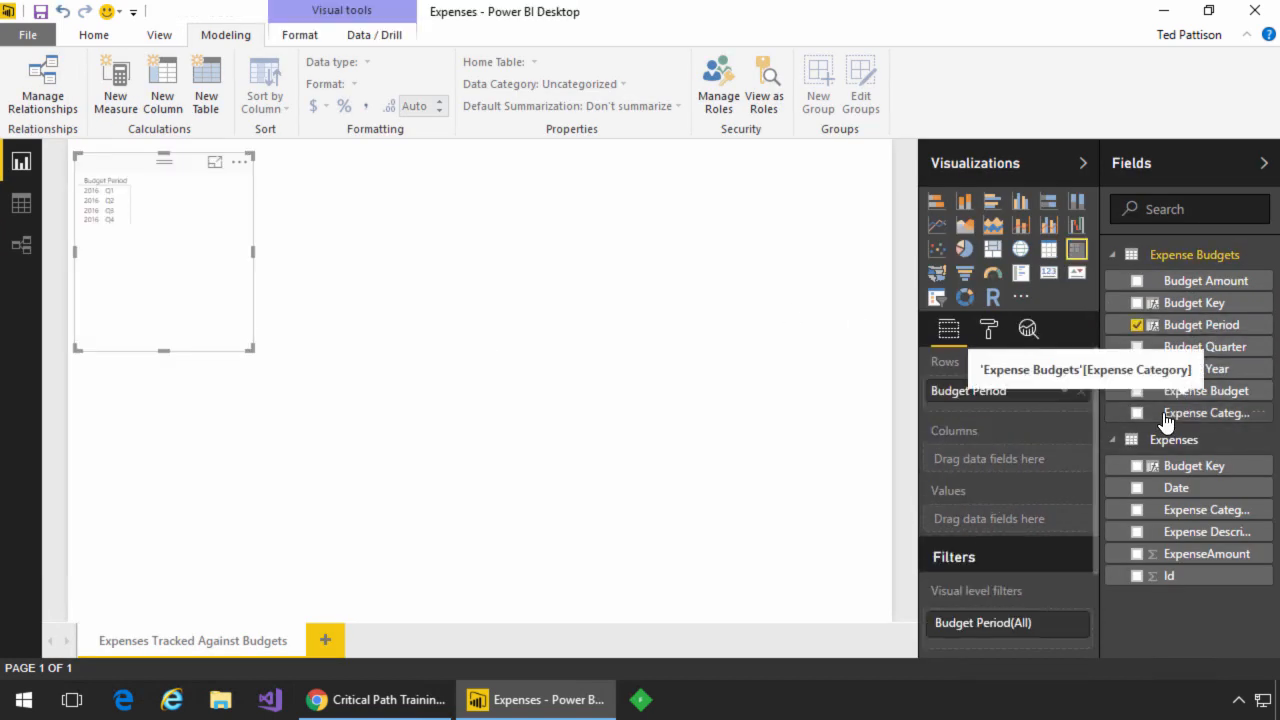
pyautogui.click(1137, 413)
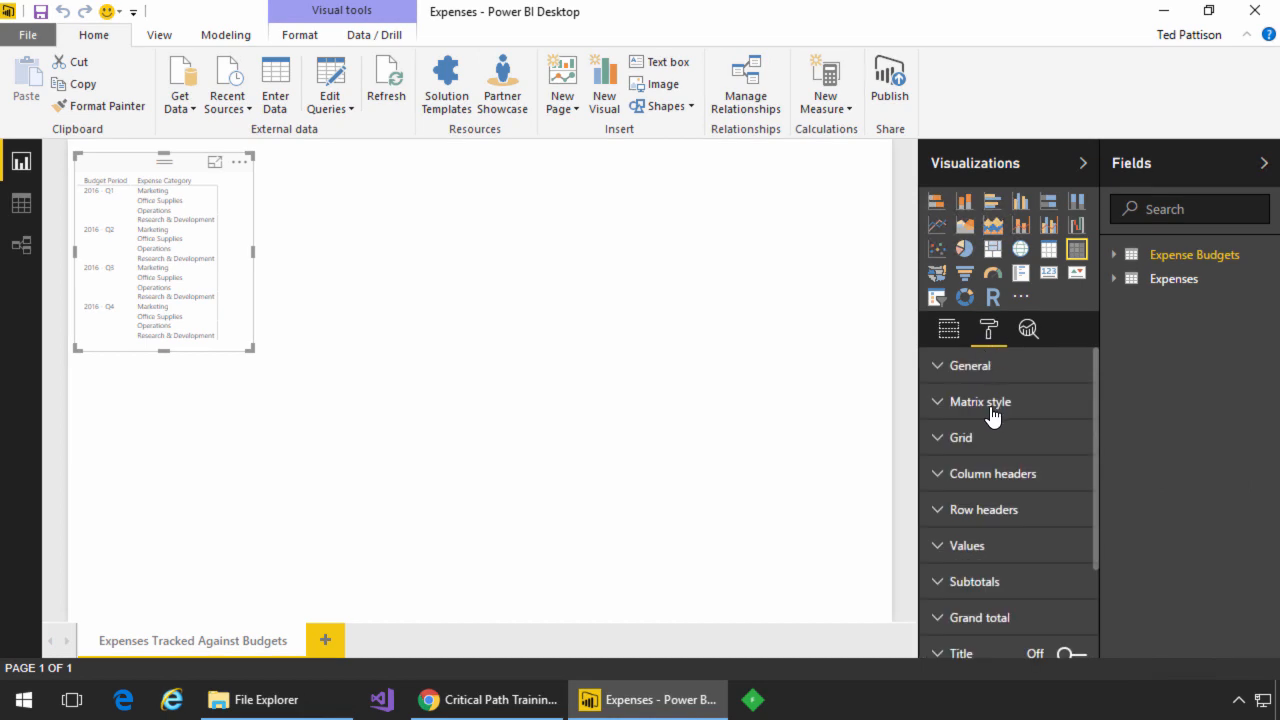
pyautogui.click(979, 401)
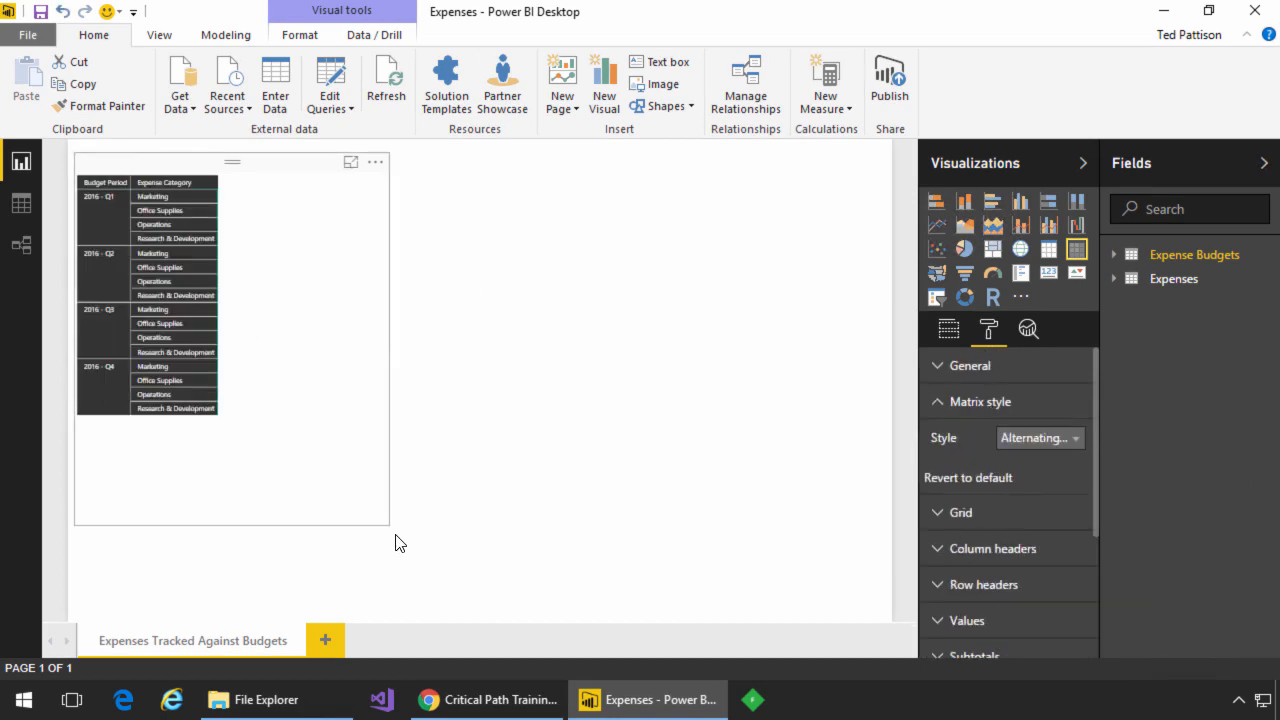
pyautogui.click(159, 34)
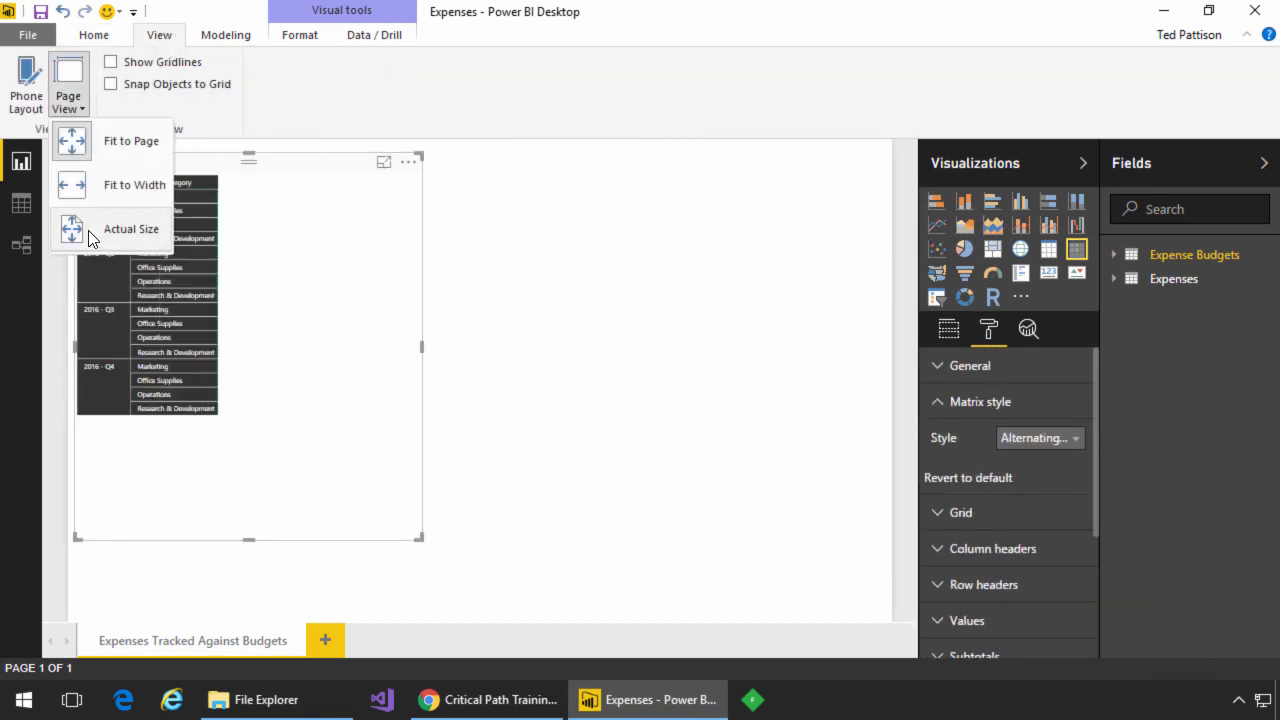
pyautogui.click(225, 34)
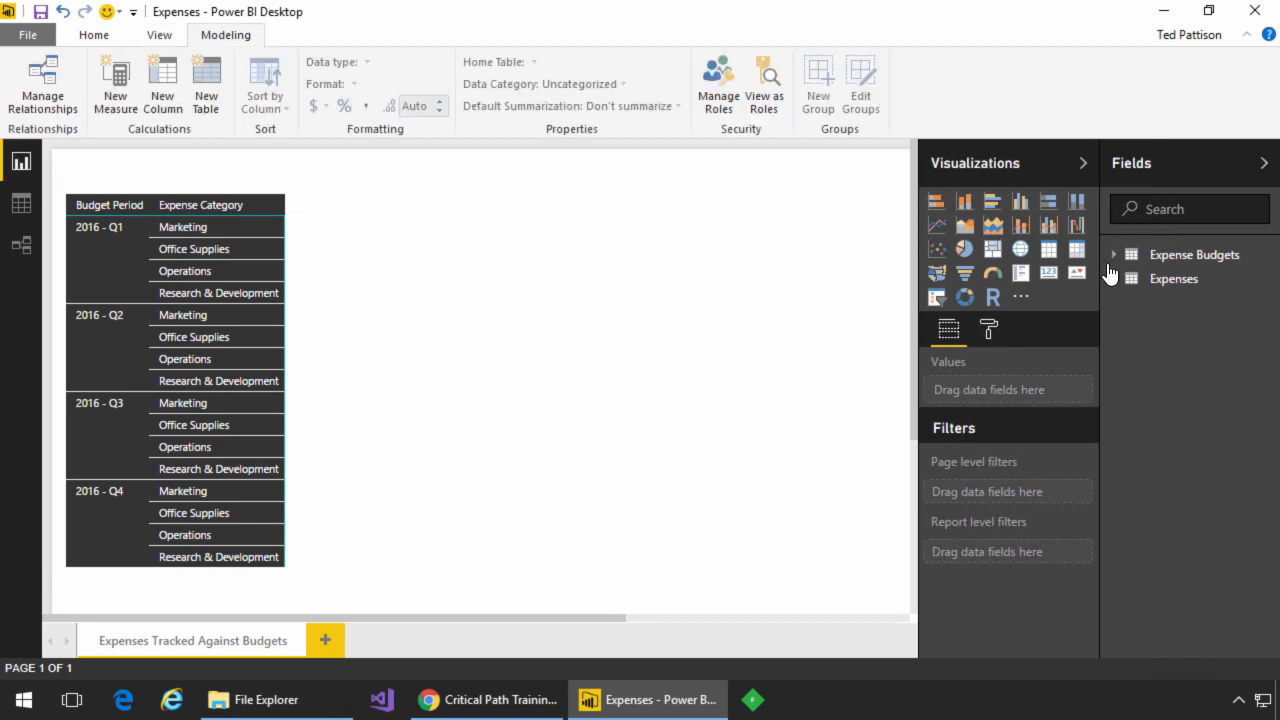
# Step: Create the Total Expenses and Budget measures as matrix values, then begin another measure
pyautogui.click(115, 85)
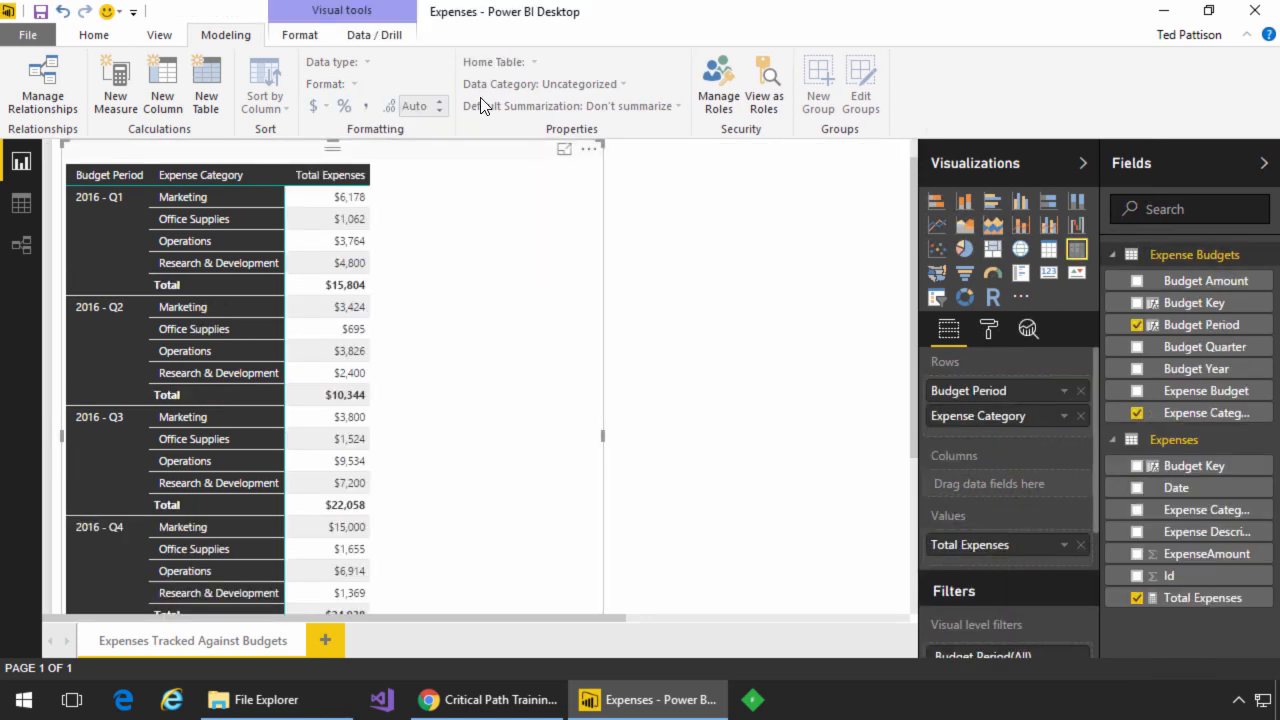
pyautogui.click(115, 85)
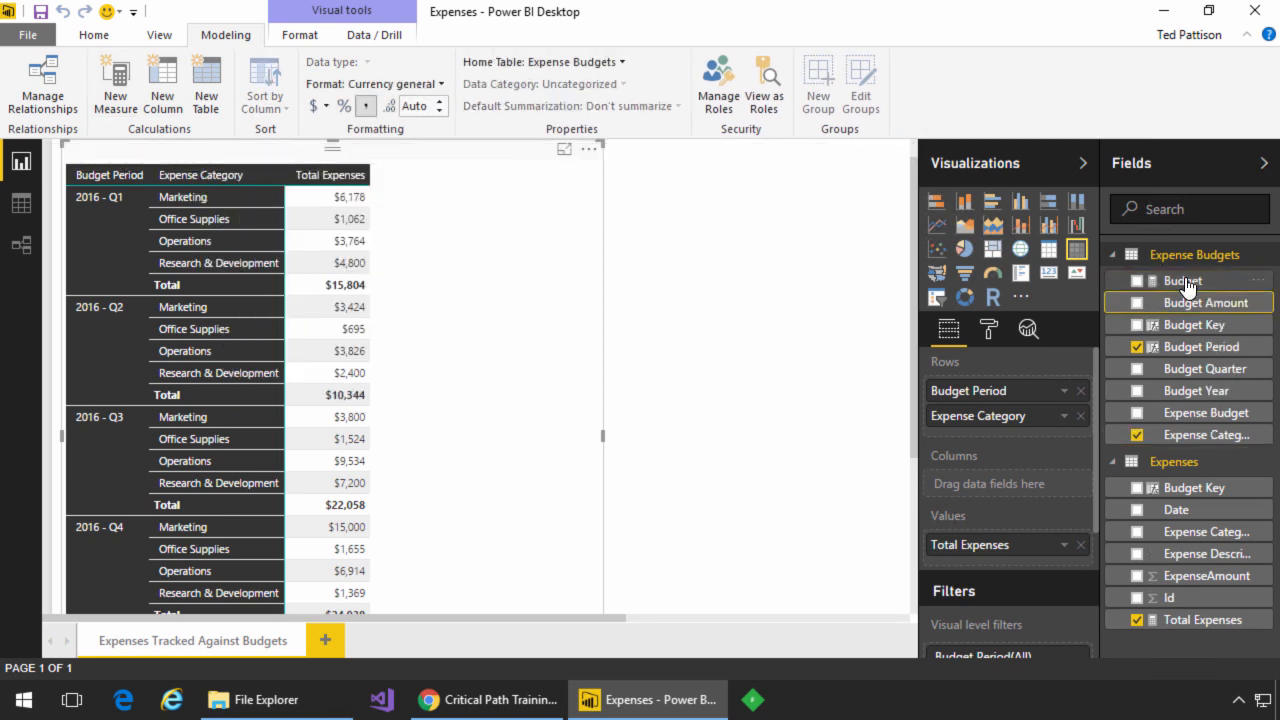
pyautogui.click(1184, 280)
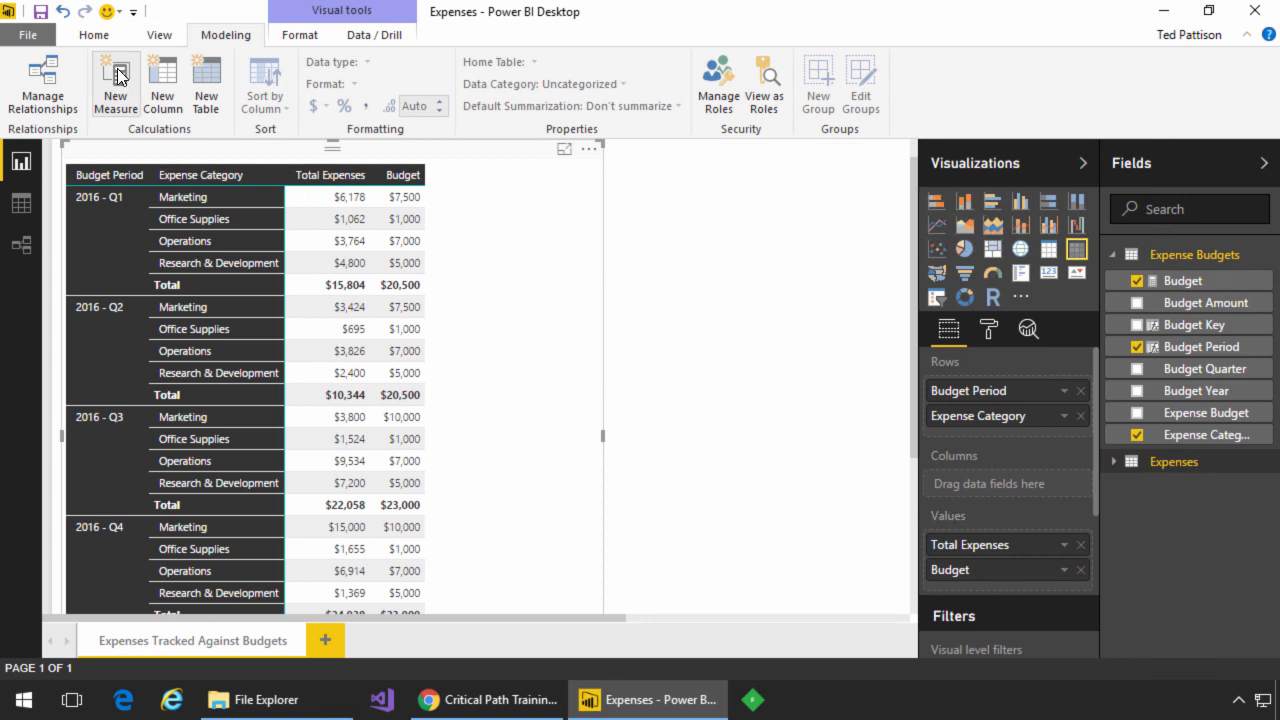
pyautogui.click(206, 83)
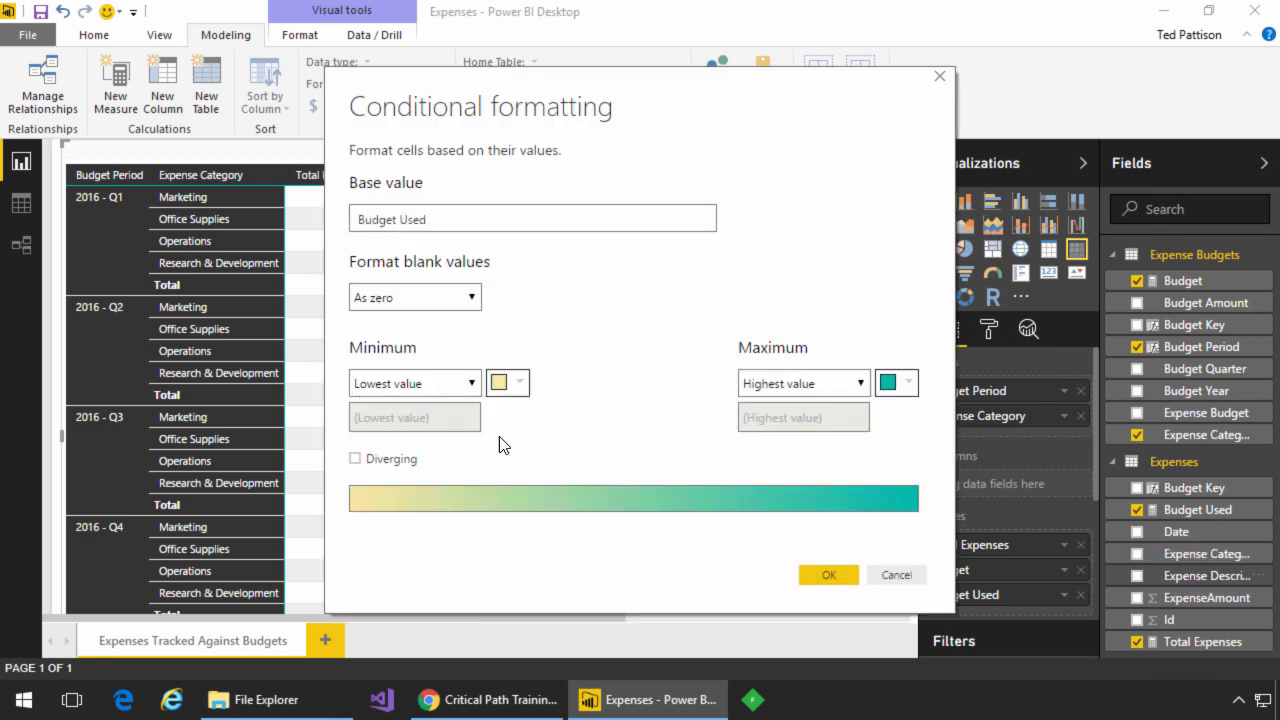
# Step: Apply a lowest-to-highest colour scale to Budget Used, fit the page, and resize the matrix
pyautogui.click(828, 574)
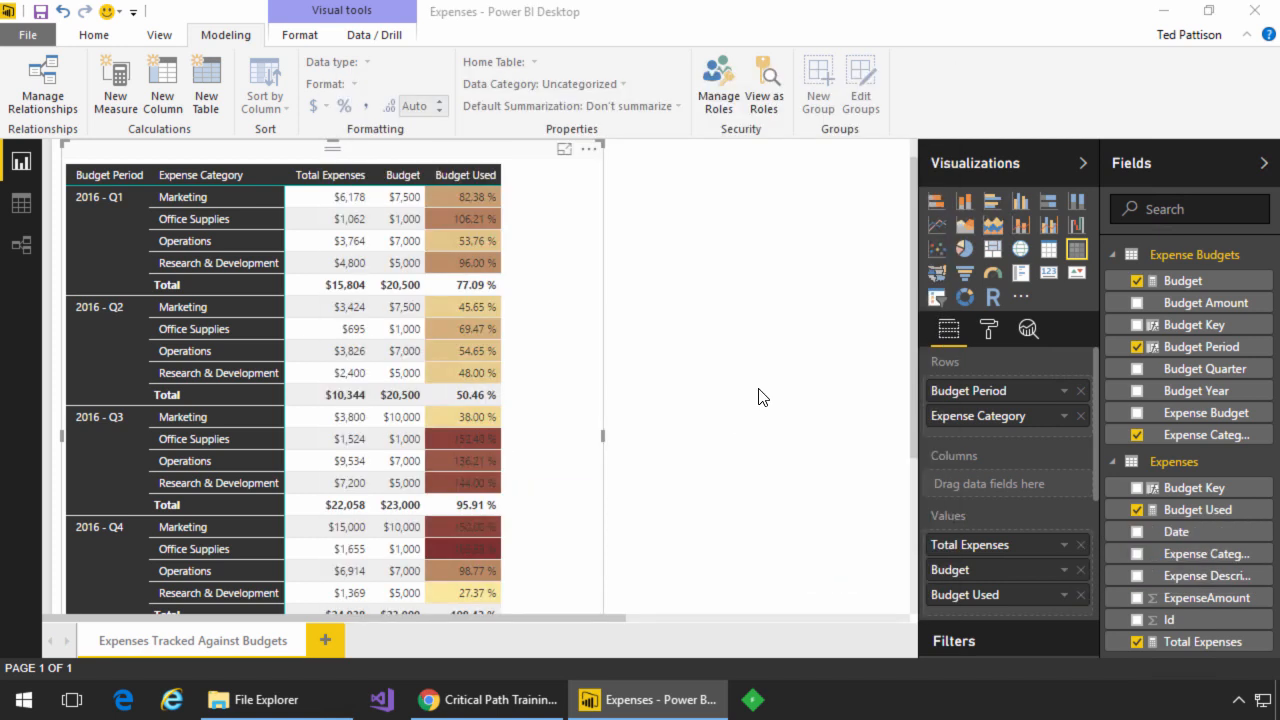
pyautogui.click(159, 34)
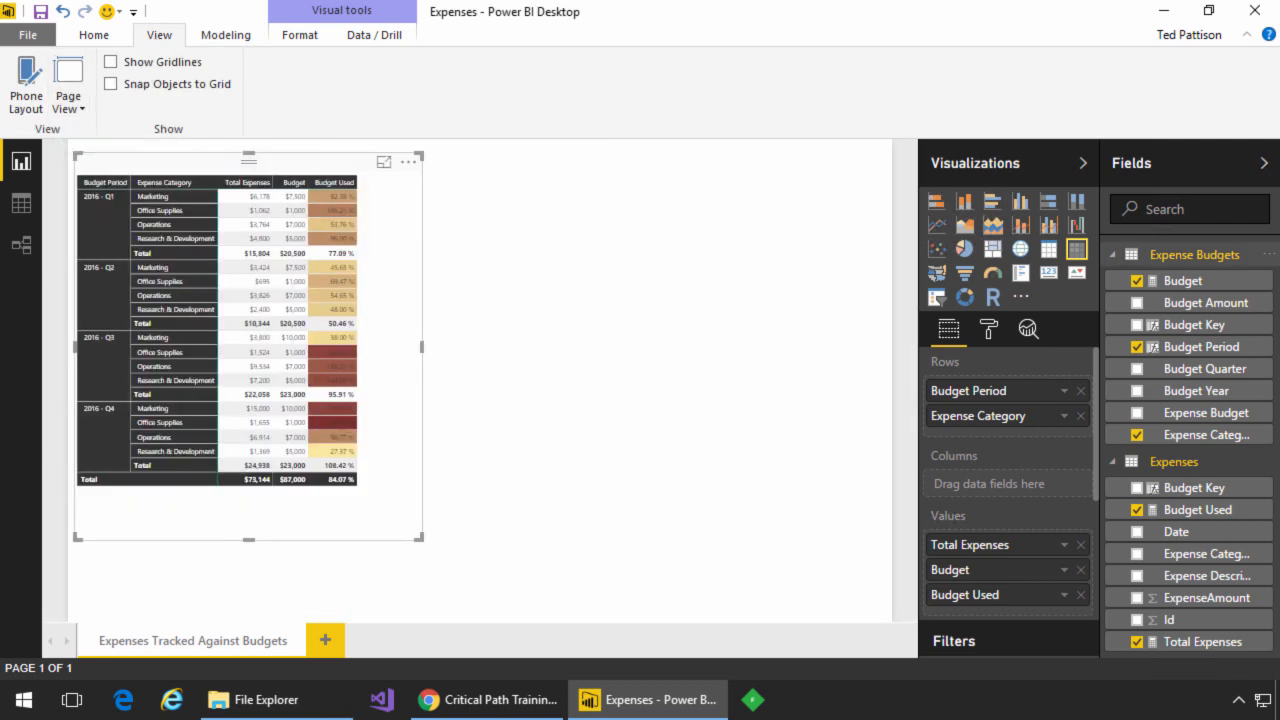
pyautogui.moveTo(425, 551)
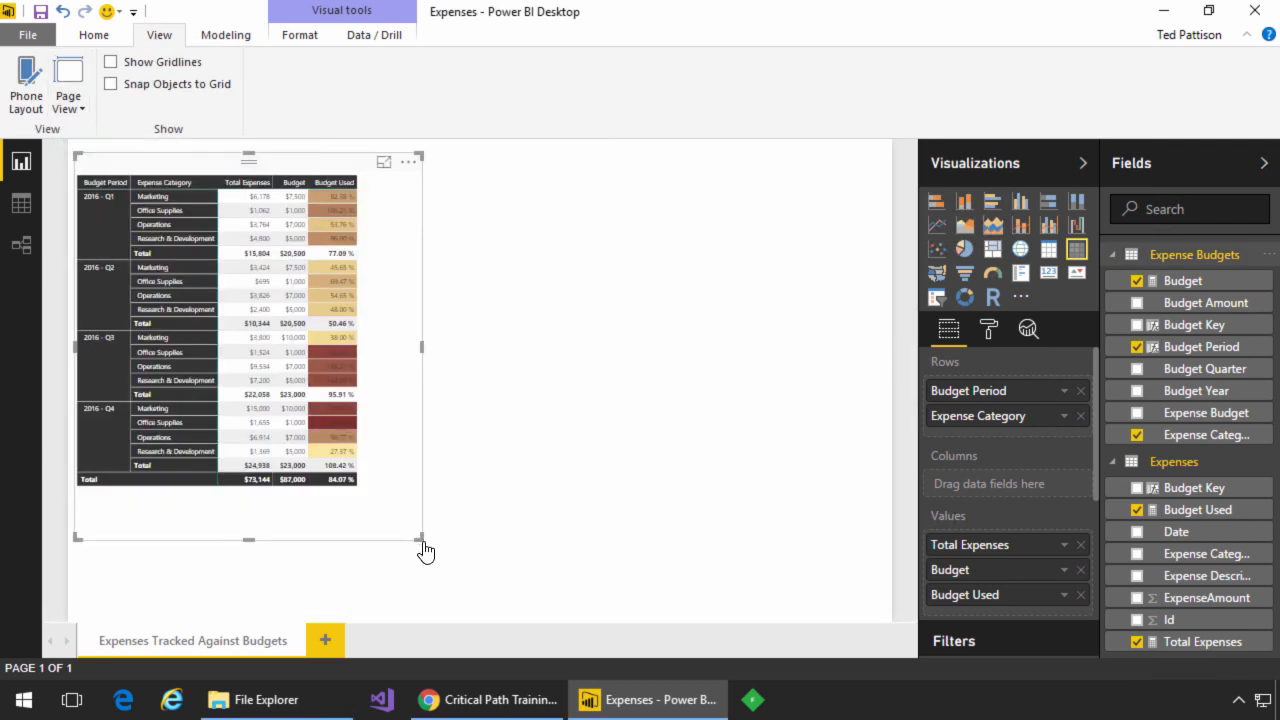
pyautogui.click(936, 200)
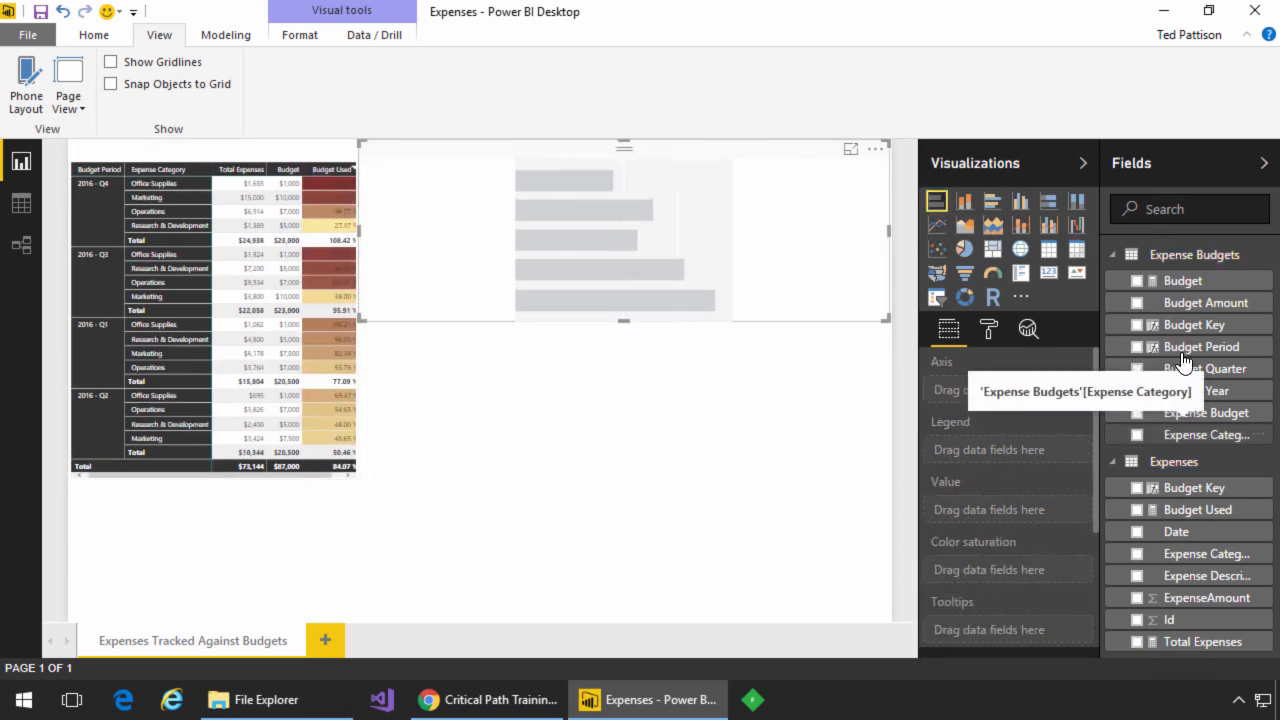
# Step: Put Budget Period on the stacked bar chart, then deselect it to start the column chart
pyautogui.click(1137, 346)
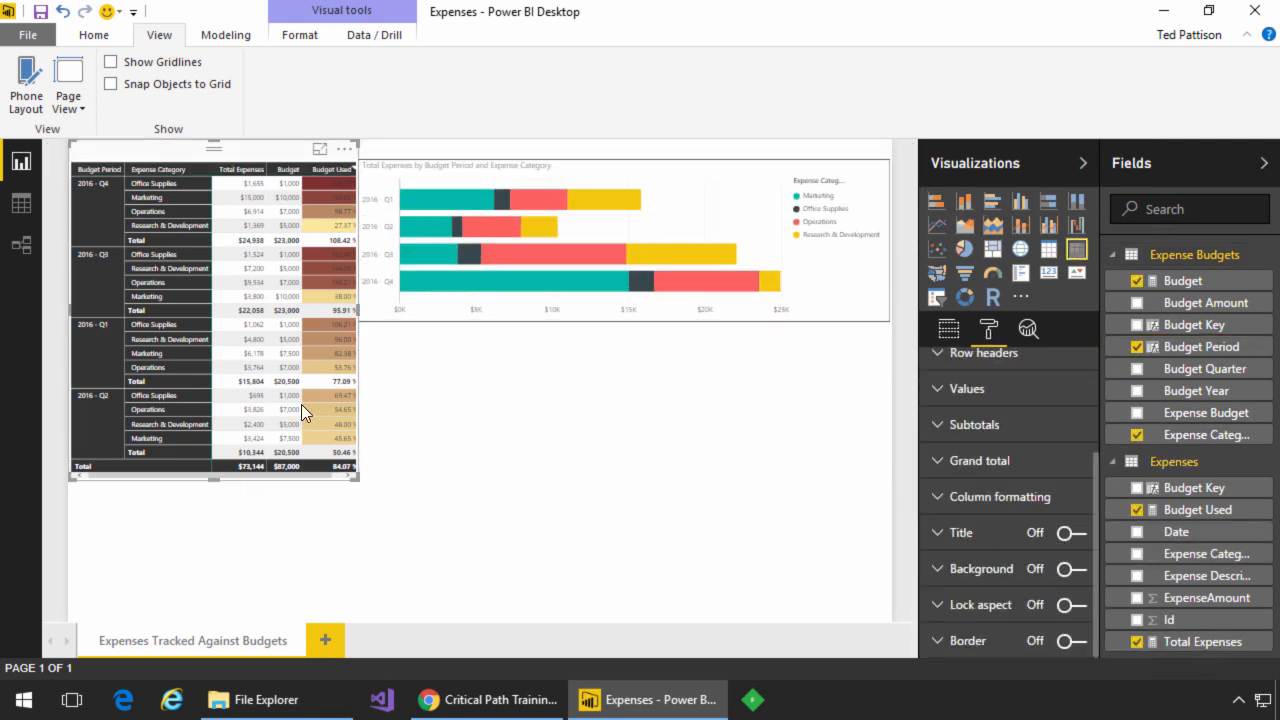
pyautogui.click(963, 201)
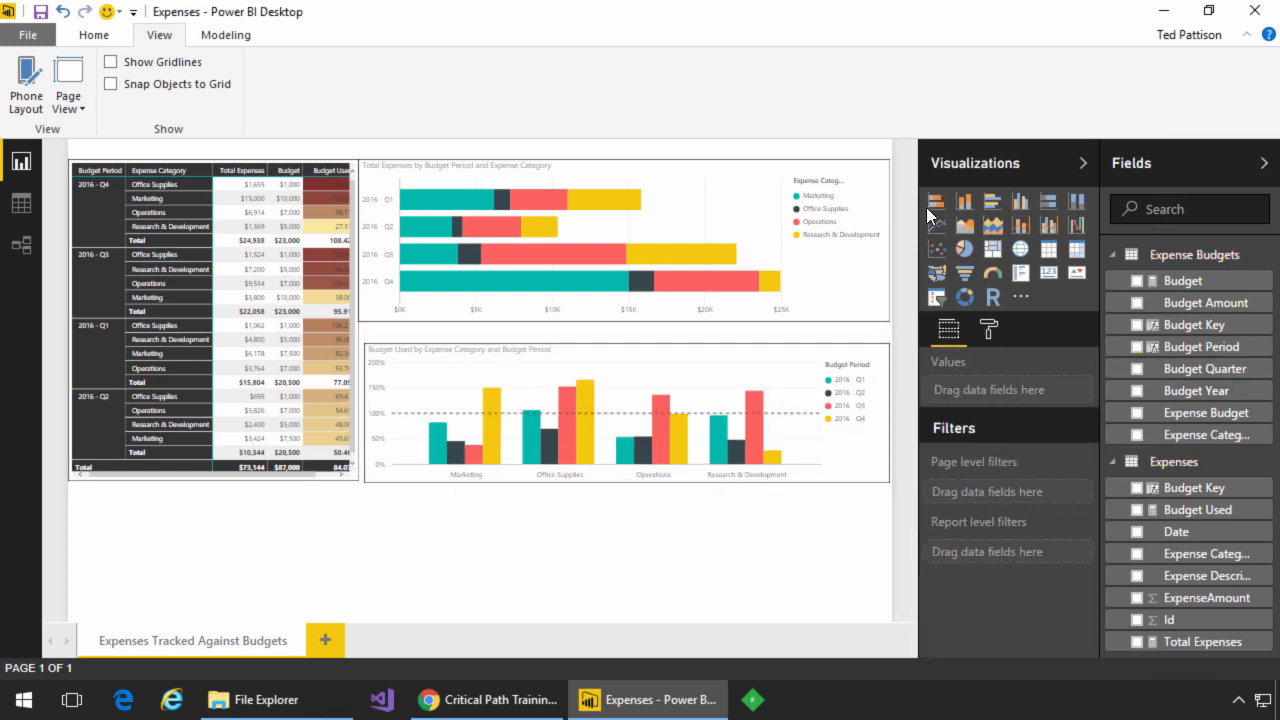
# Step: Add a Total Expenses by Month area chart, save, and choose the publish workspace
pyautogui.click(964, 224)
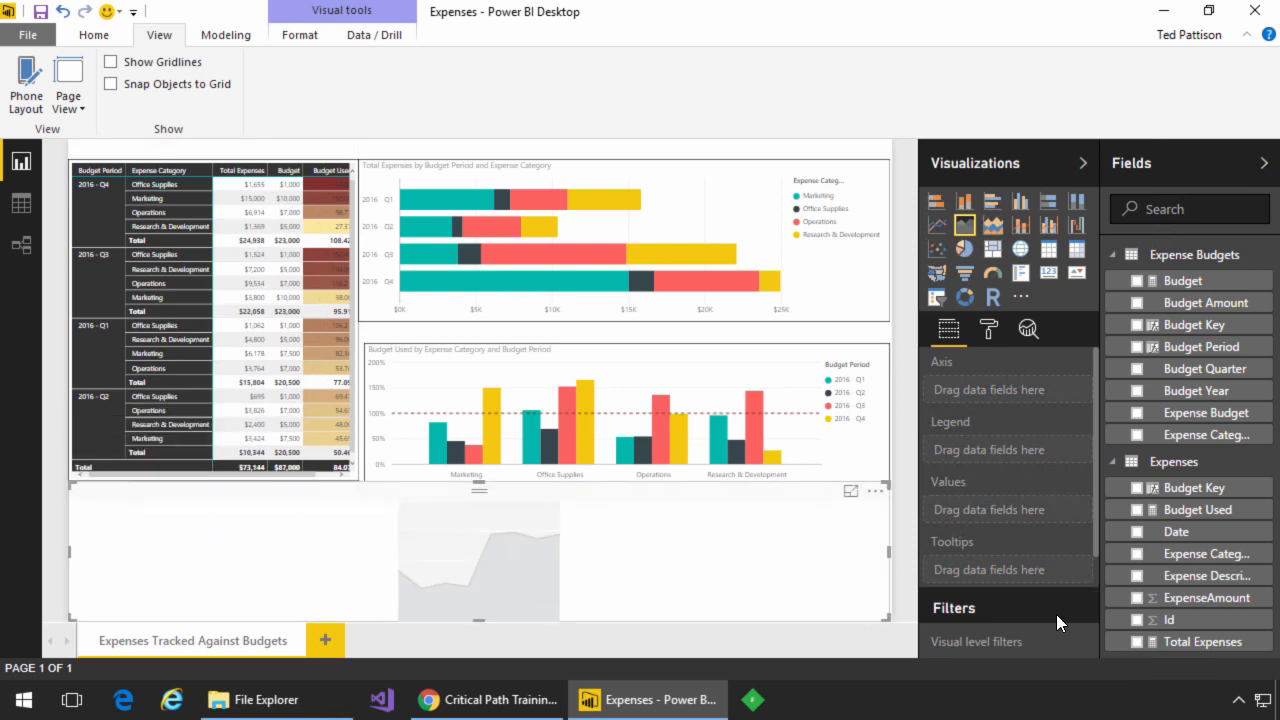
pyautogui.click(988, 329)
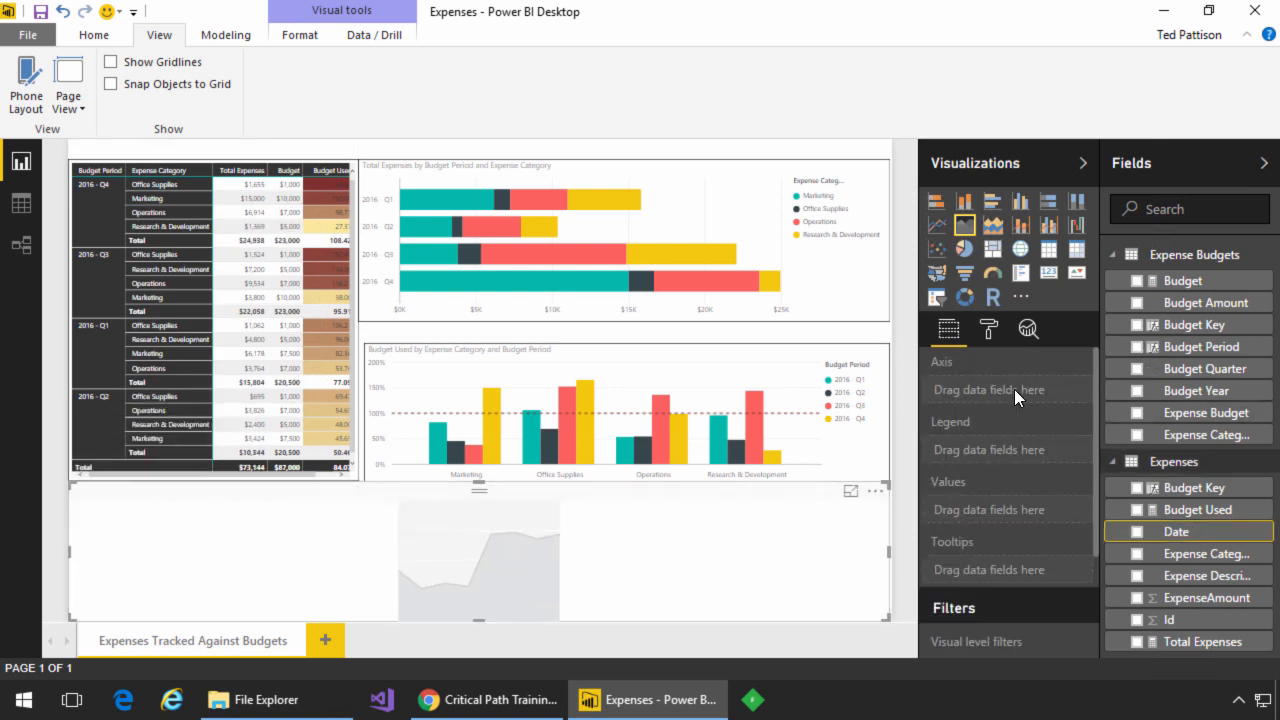
pyautogui.click(1137, 531)
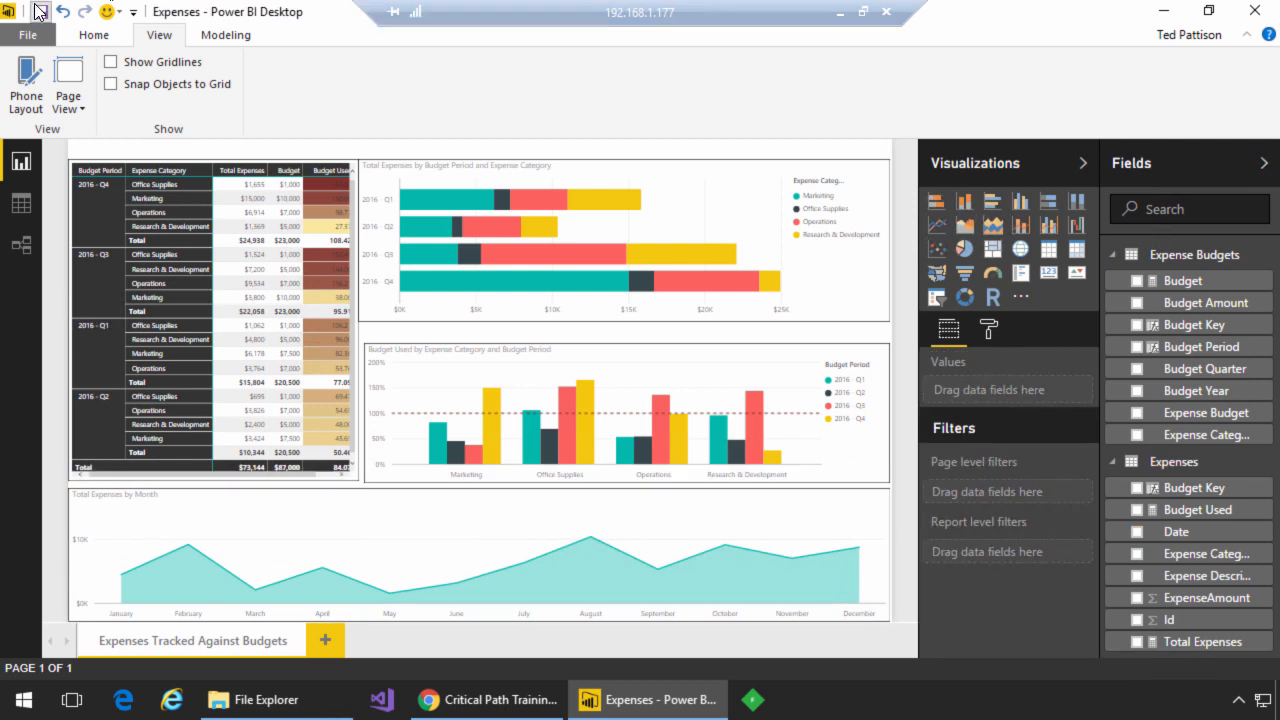
pyautogui.click(93, 34)
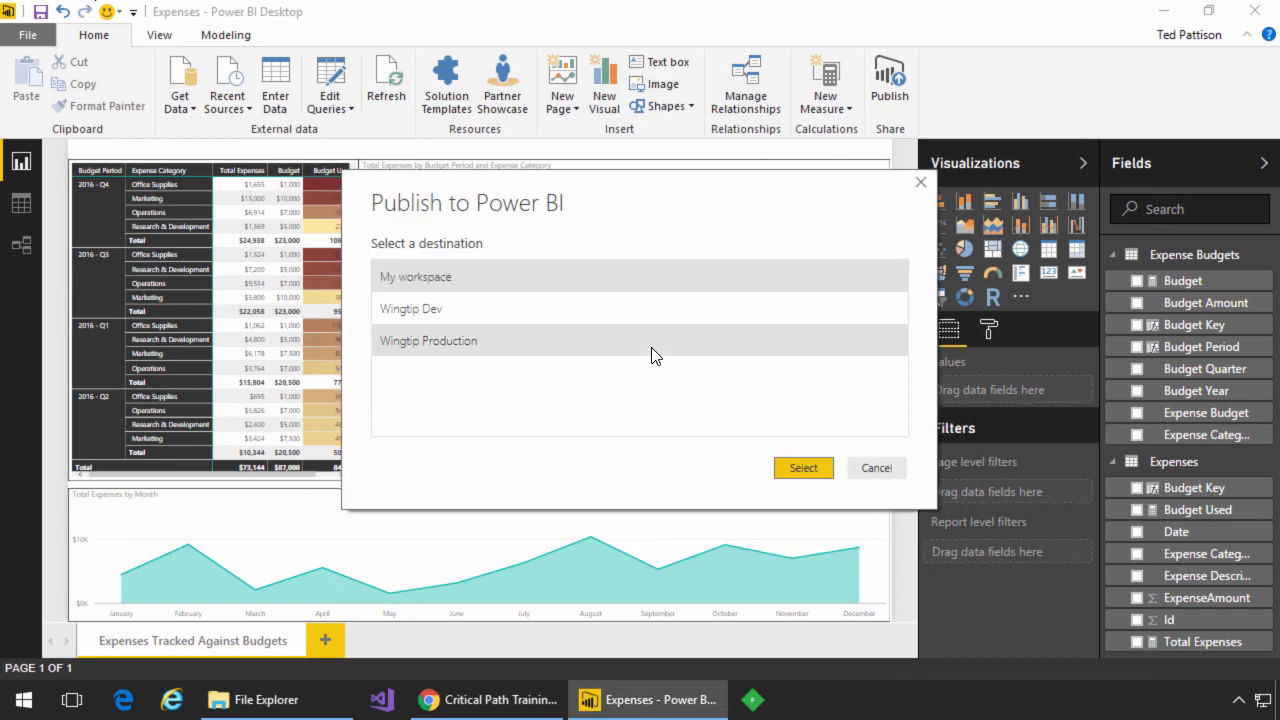
pyautogui.click(803, 468)
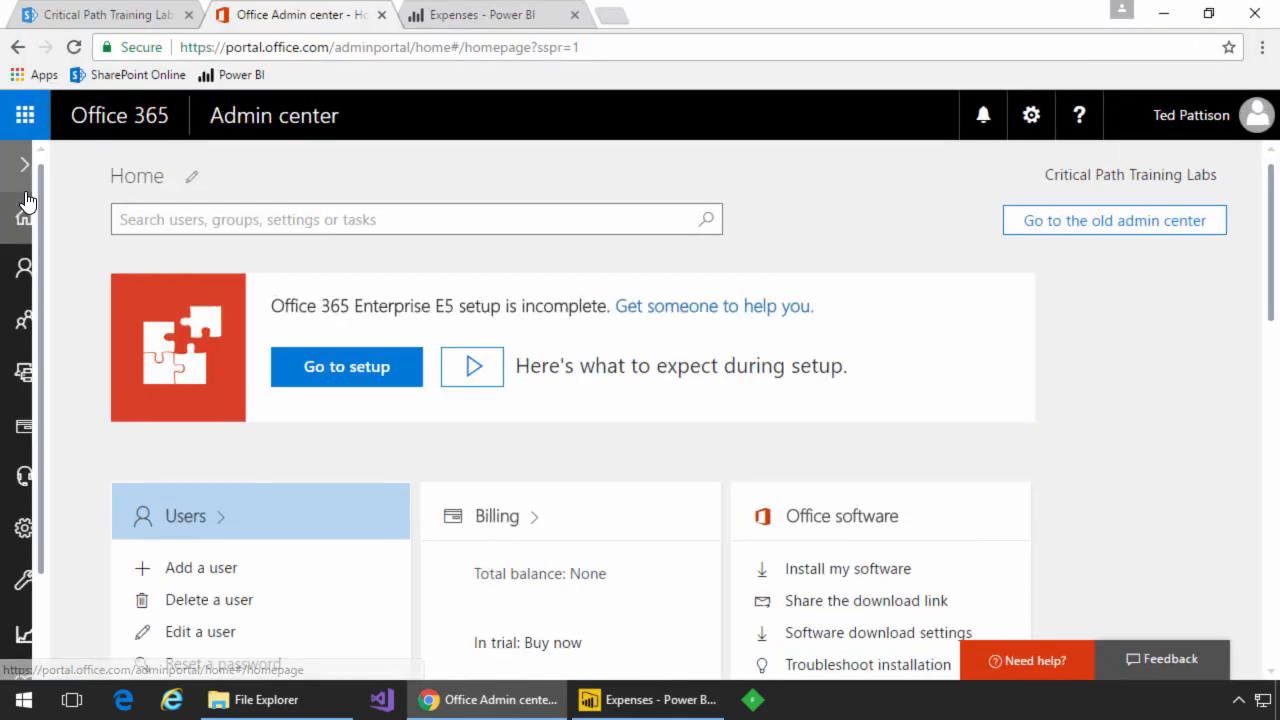
# Step: Check that Organization profile release preferences show 'First release for everyone', then cancel
pyautogui.click(24, 164)
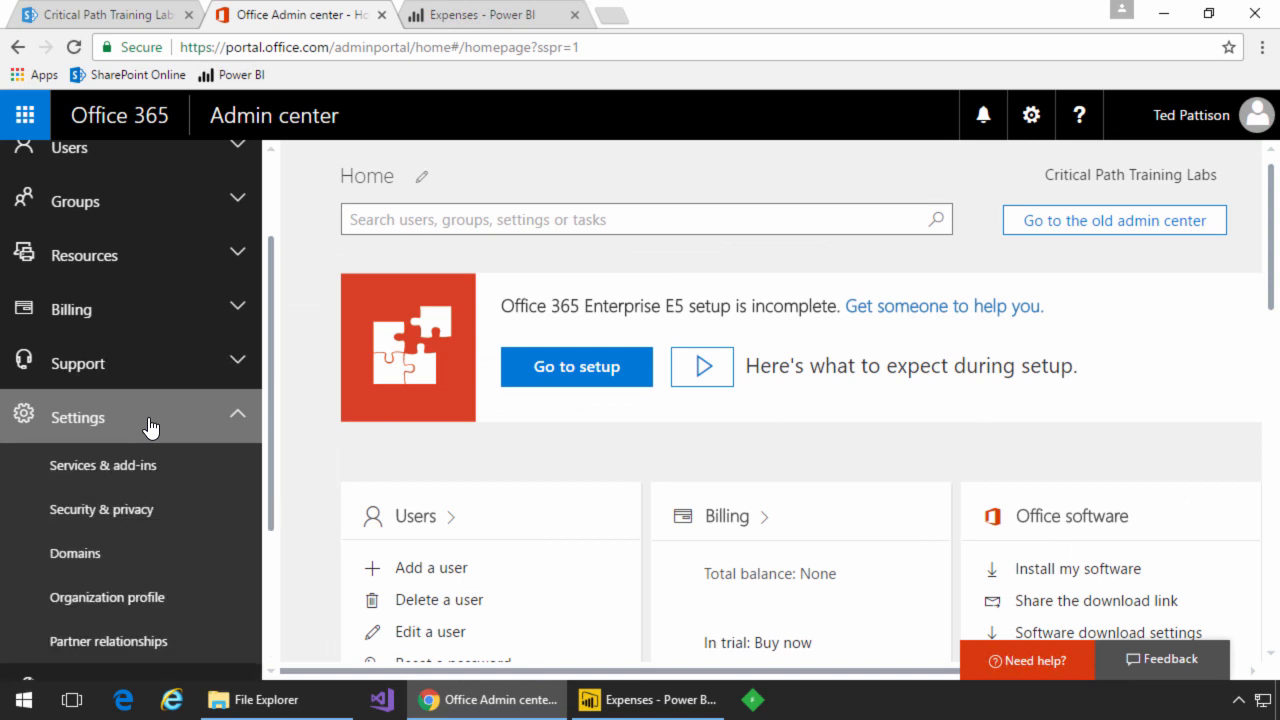
pyautogui.click(107, 597)
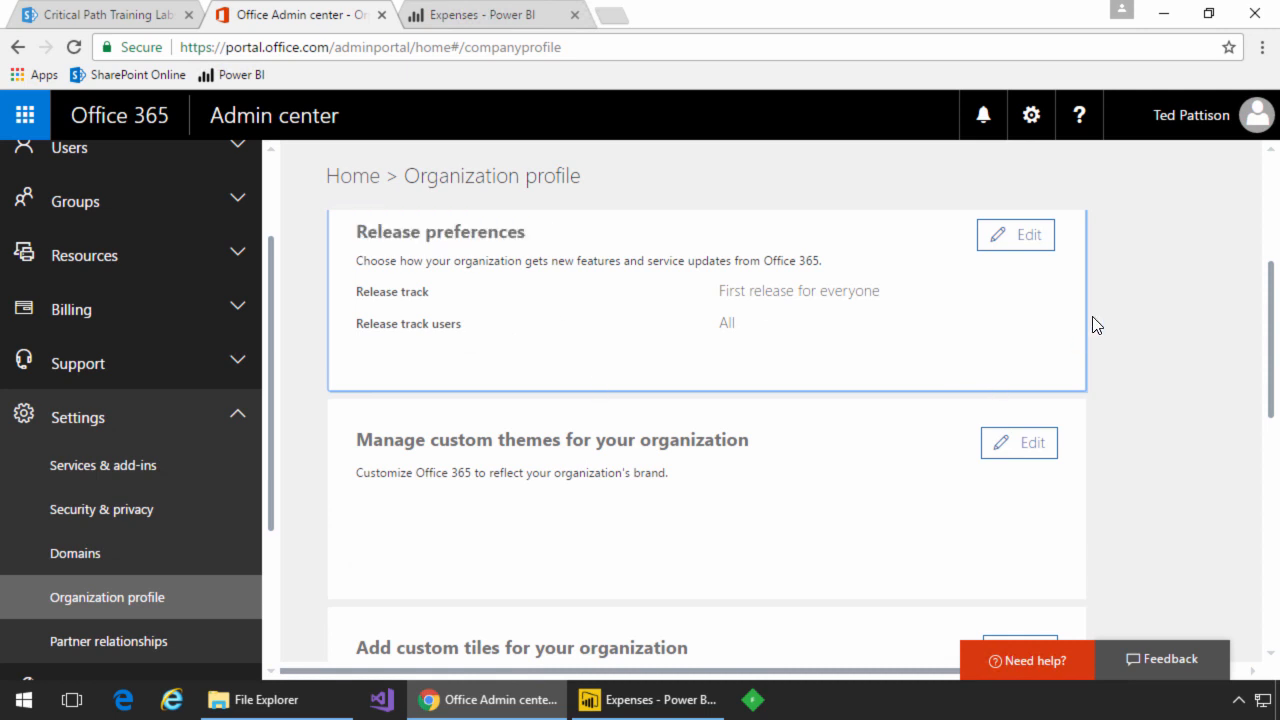
pyautogui.click(1015, 234)
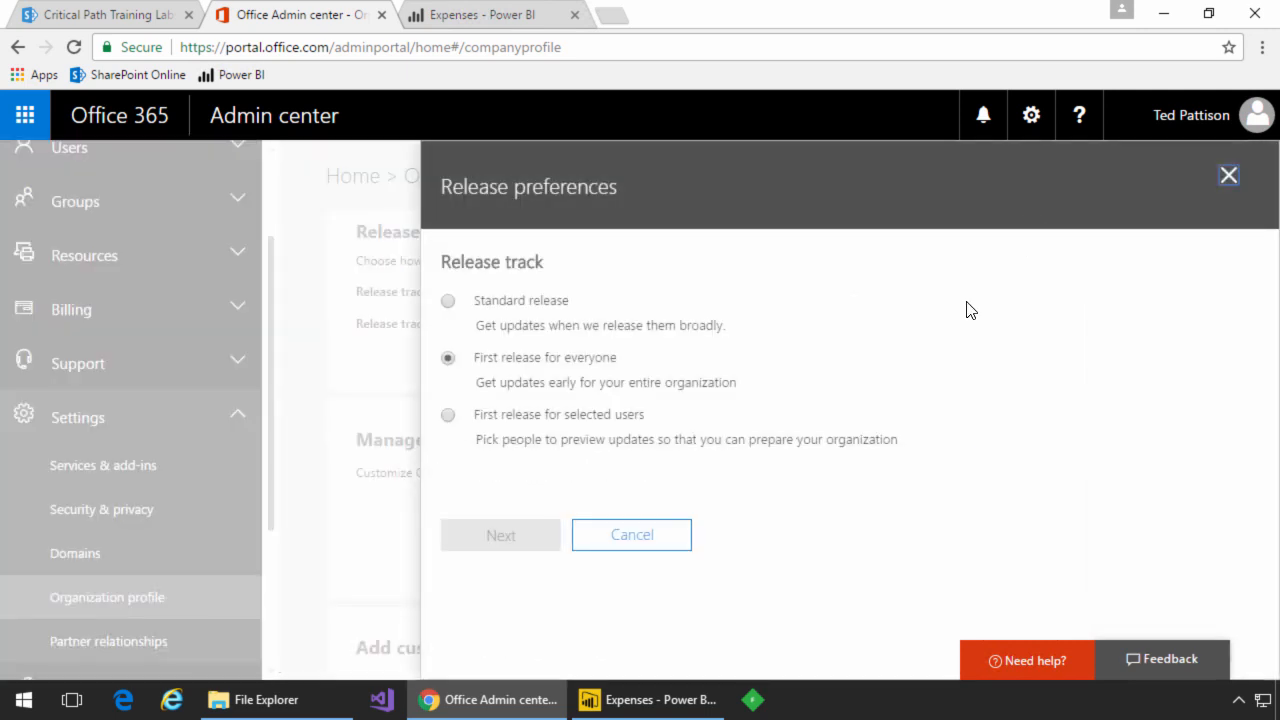
pyautogui.click(631, 534)
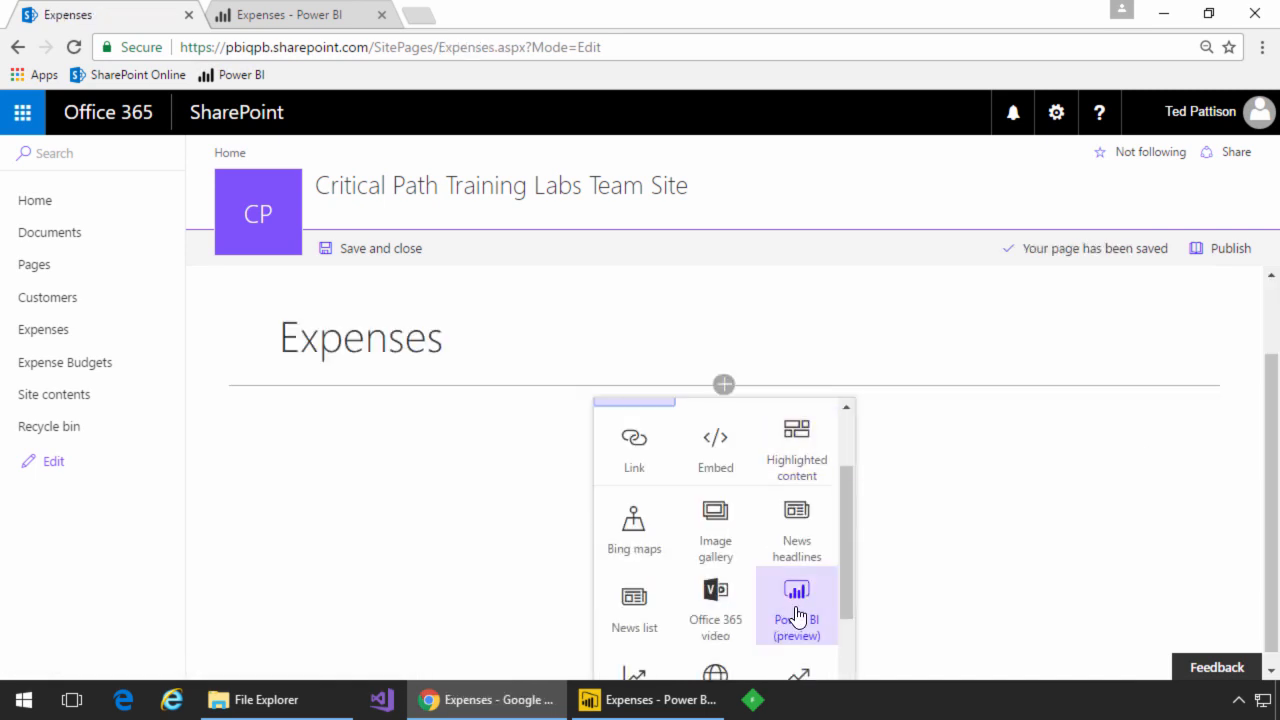
# Step: Add a Power BI web part and get the published Expenses report's embed link
pyautogui.click(796, 600)
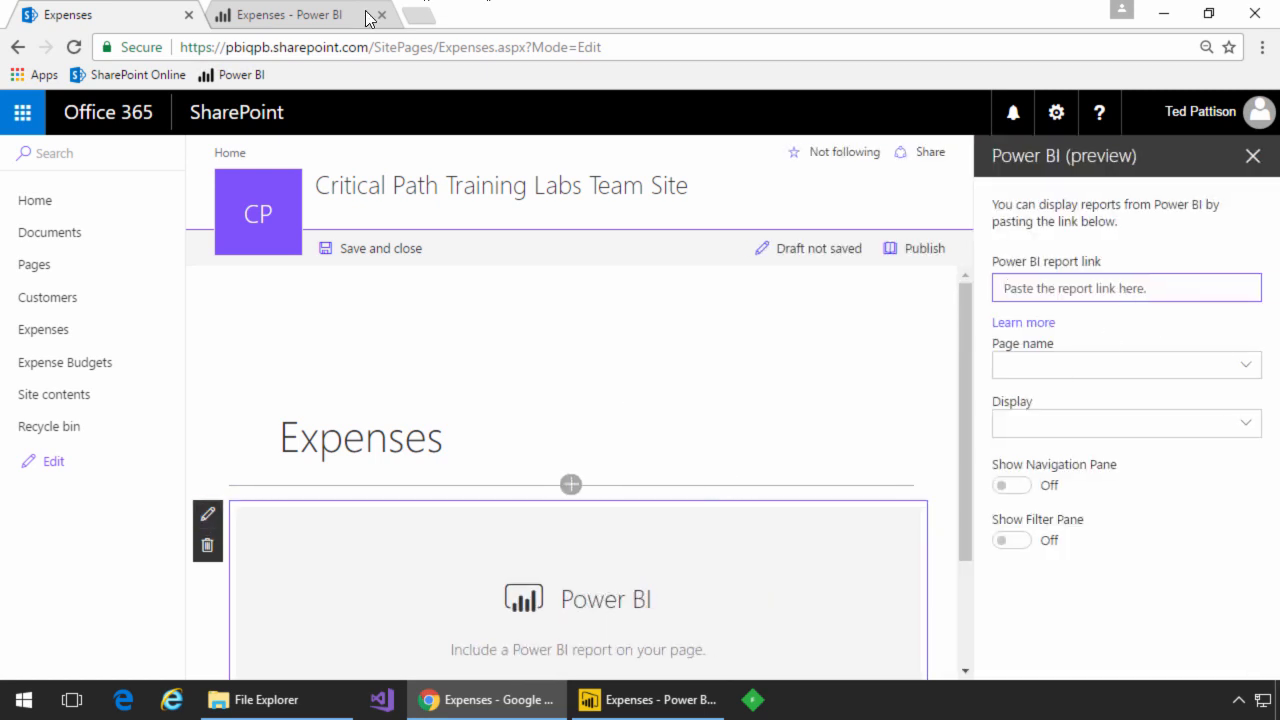
pyautogui.click(290, 14)
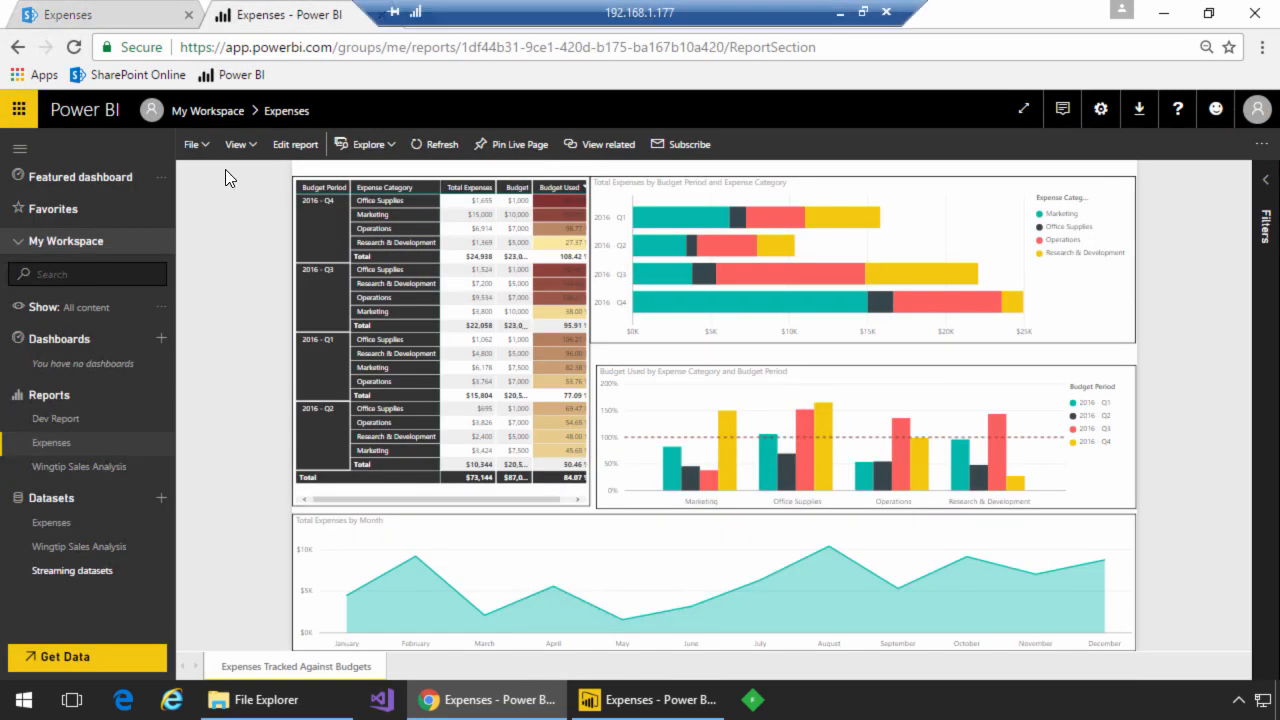
pyautogui.click(192, 143)
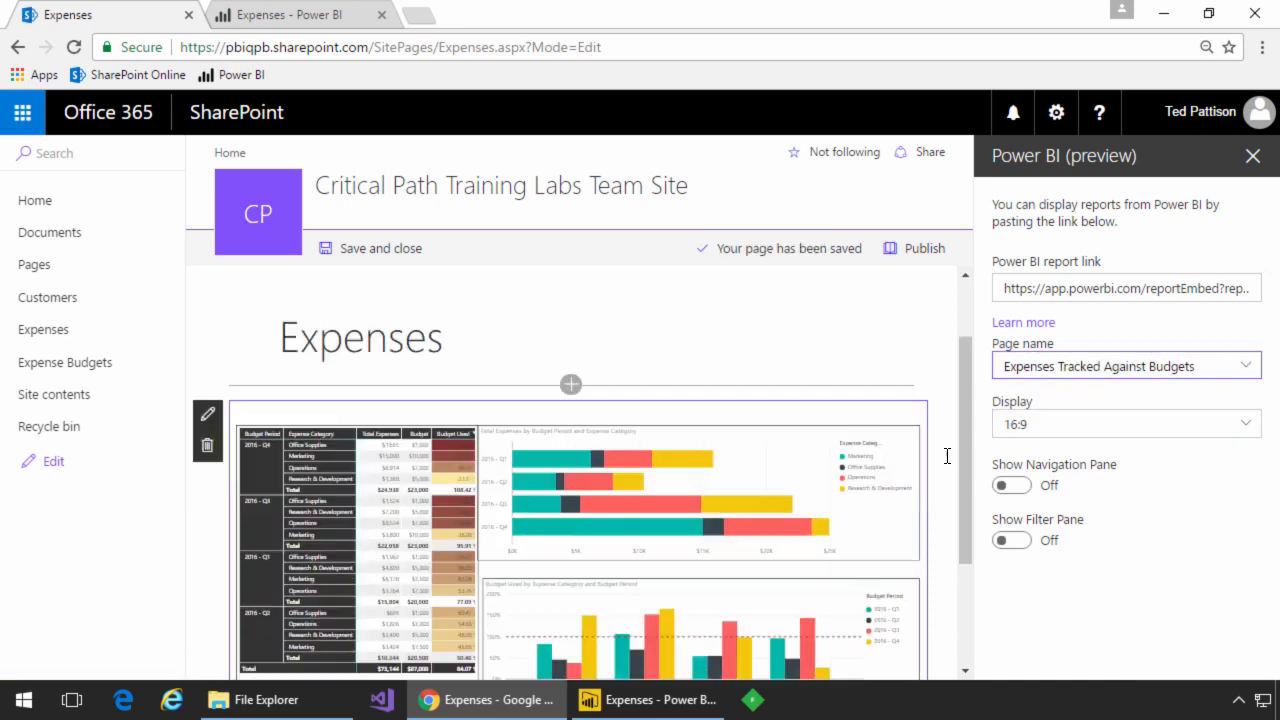
# Step: Set the embedded report to 16:9 with the filter pane off, and save the page
pyautogui.click(1125, 423)
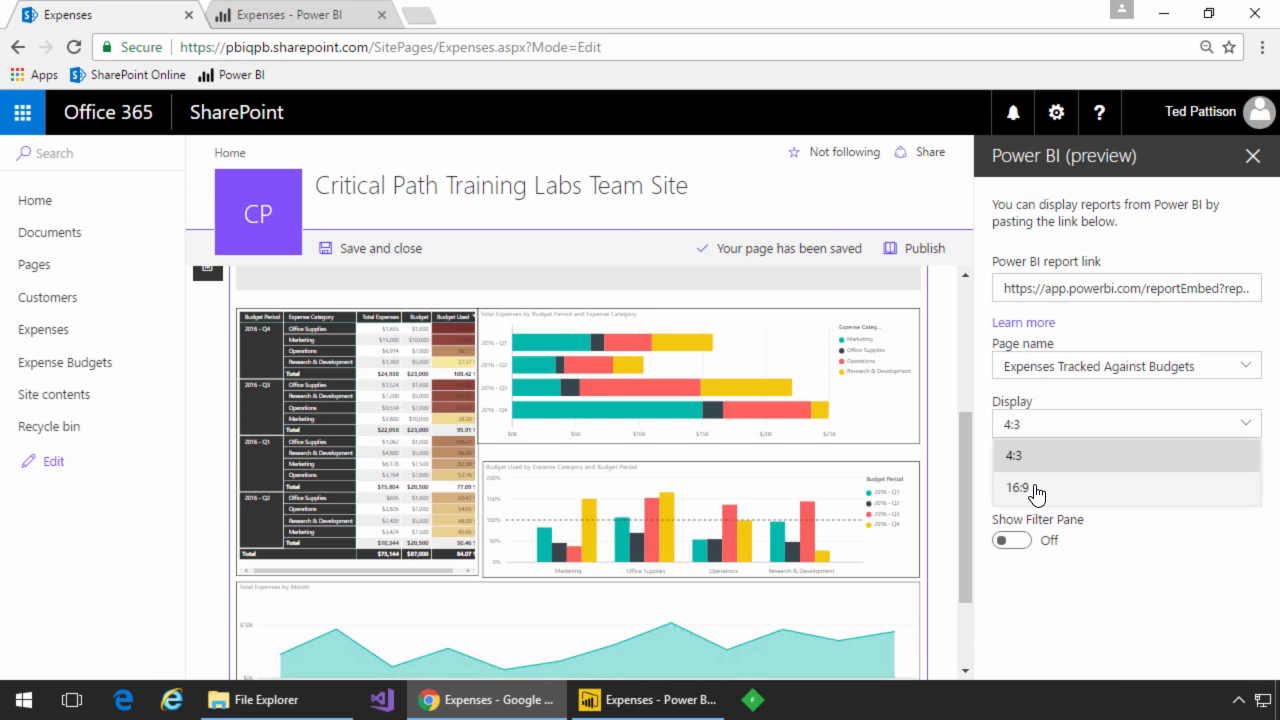
pyautogui.click(1018, 488)
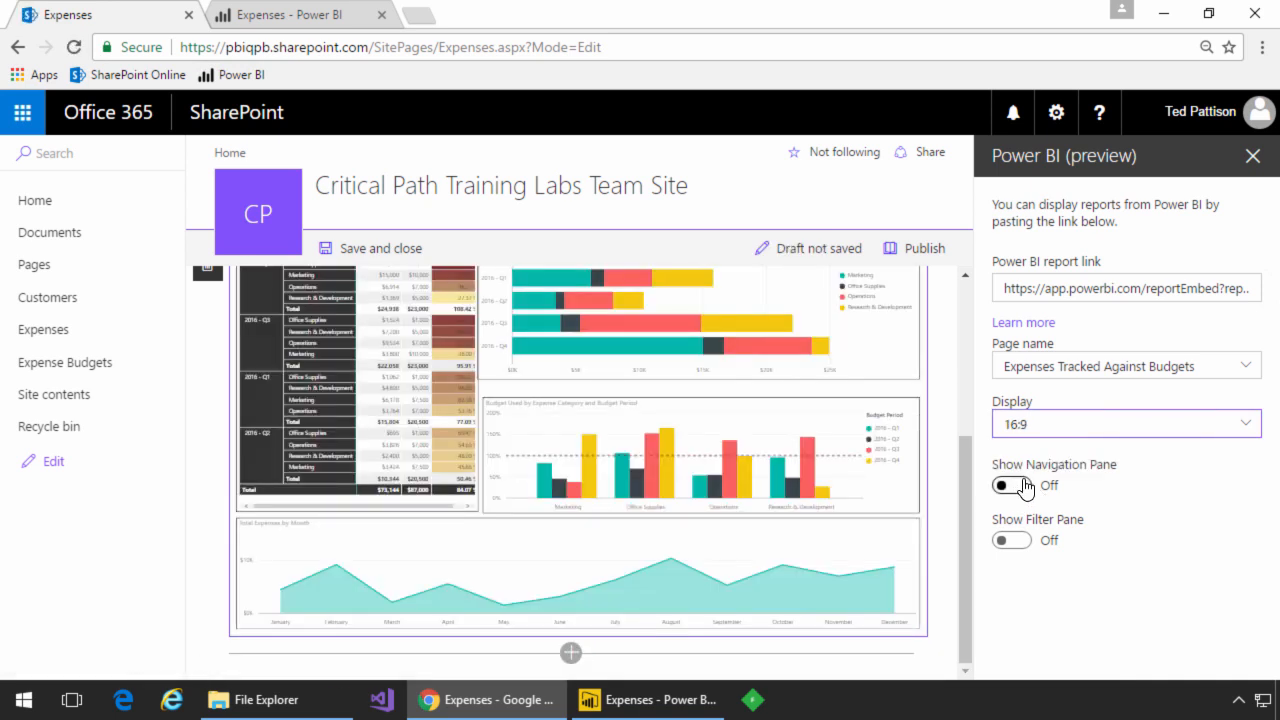
pyautogui.click(1011, 540)
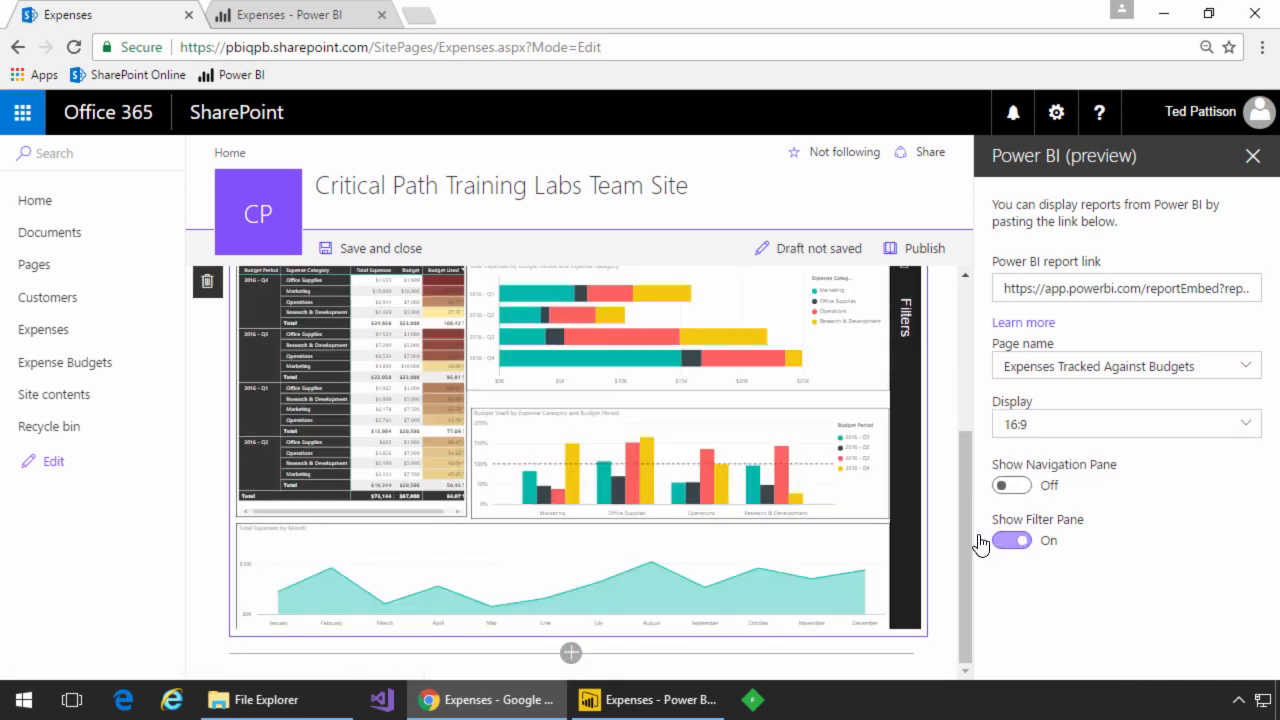
pyautogui.click(1011, 540)
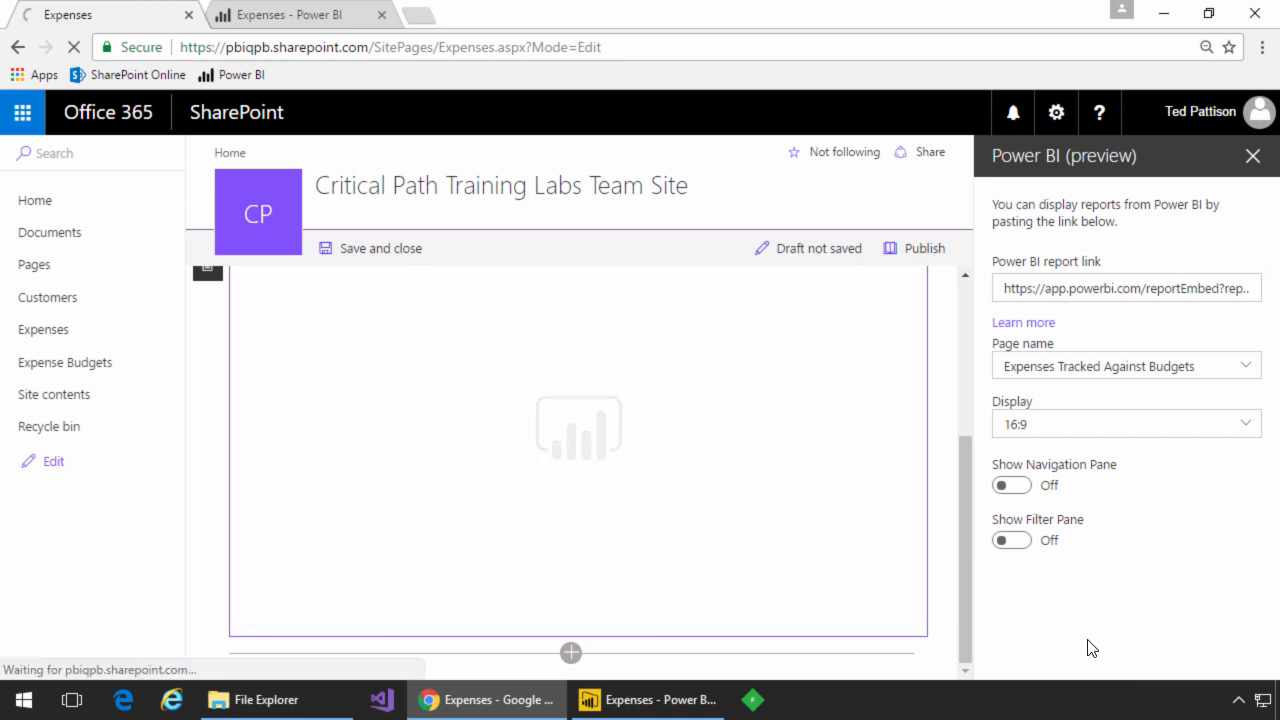
pyautogui.click(381, 248)
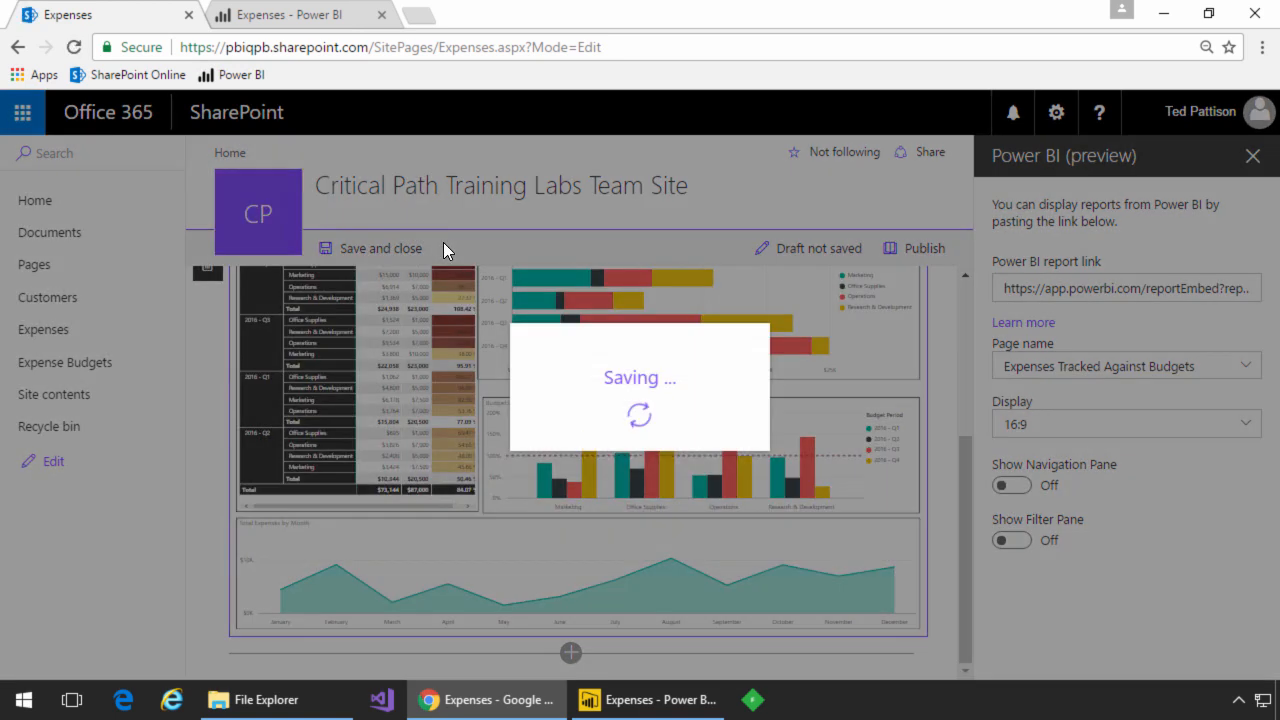
pyautogui.click(381, 248)
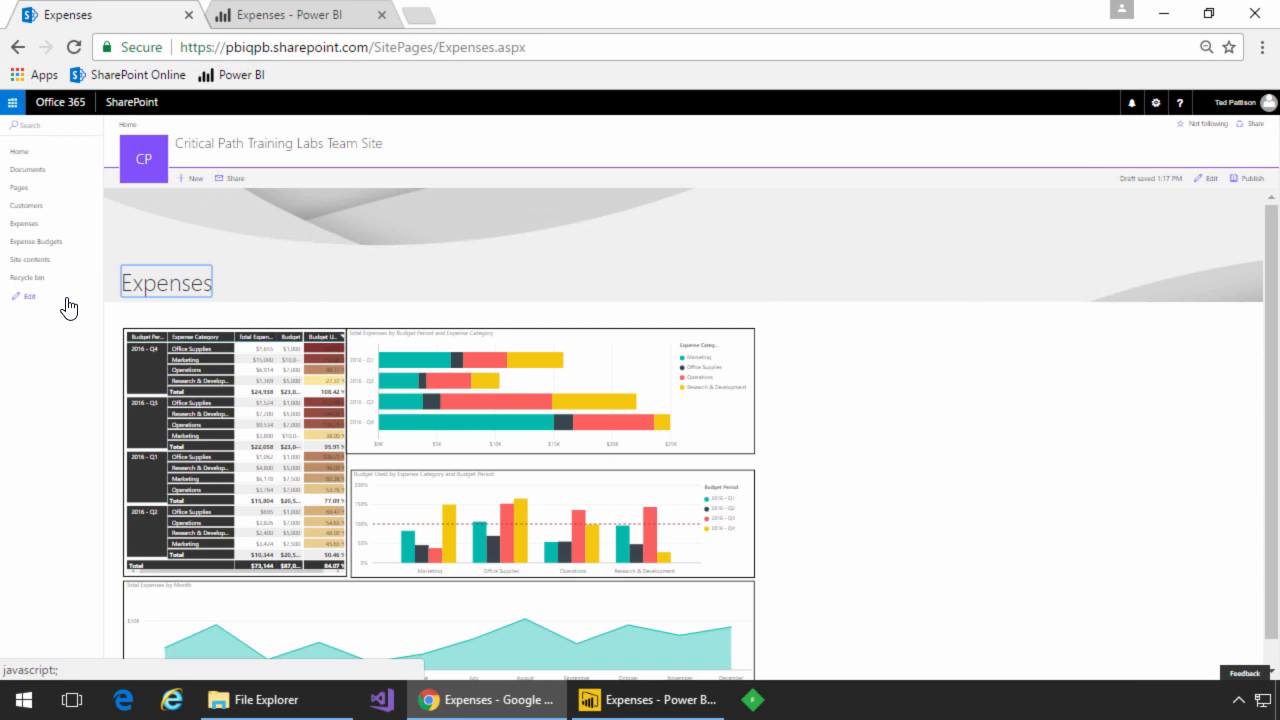
# Step: Open the Expenses list and edit the Particle Accelerator item
pyautogui.click(23, 223)
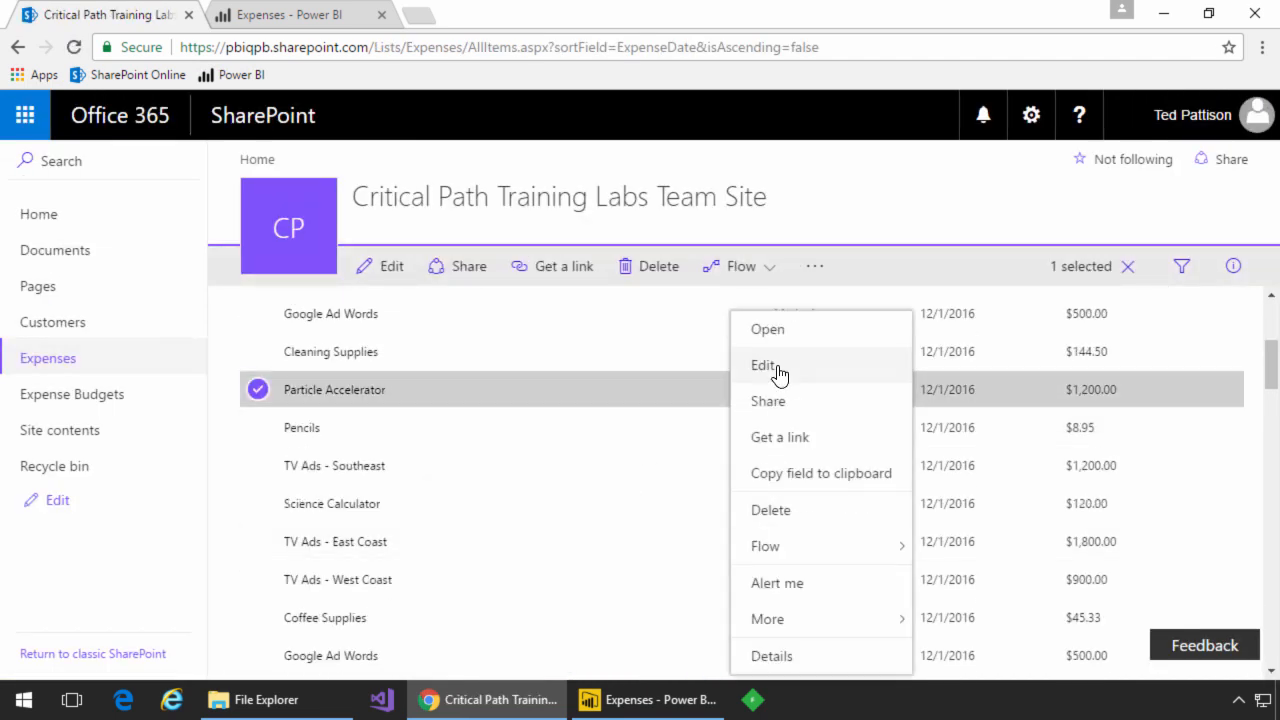
pyautogui.click(763, 365)
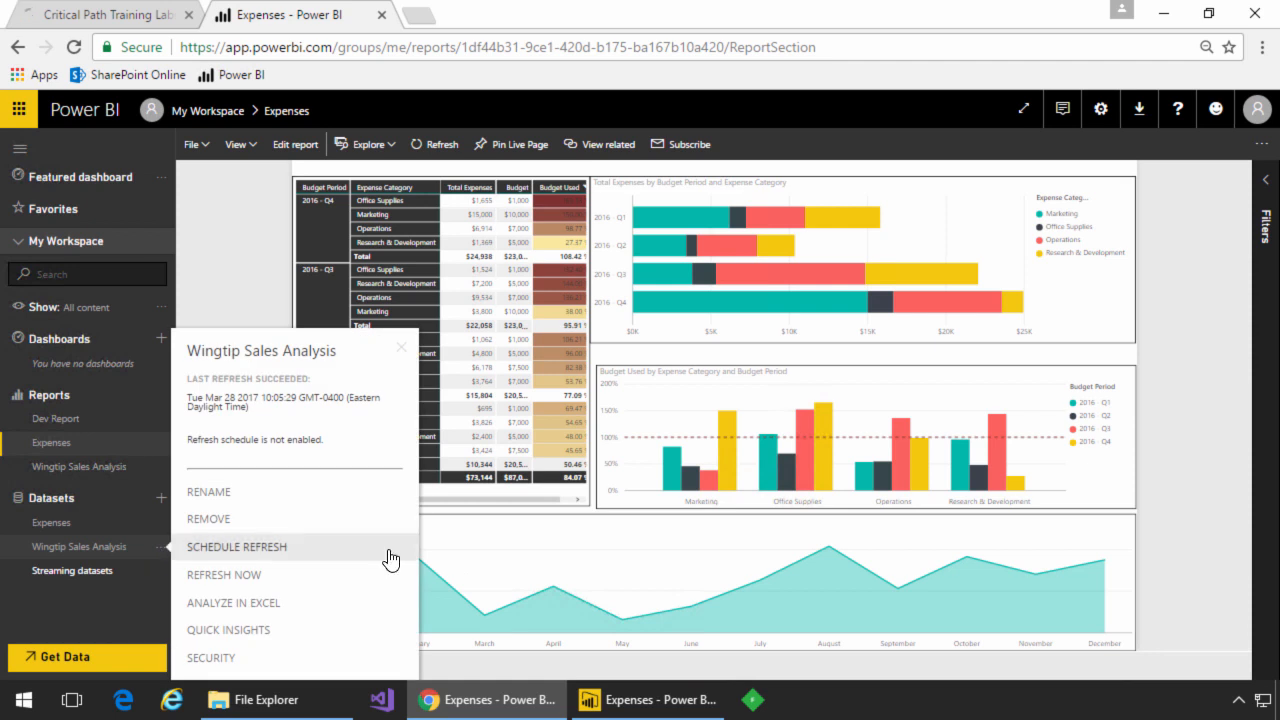
pyautogui.moveTo(456, 565)
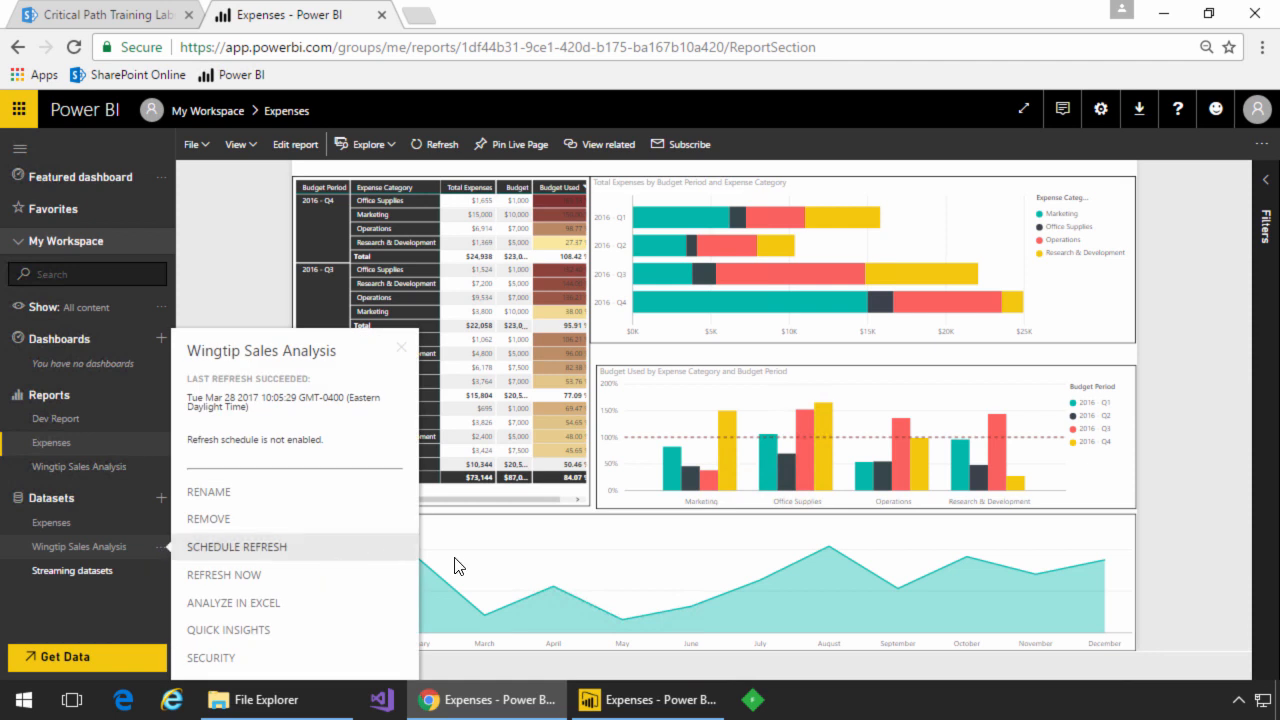
# Step: Sign in to the Expenses dataset's SharePoint source using OAuth2 credentials
pyautogui.click(237, 546)
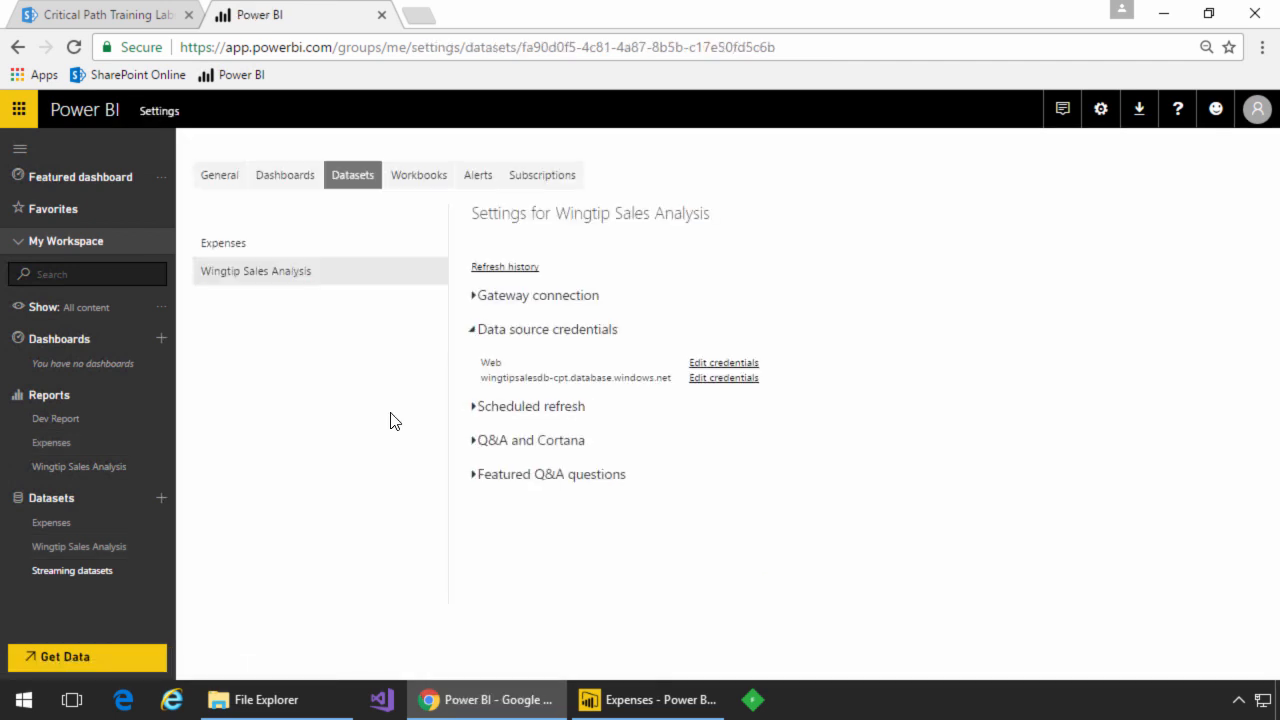
pyautogui.click(51, 522)
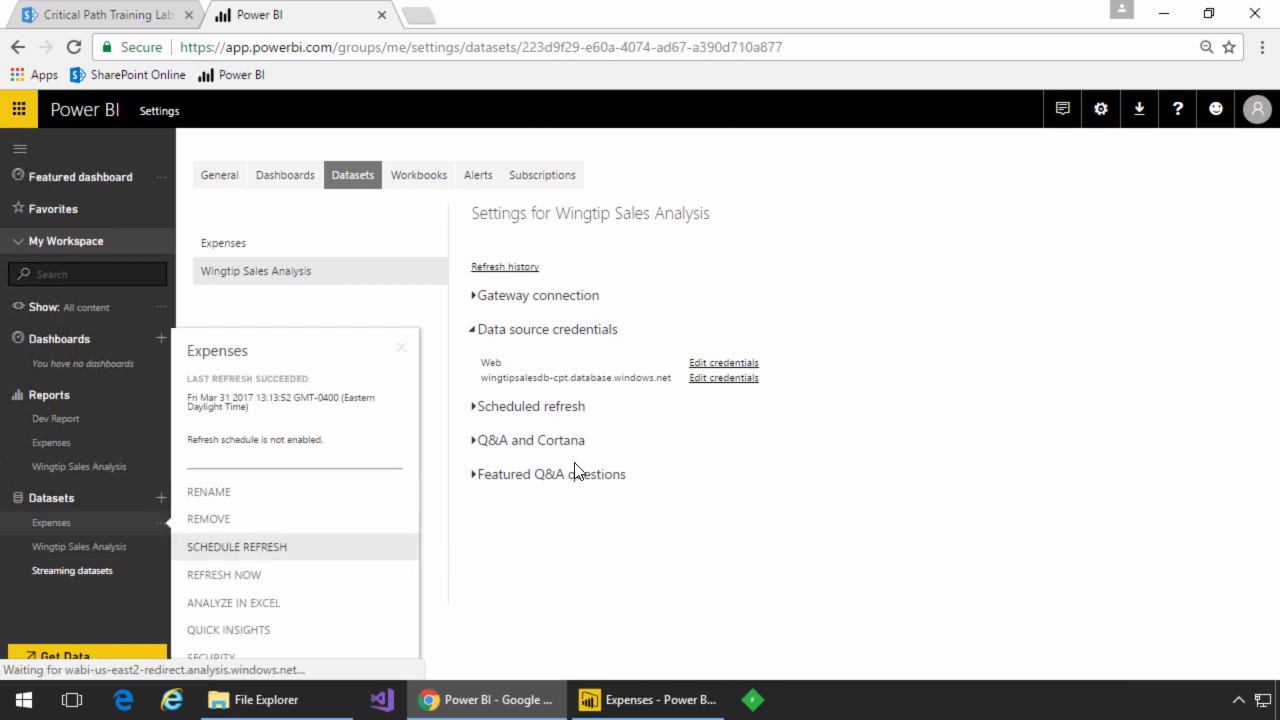
pyautogui.click(723, 362)
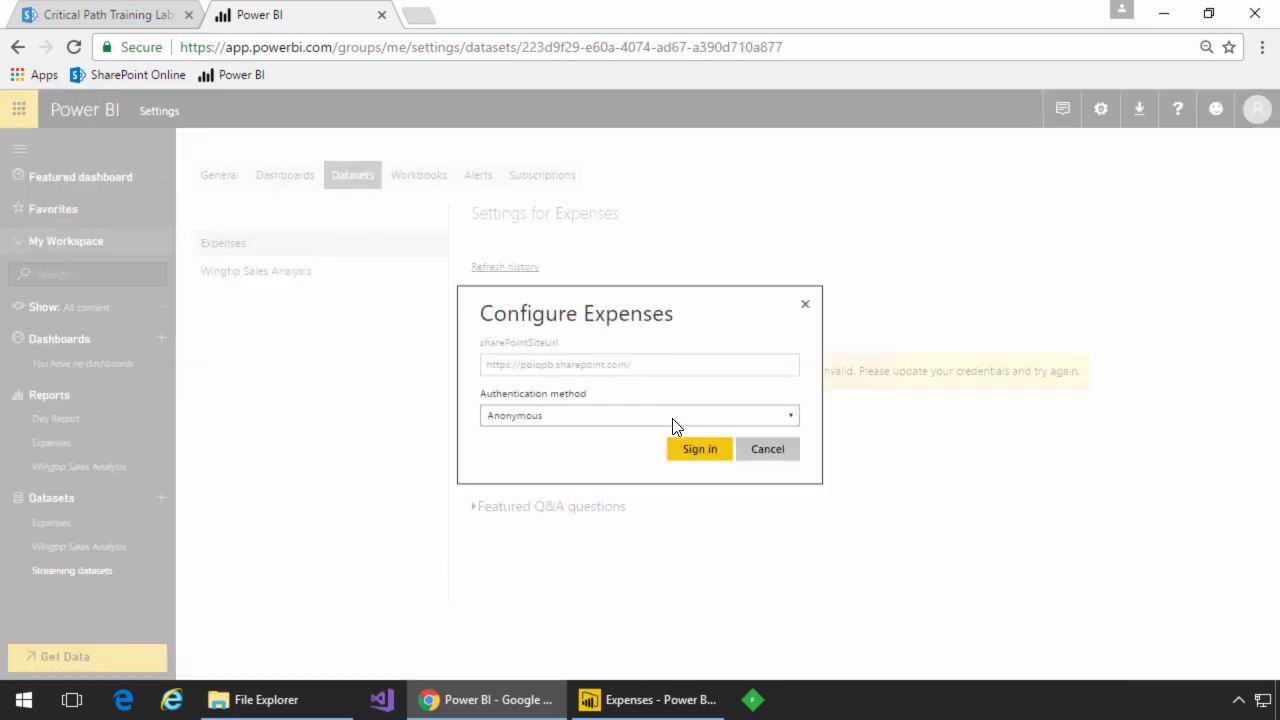
pyautogui.click(638, 415)
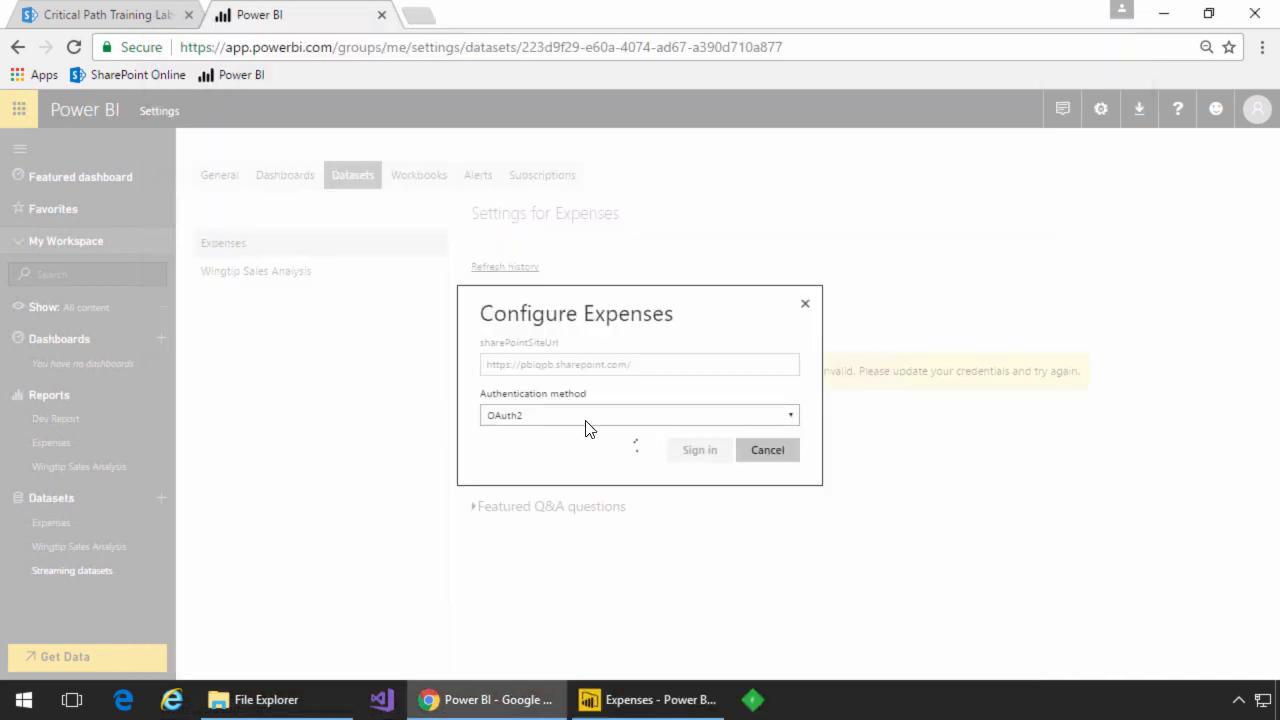
pyautogui.click(699, 449)
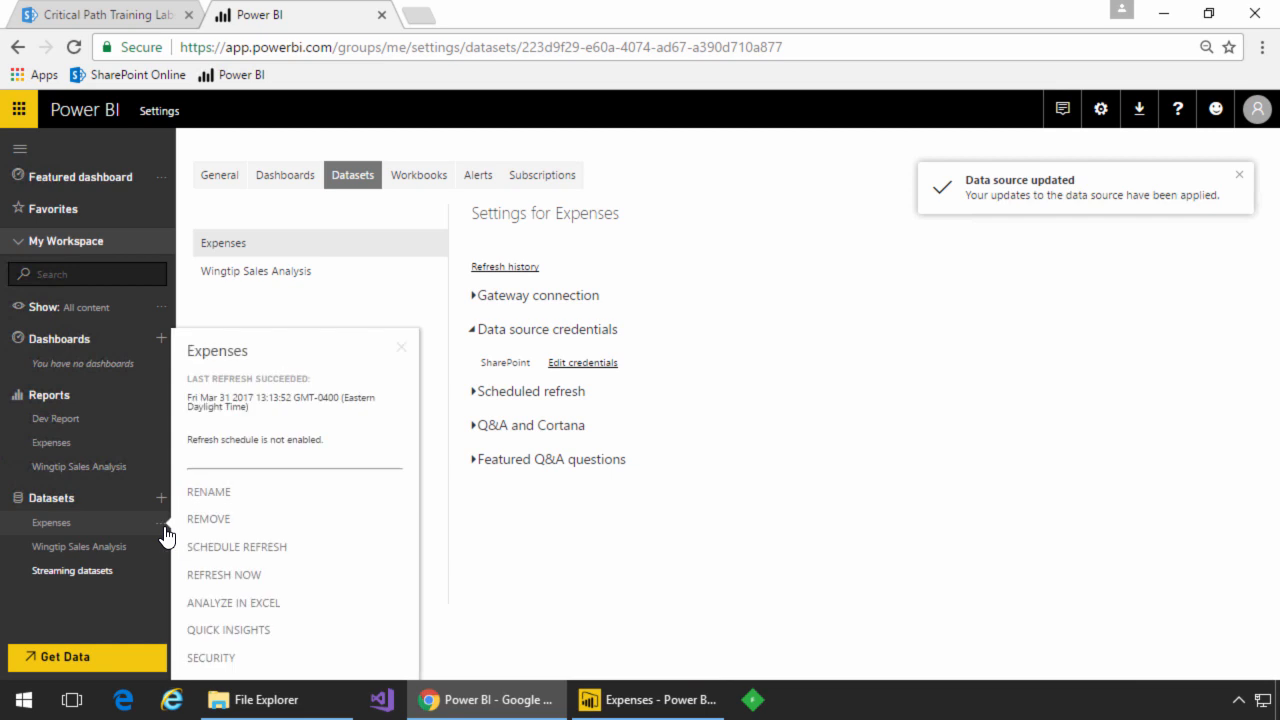
# Step: Refresh the Expenses data now, confirm it in Refresh history, and go to Site contents
pyautogui.click(223, 574)
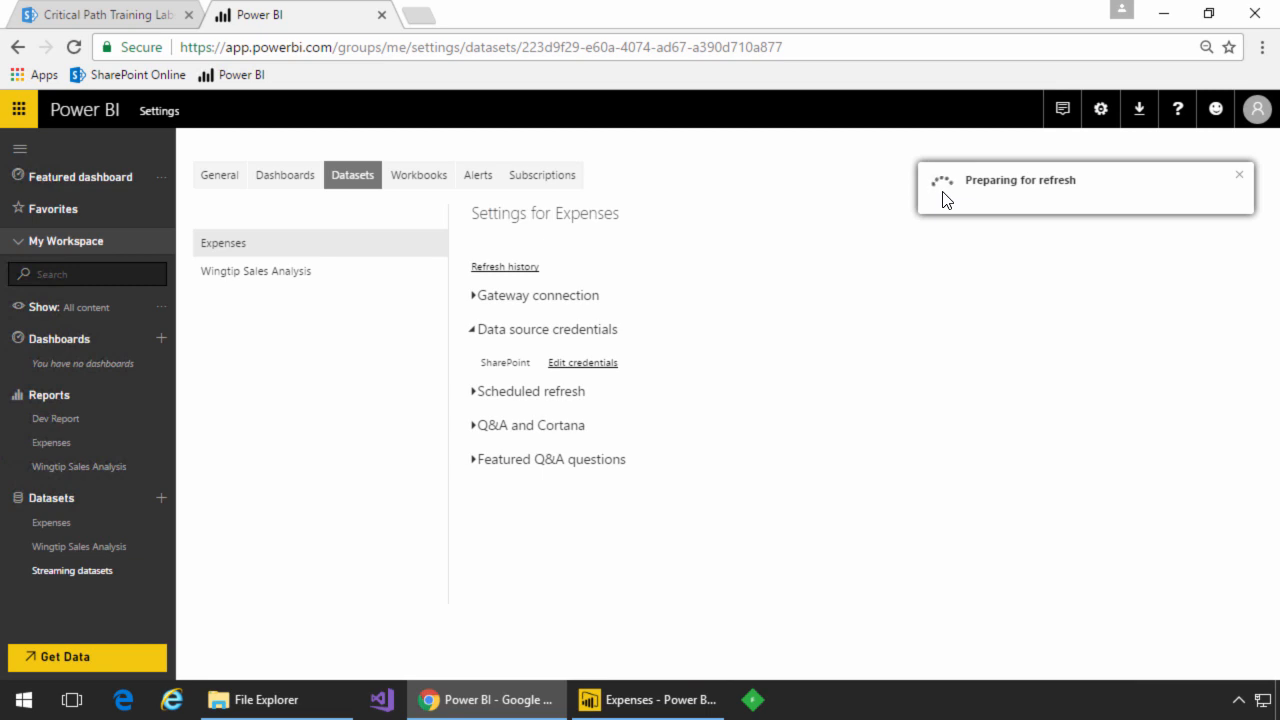
pyautogui.click(505, 266)
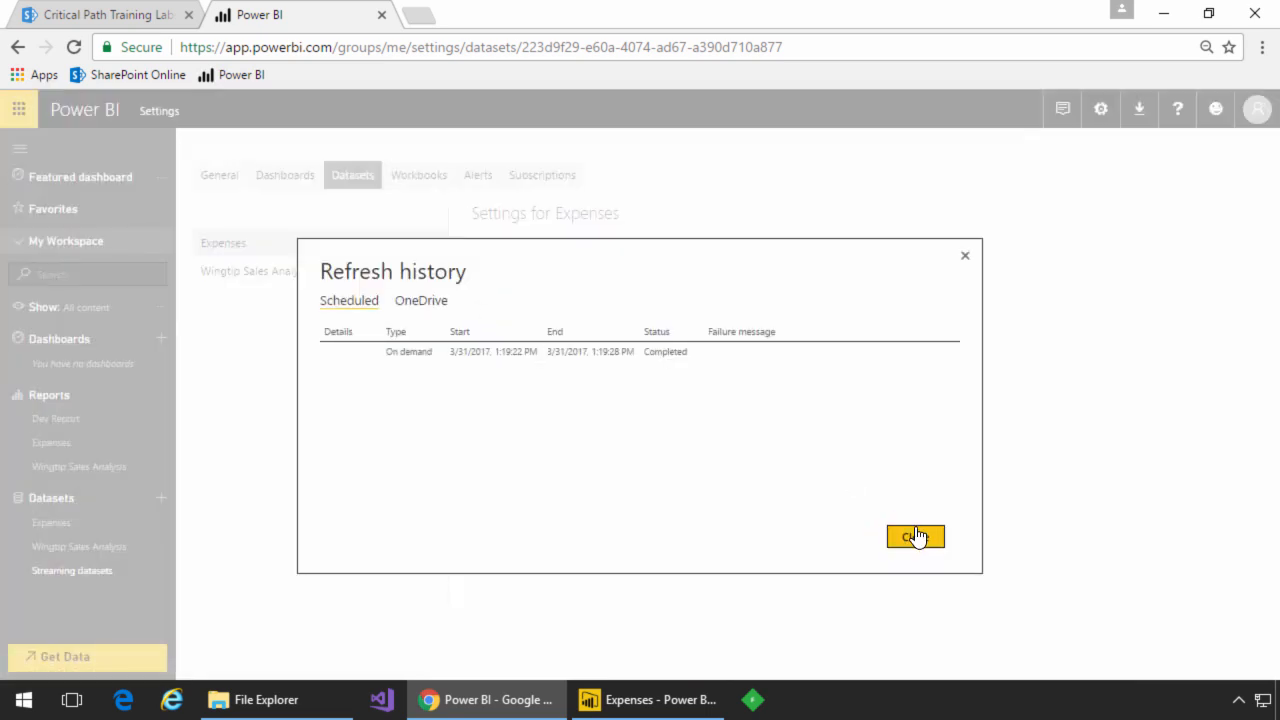
pyautogui.click(914, 537)
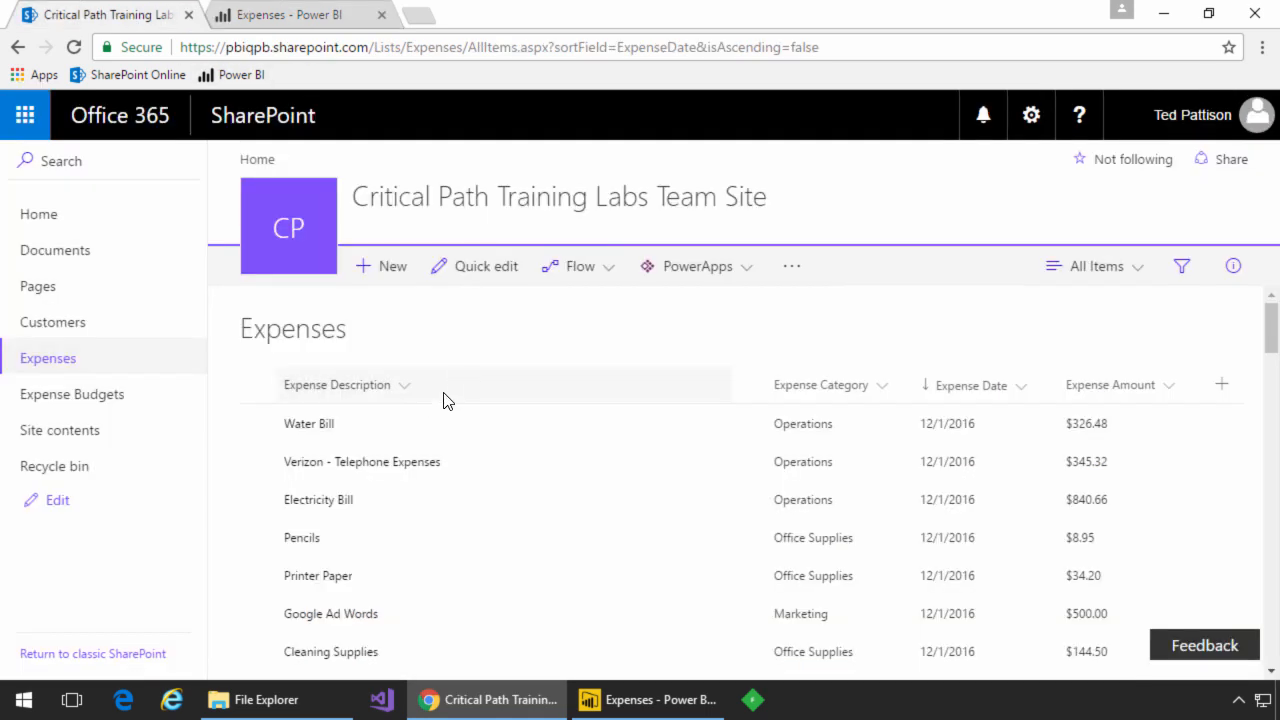
pyautogui.click(59, 429)
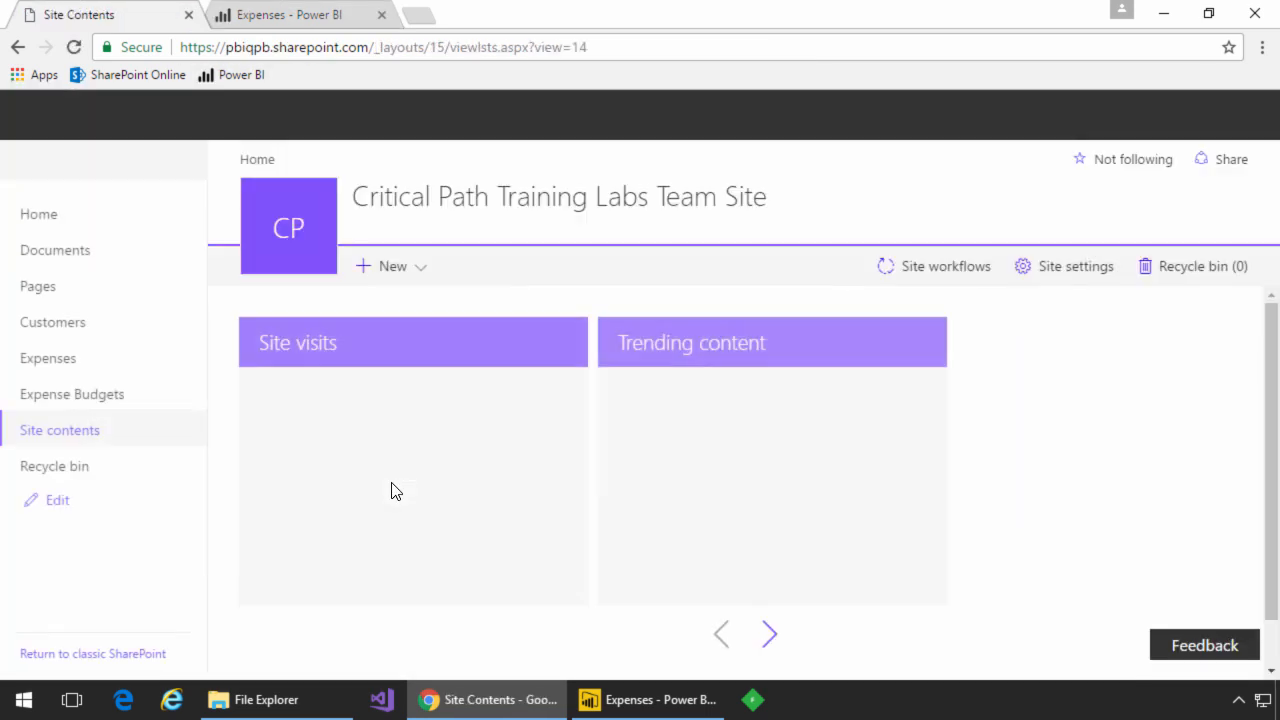